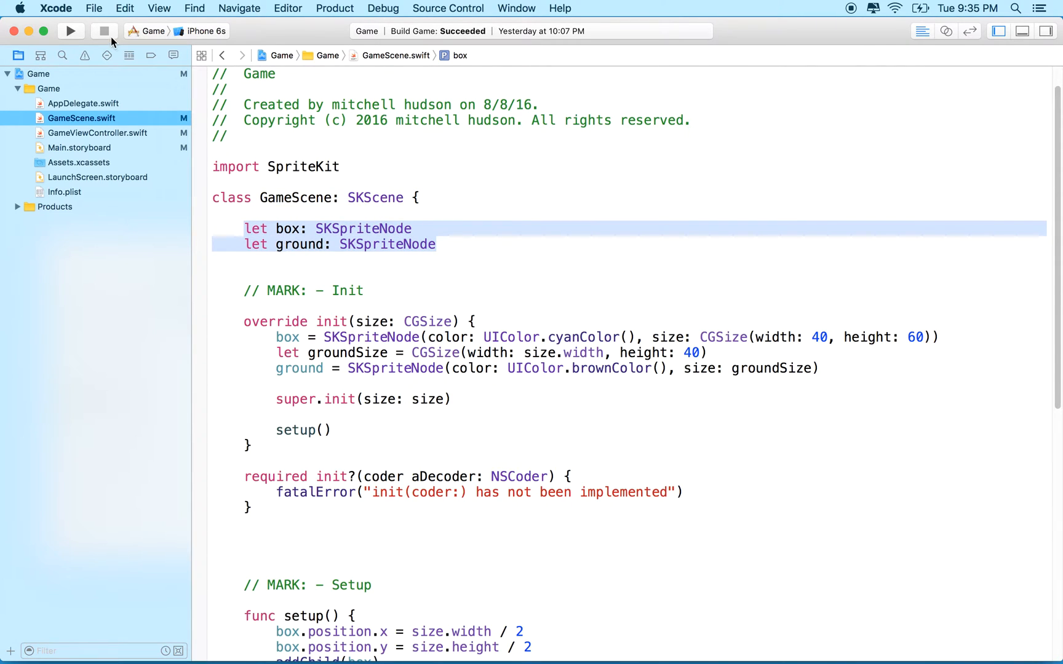
Remove the box and ground properties and their init and setup() code from GameScene.swift.
left_click(74, 31)
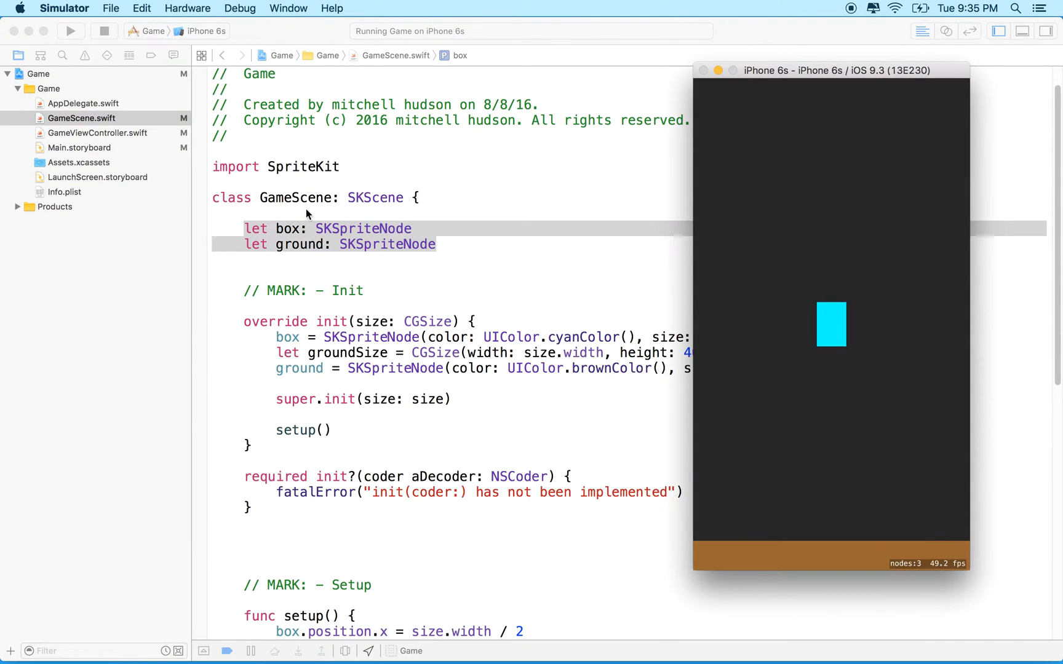
mouse_move(320, 238)
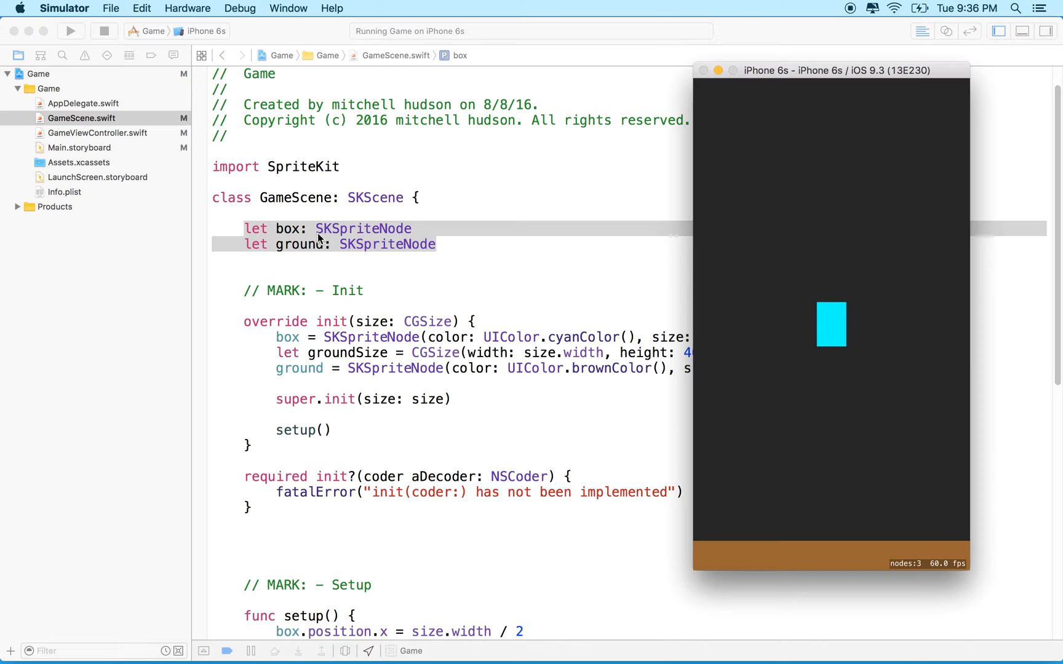
mouse_move(835, 368)
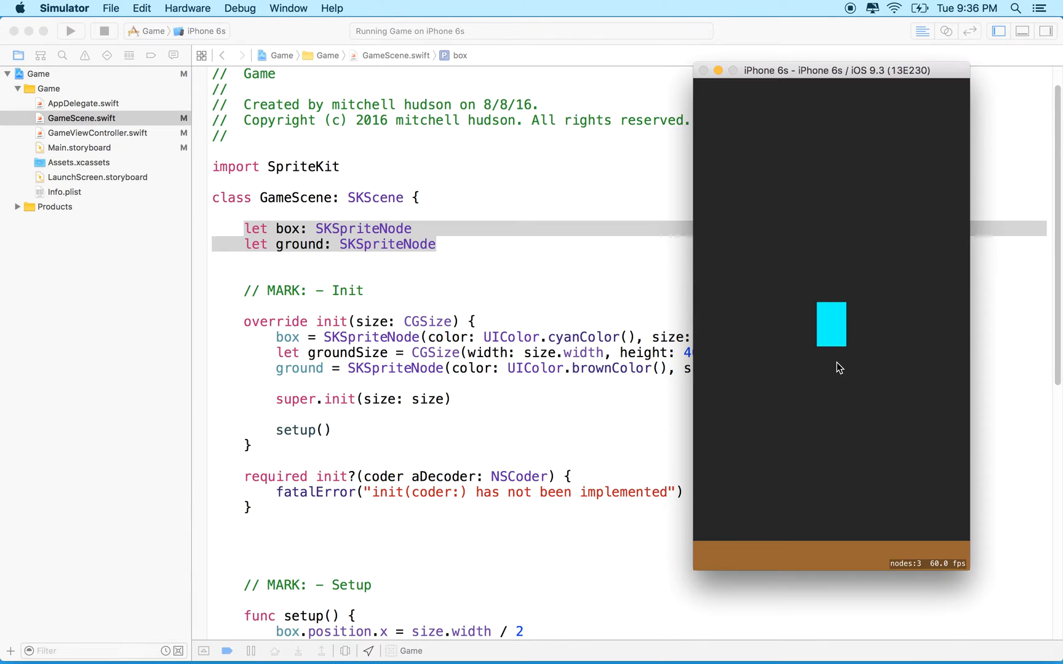
mouse_move(870, 301)
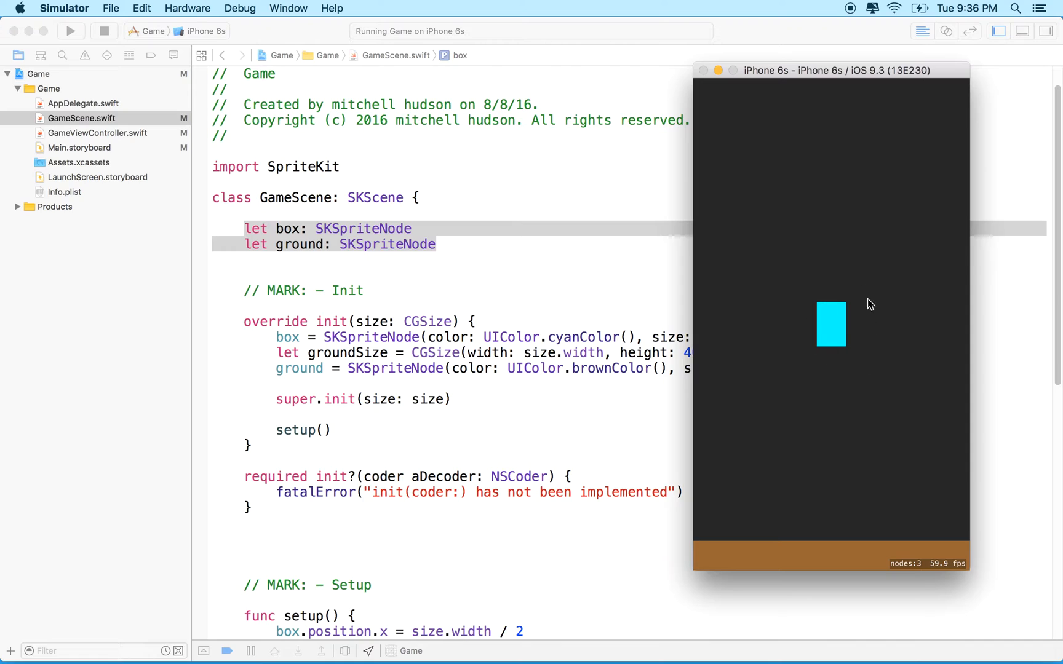
mouse_move(820, 367)
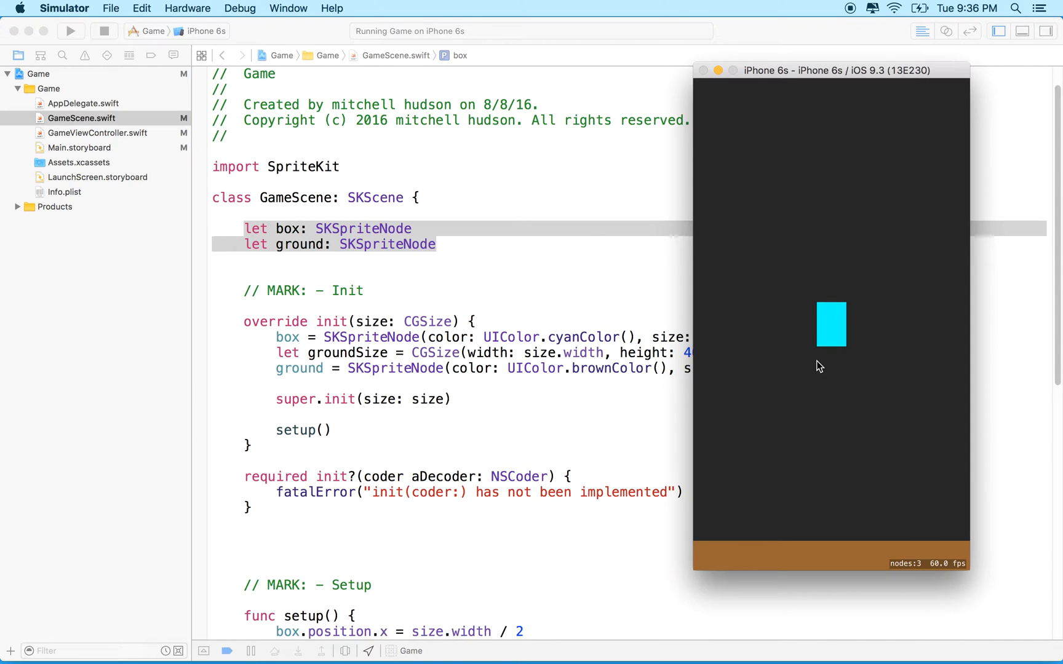
mouse_move(835, 348)
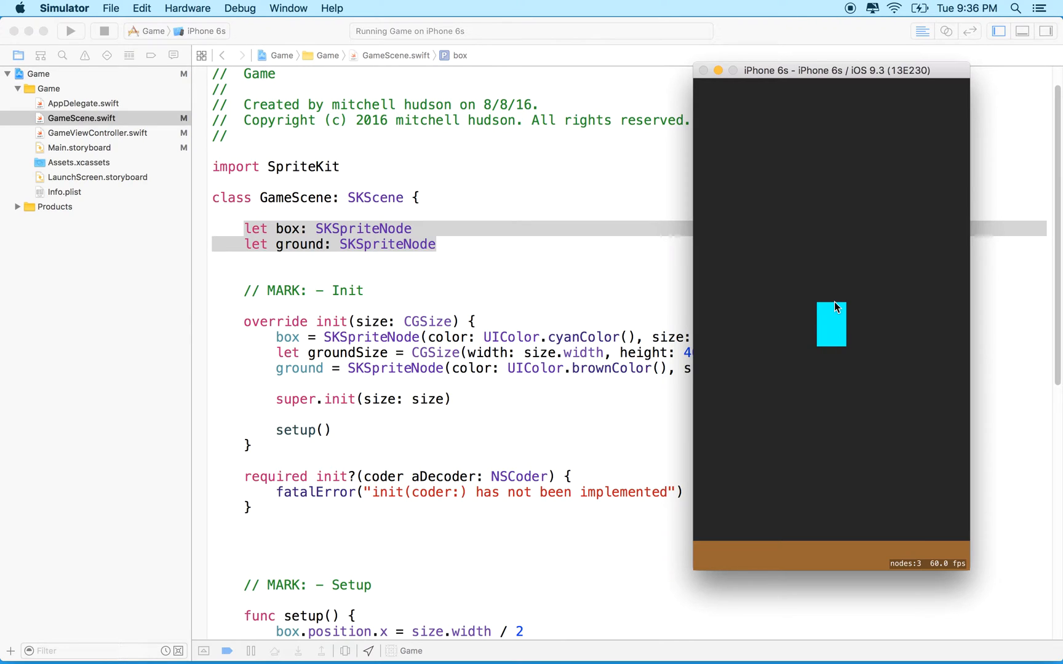
mouse_move(826, 328)
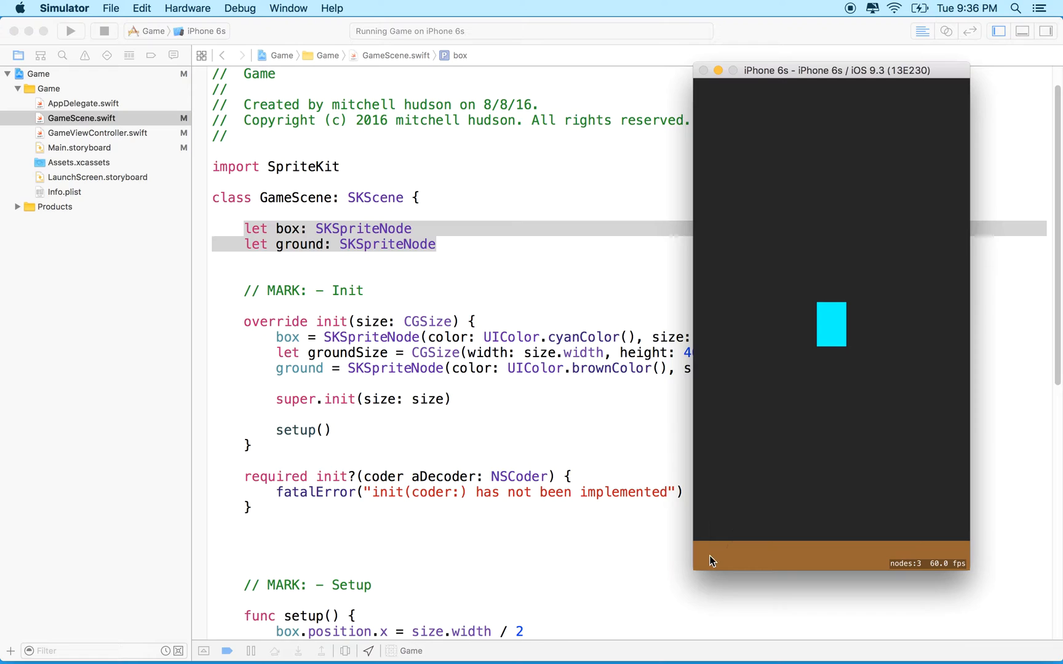
mouse_move(769, 540)
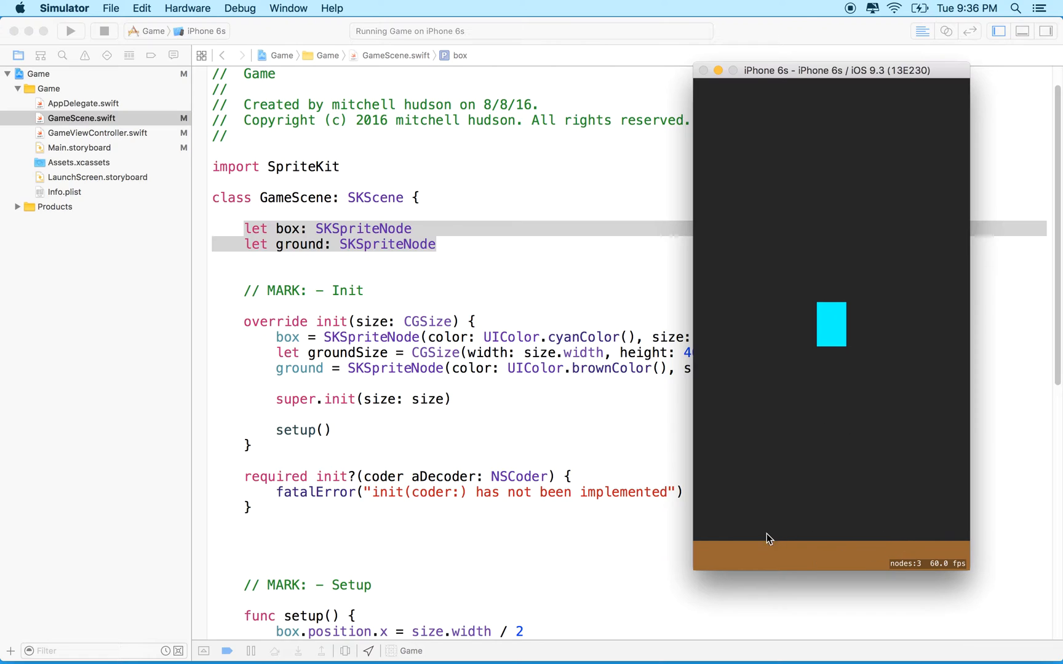
mouse_move(926, 542)
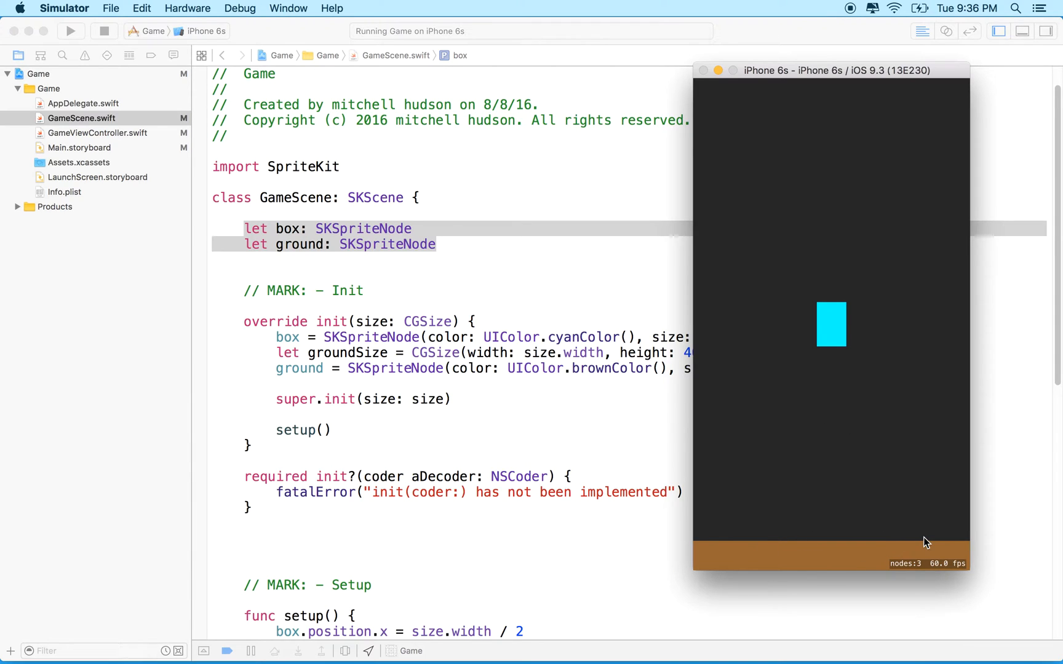
mouse_move(192, 164)
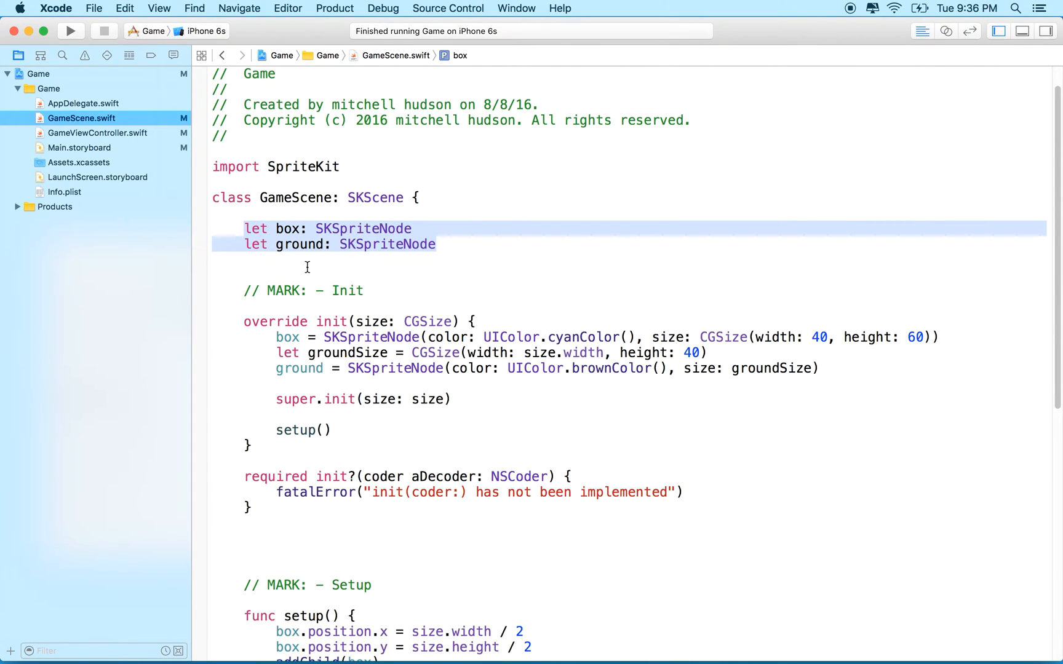
left_click(445, 244)
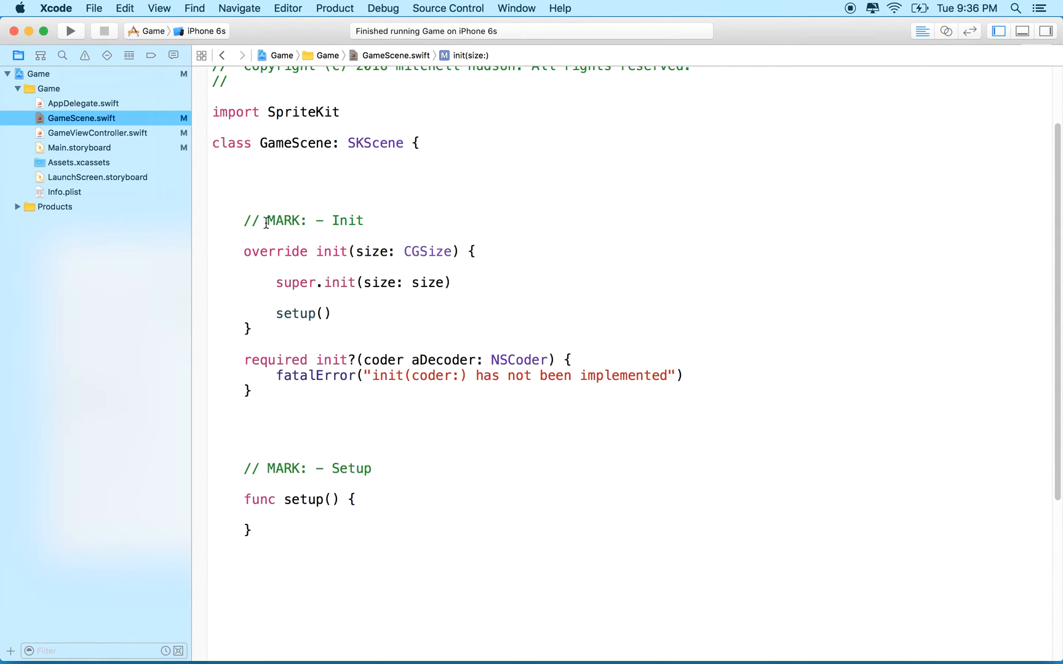
scroll("down", 3)
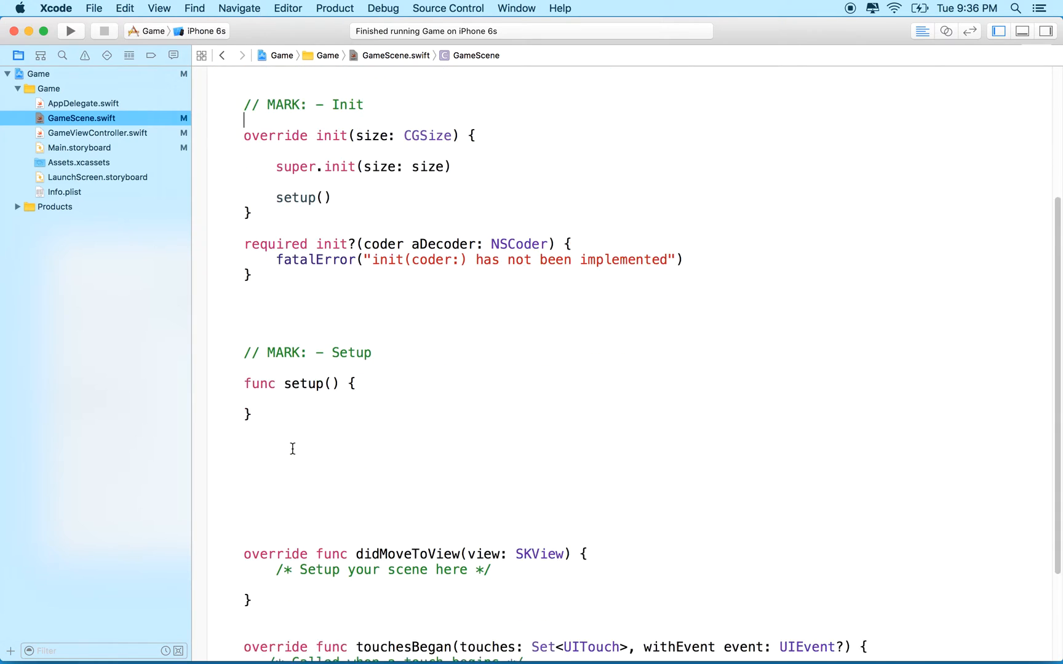
scroll("down", 3)
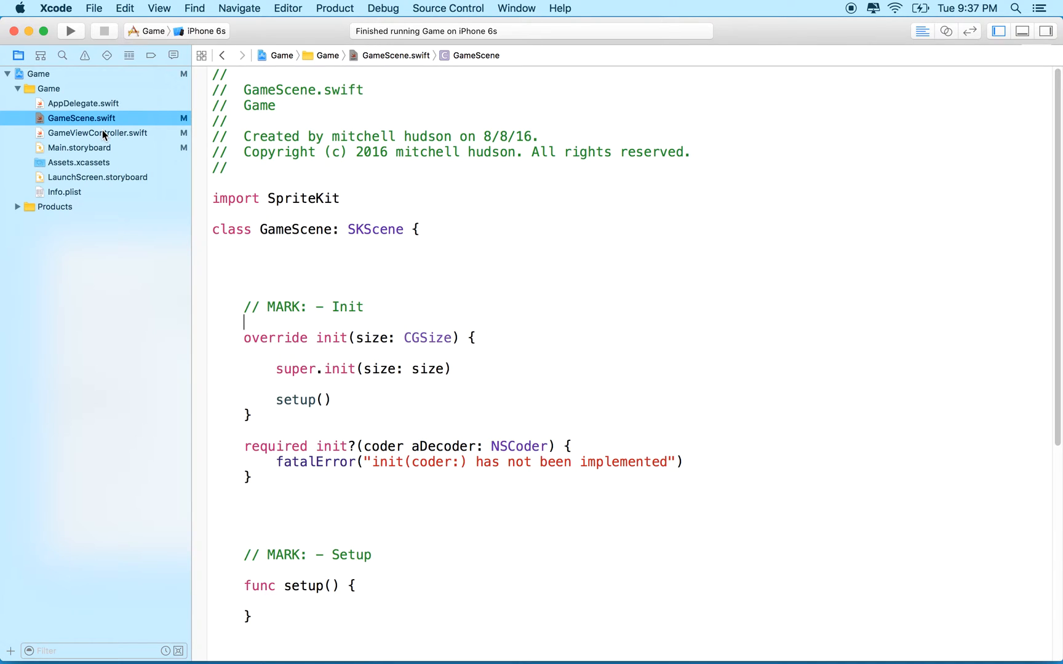
Add an empty Swift file named Player to the Game group.
left_click(93, 8)
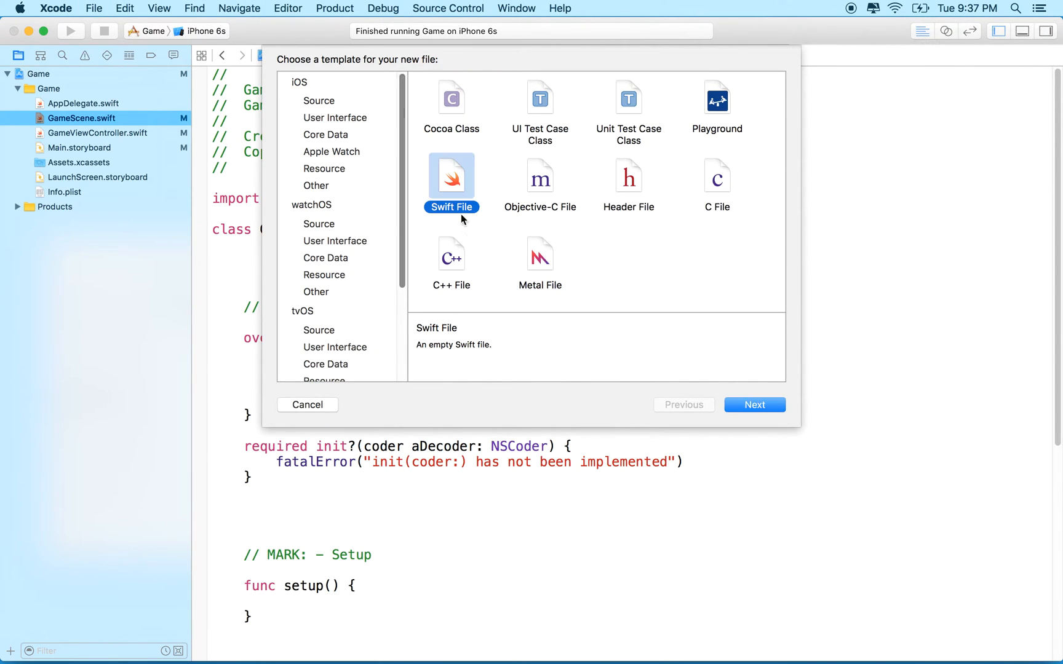
left_click(754, 404)
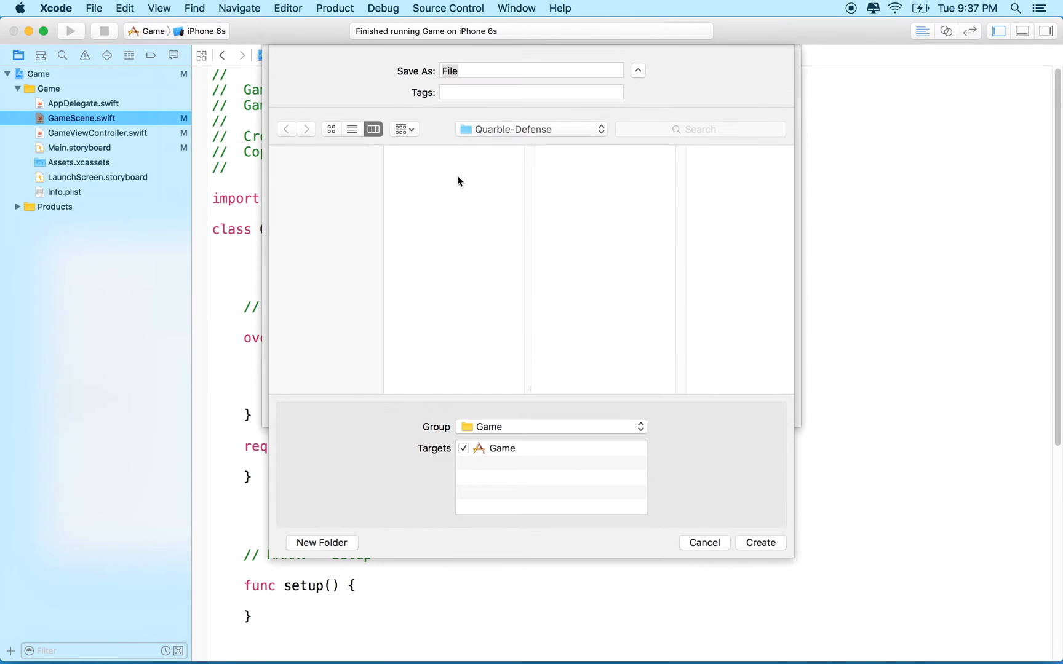
type("Player")
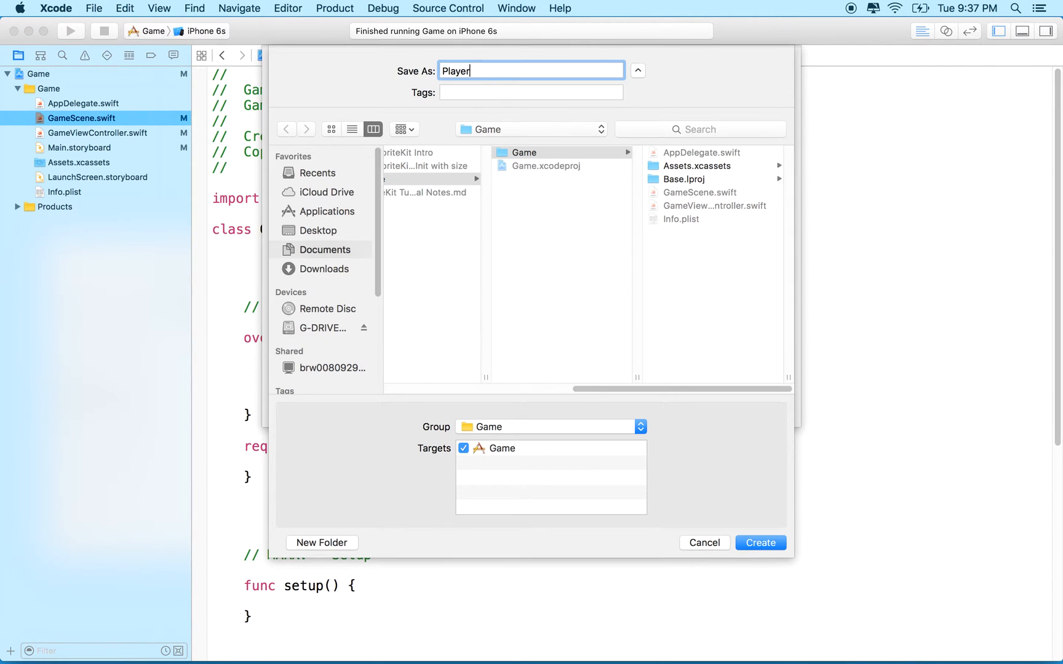
left_click(760, 542)
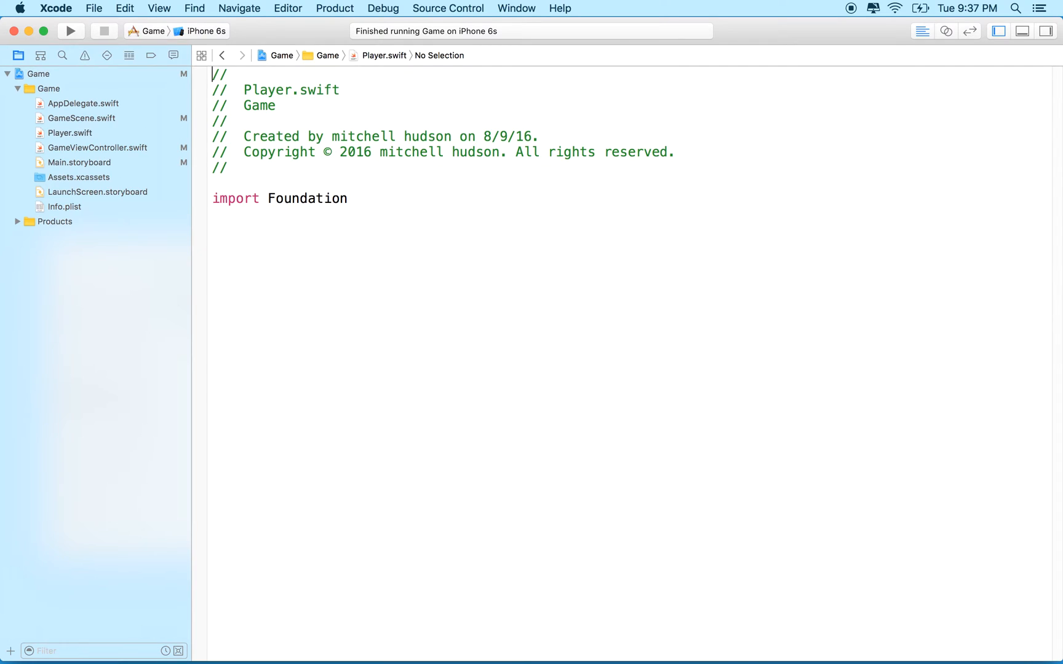
Import SpriteKit instead of Foundation and declare class Player: SKSpriteNode.
double_click(307, 198)
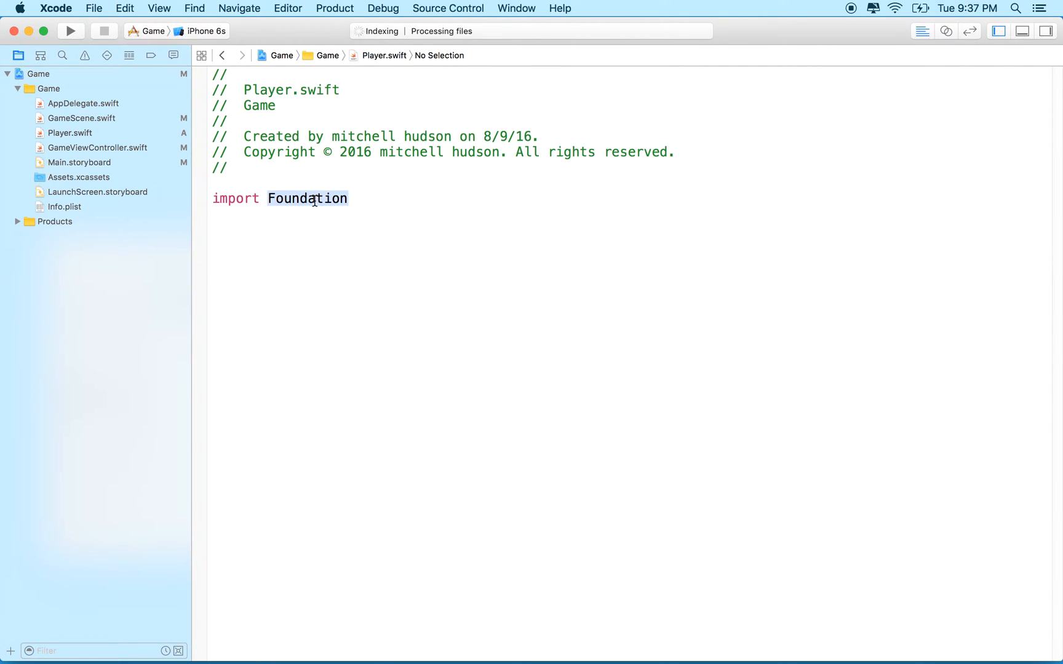
type("Sprite")
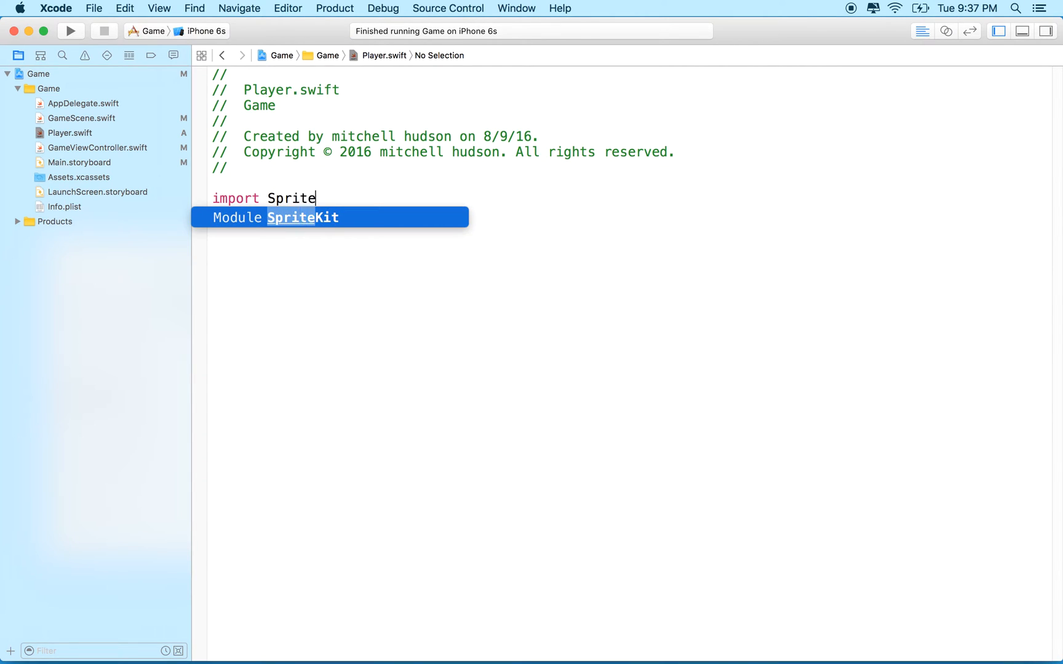
key("Return")
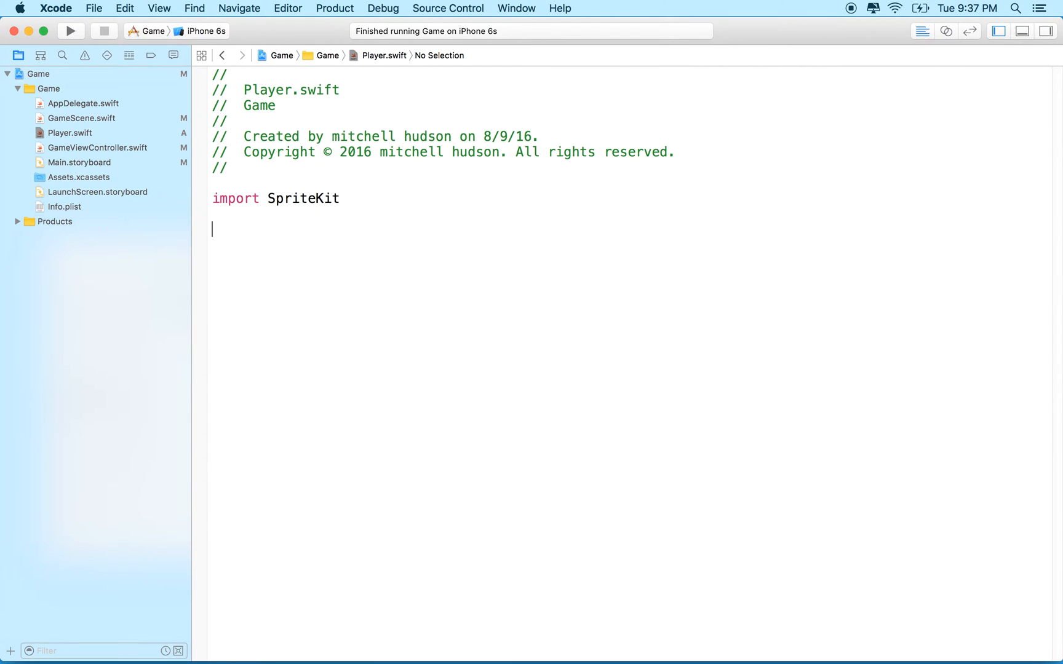
type("class")
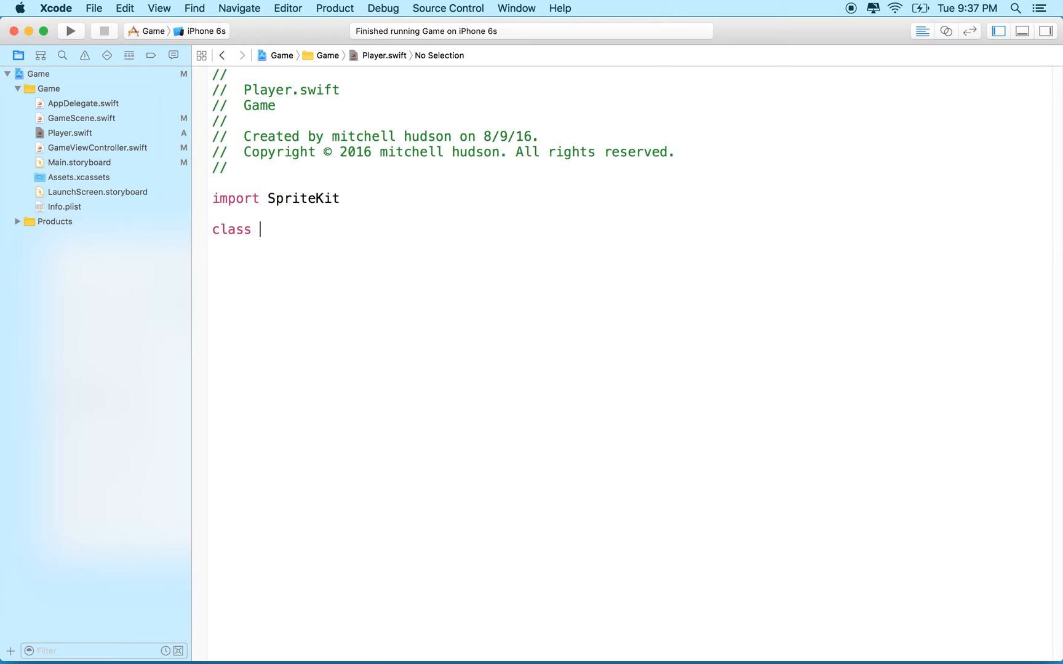
type("P")
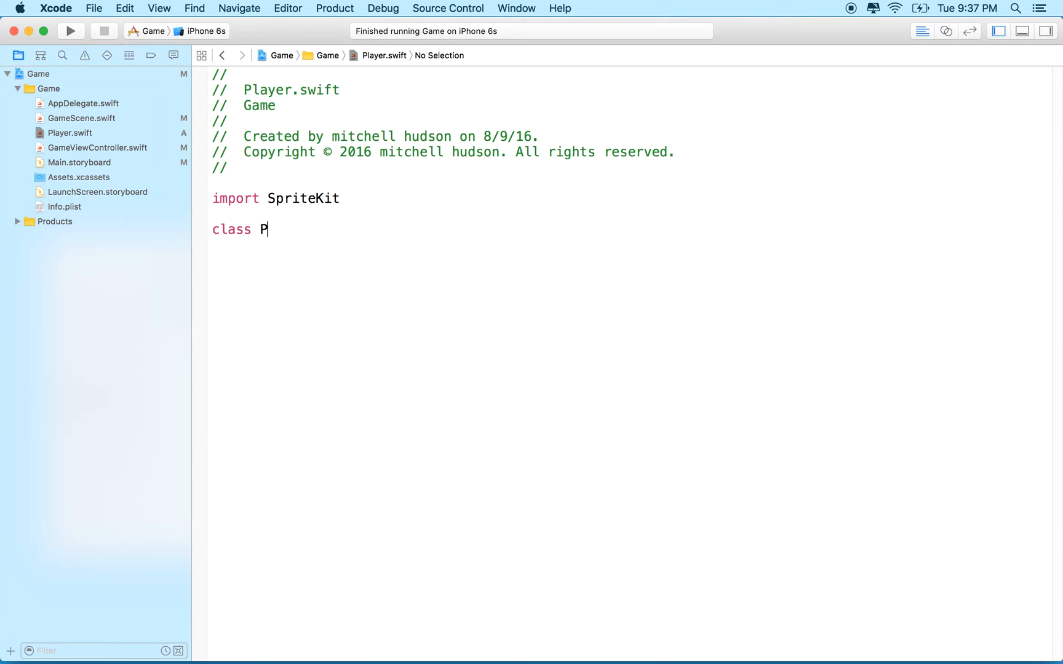
type("layer:")
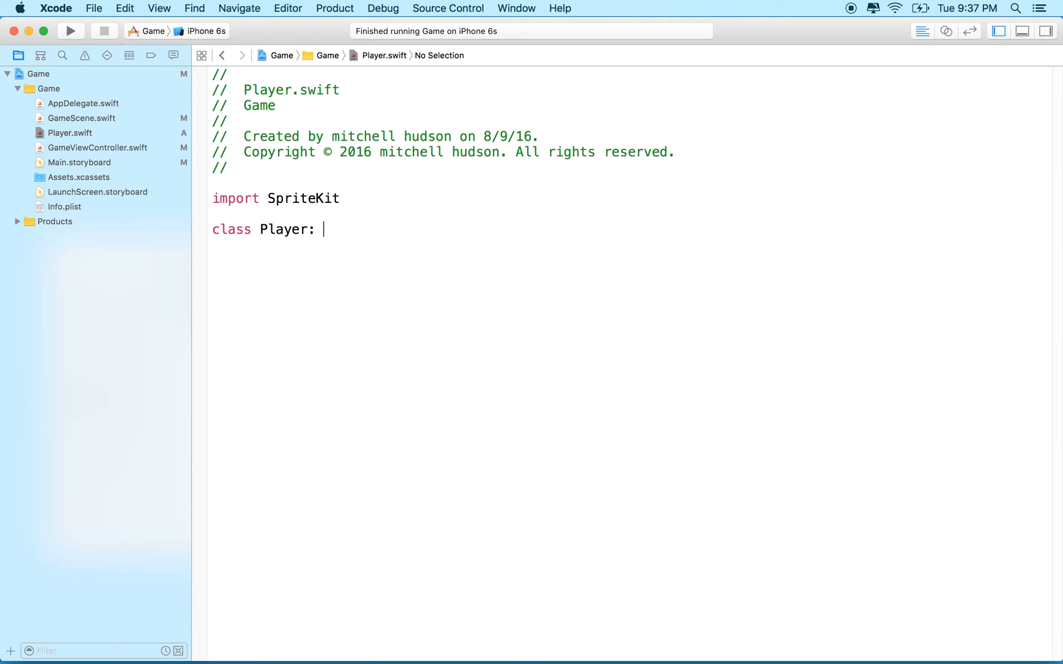
type("SKSpriteNode")
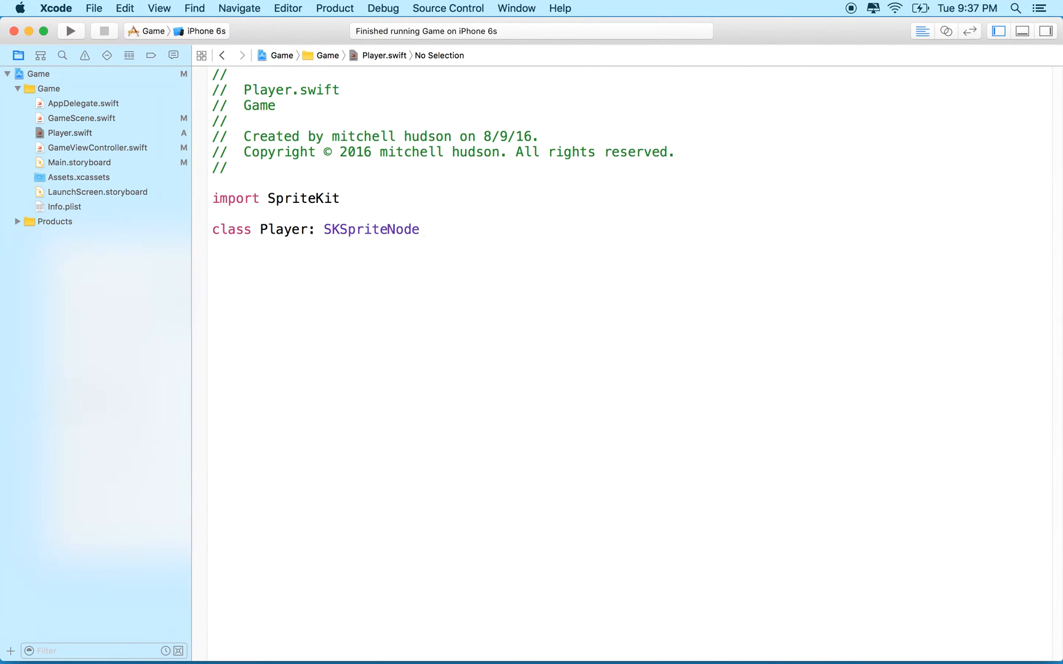
type("{")
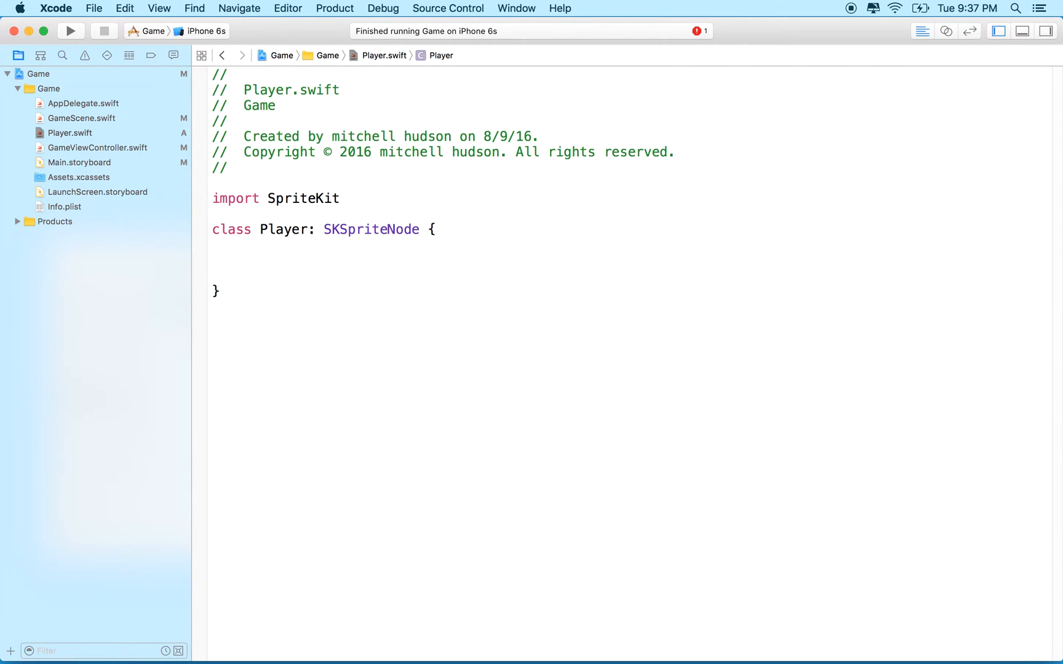
Add an empty init() to Player with a // MARK: - Init comment.
type("init")
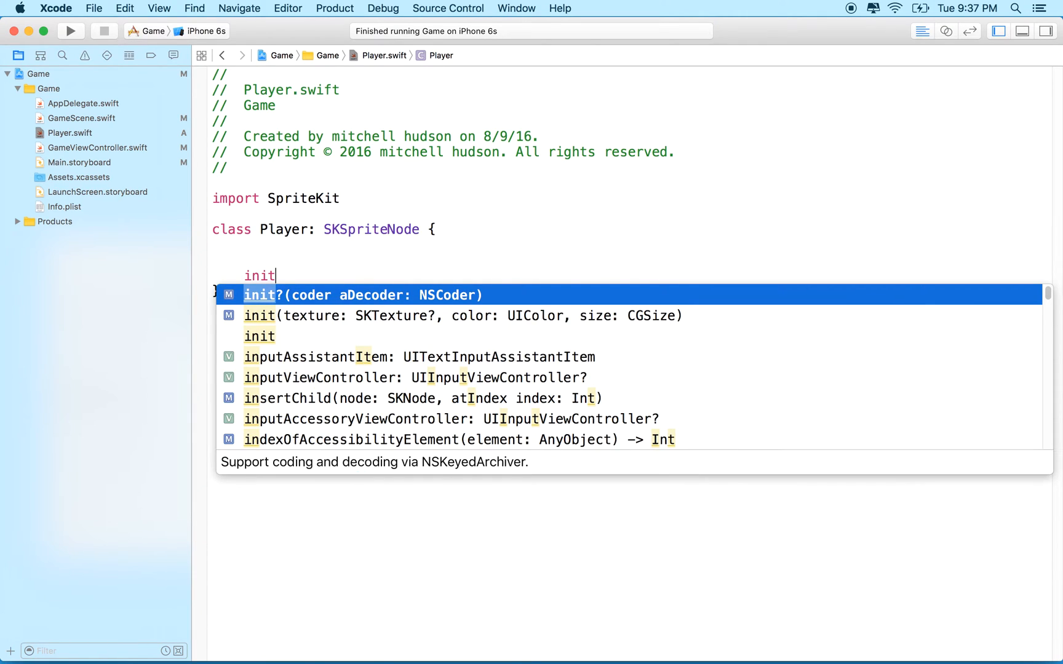
left_click(259, 336)
type("//")
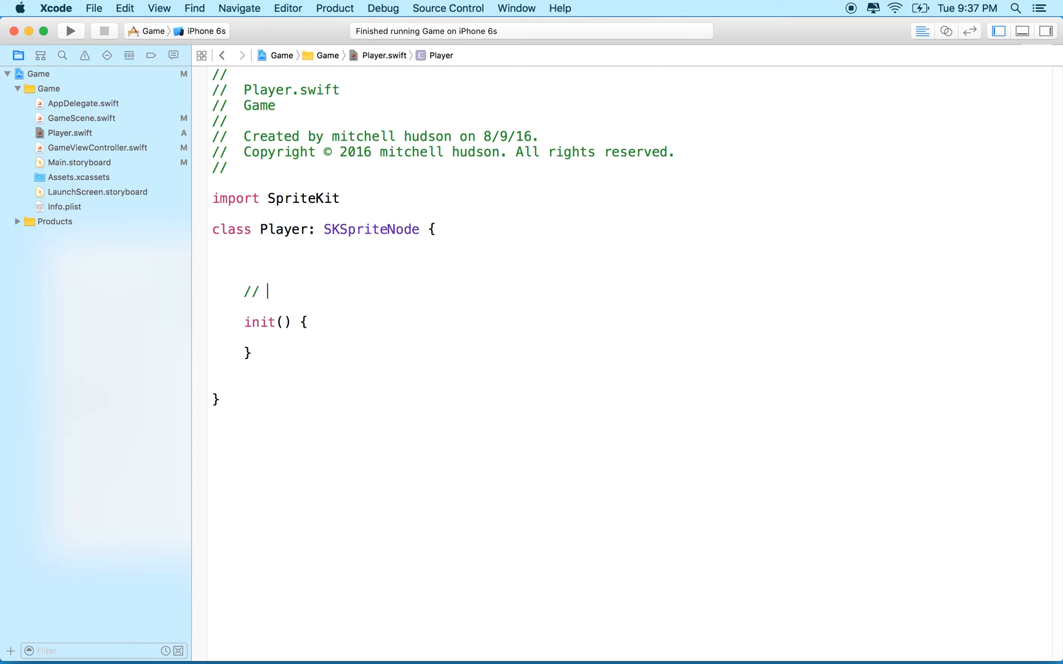
type("MAR")
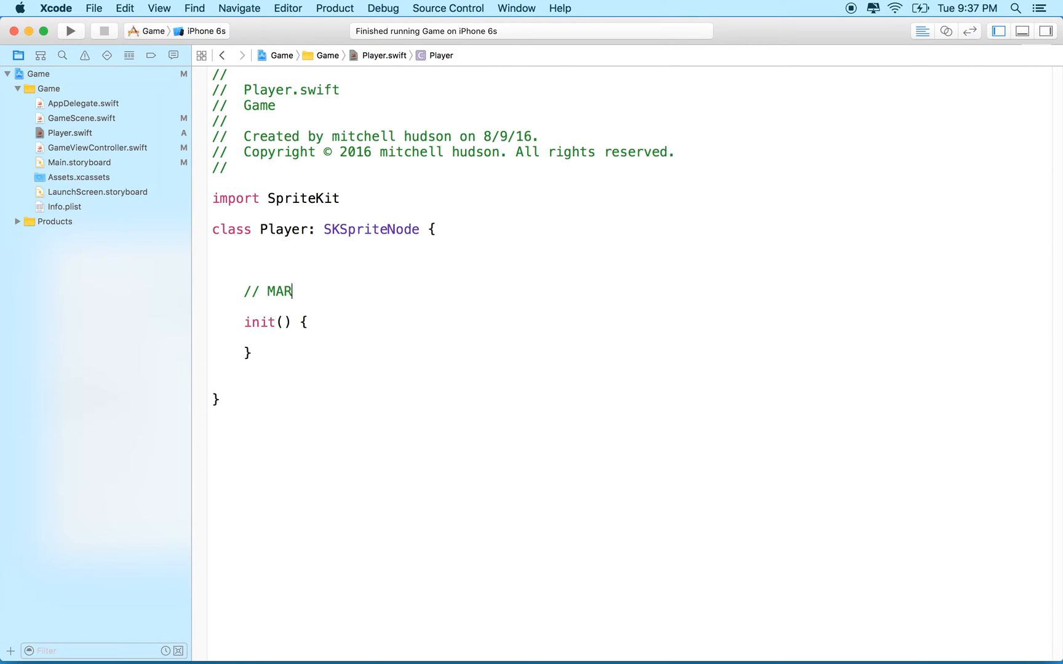
type("K: -")
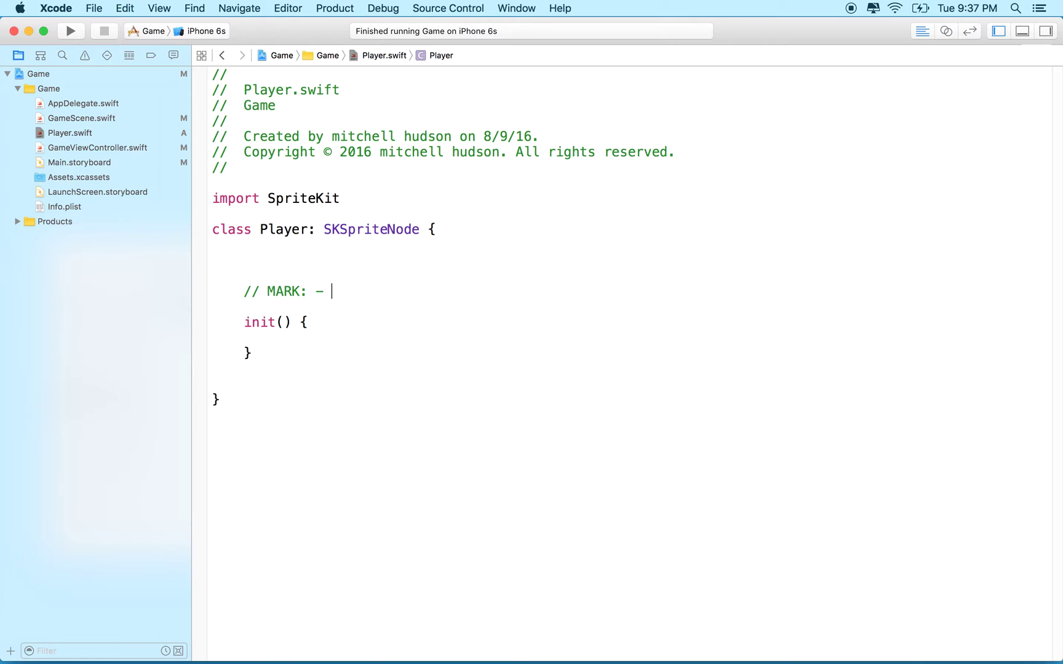
type("Init")
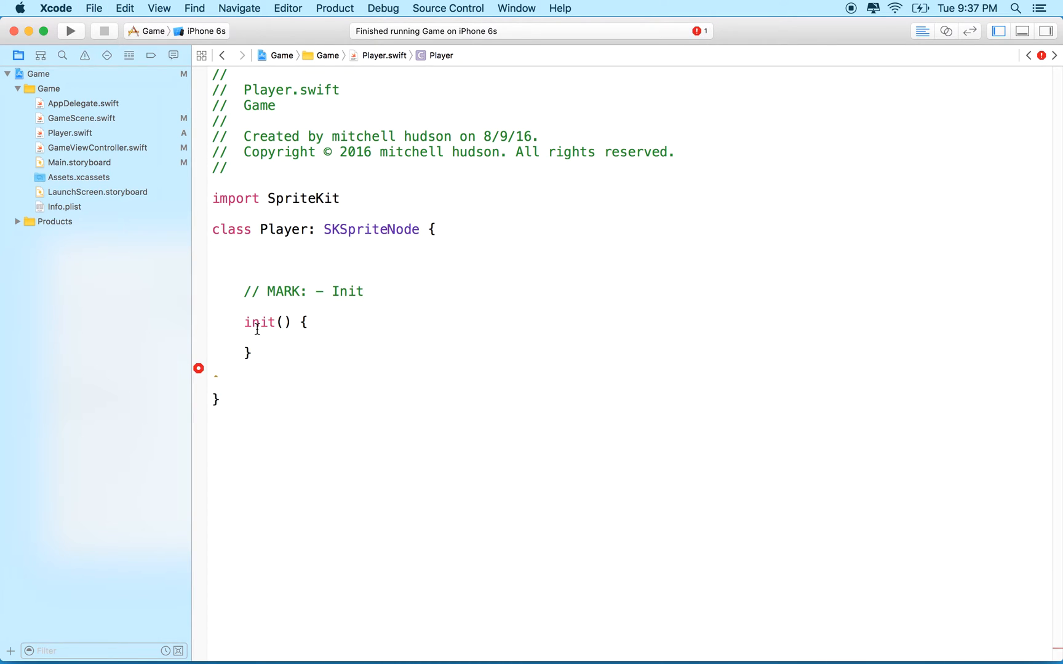
mouse_move(197, 379)
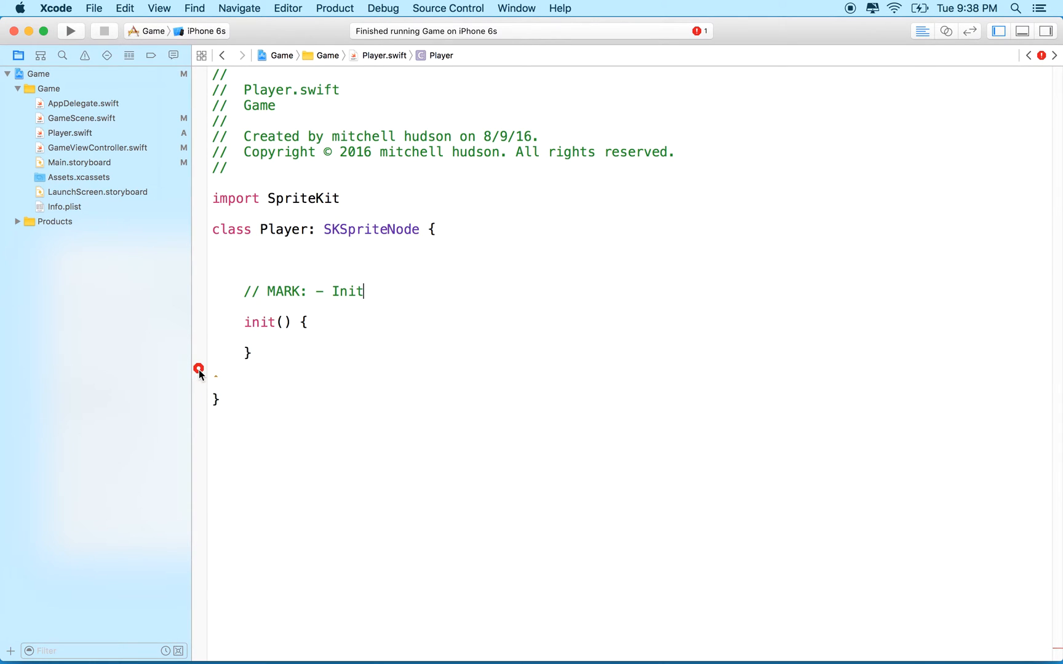
Apply the Fix-it adding required init?(coder:), then check the remaining super.init error.
left_click(198, 368)
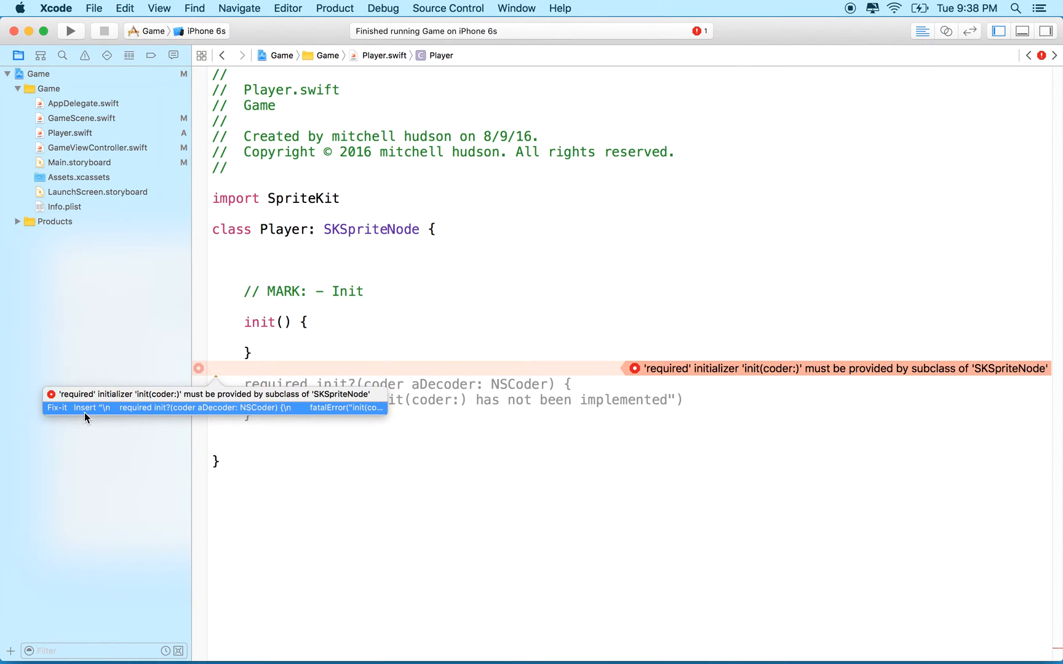
mouse_move(199, 413)
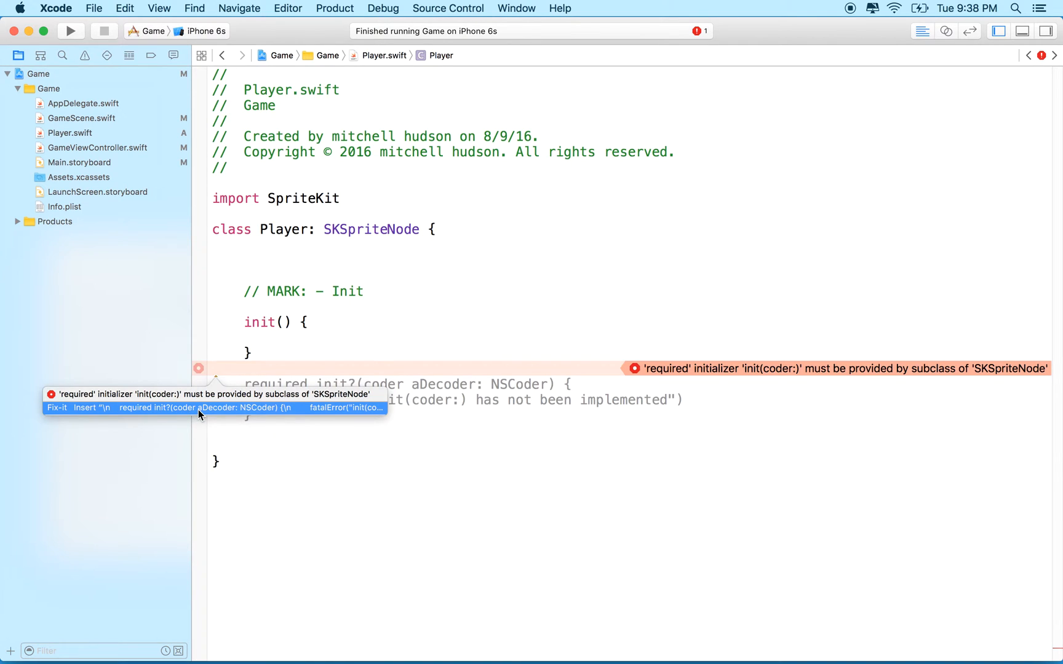
left_click(56, 407)
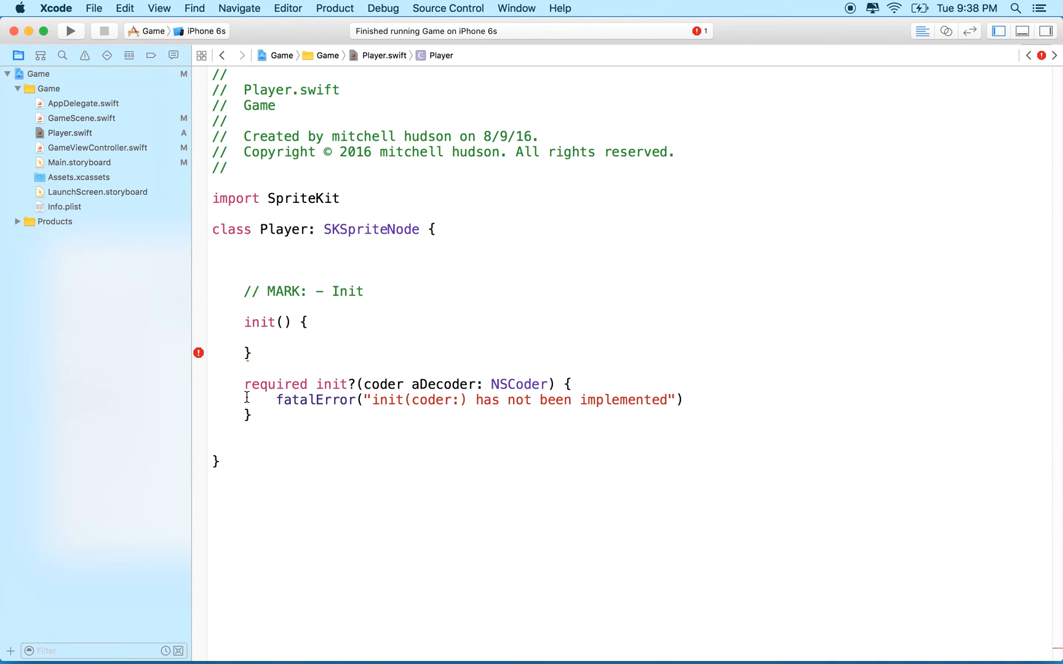
double_click(371, 229)
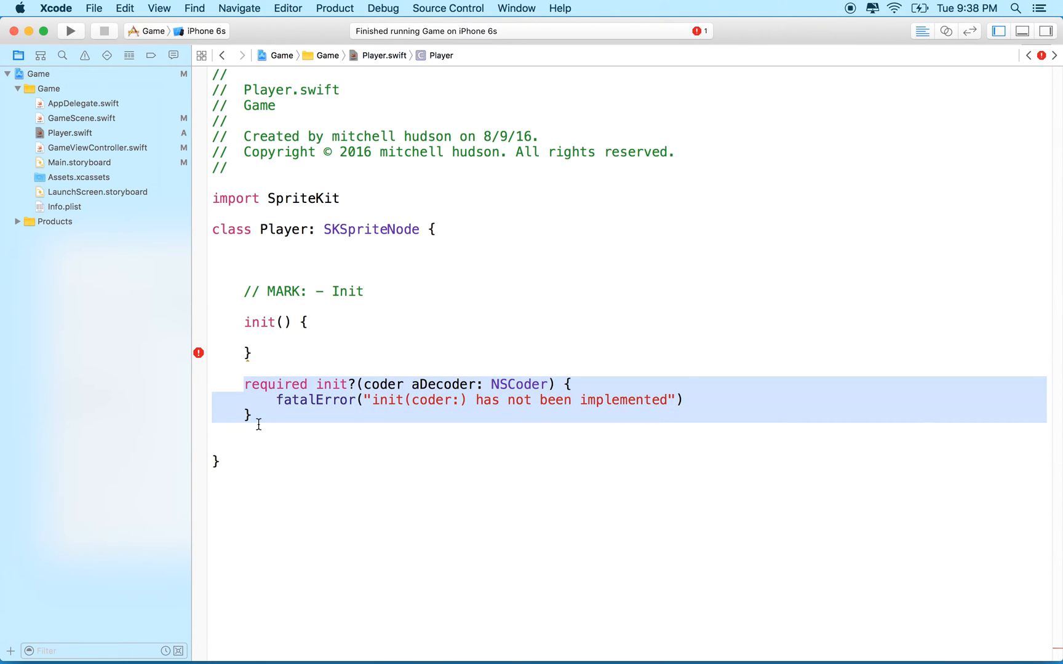
left_click(244, 384)
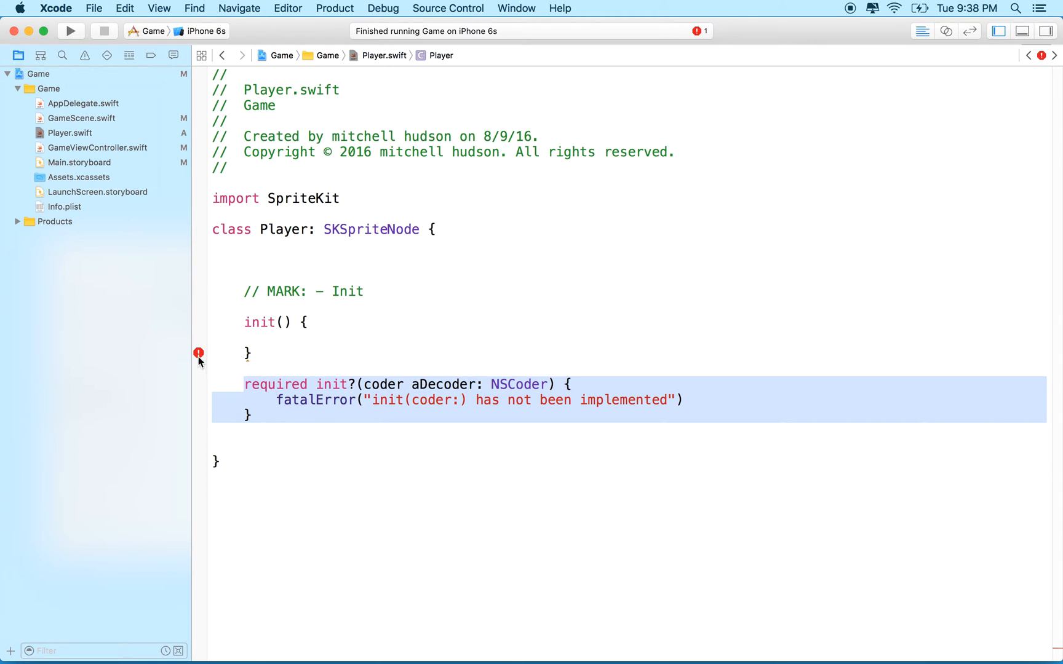
left_click(199, 352)
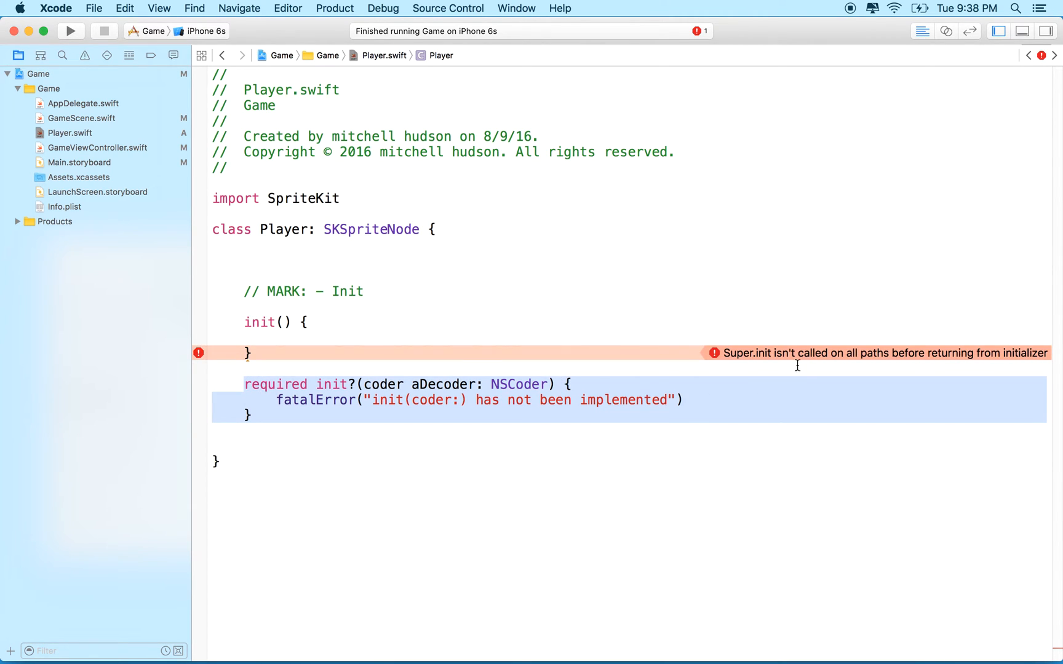
mouse_move(318, 233)
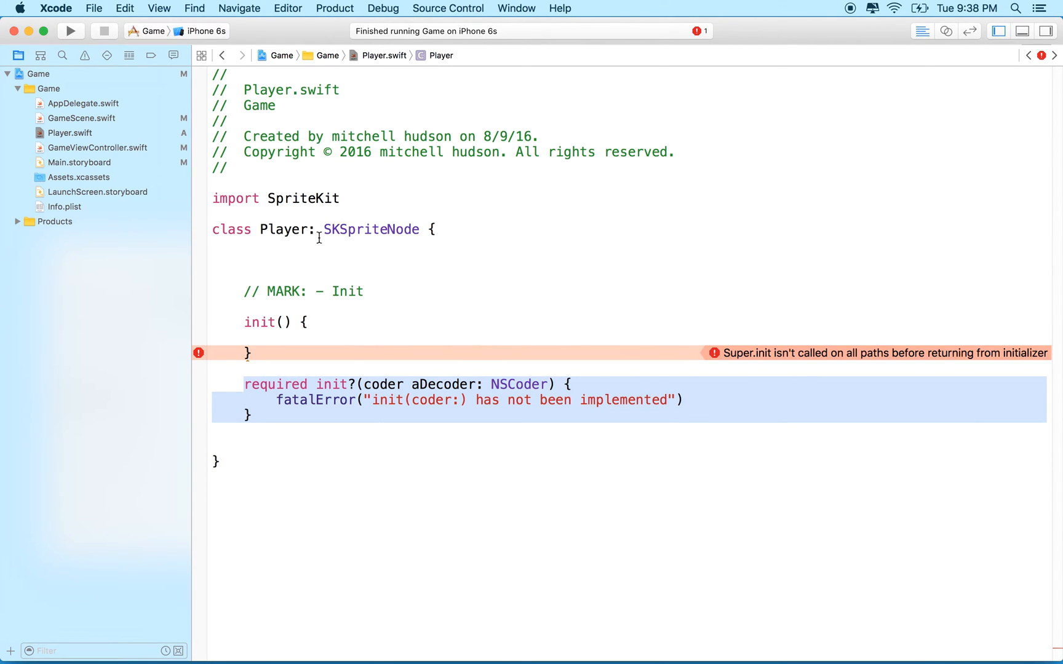
Add blank lines in init() and begin typing super.i to trigger completion.
double_click(371, 230)
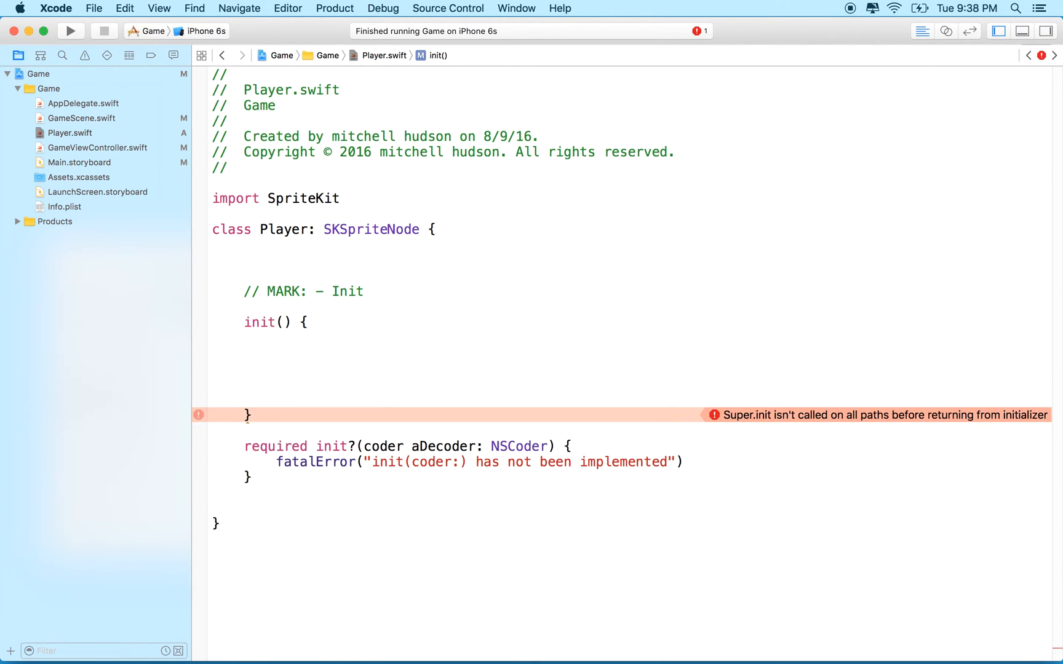
type("super")
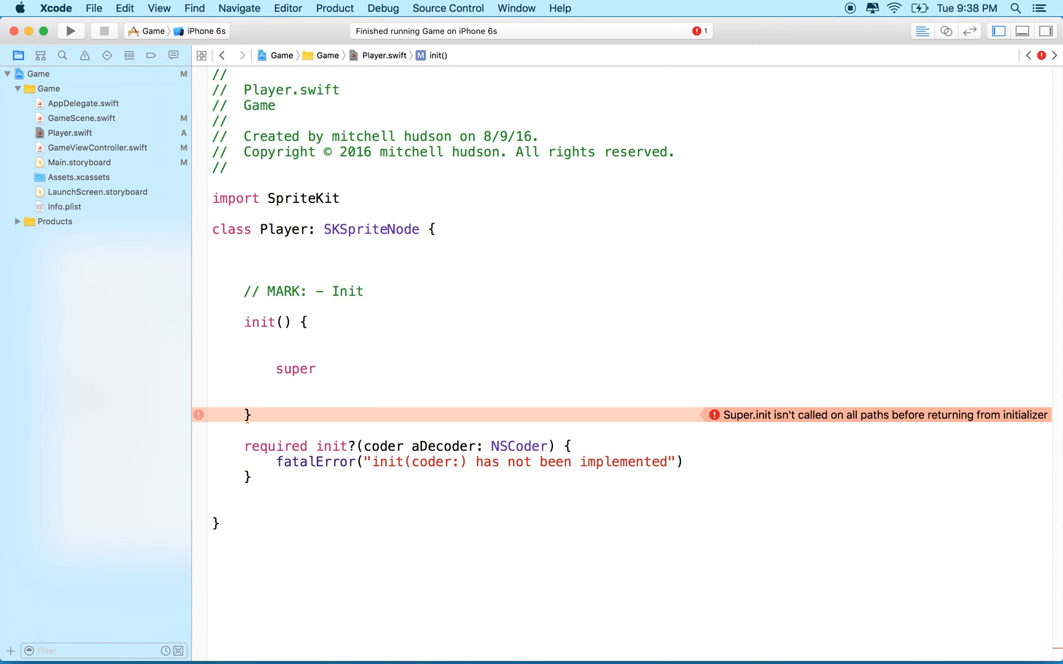
type(".")
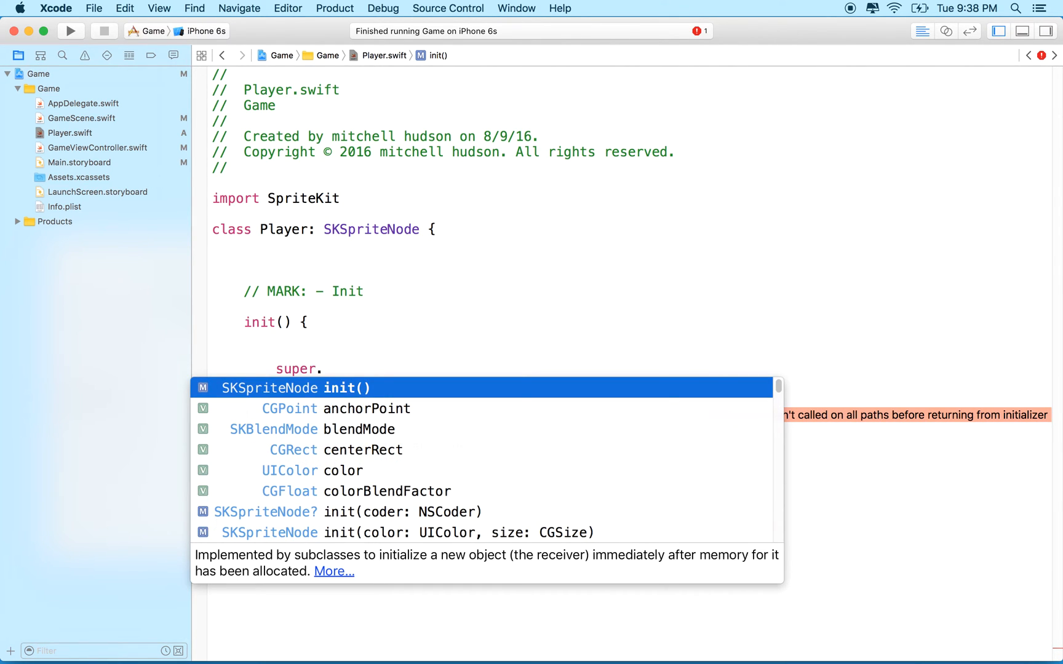
type("i")
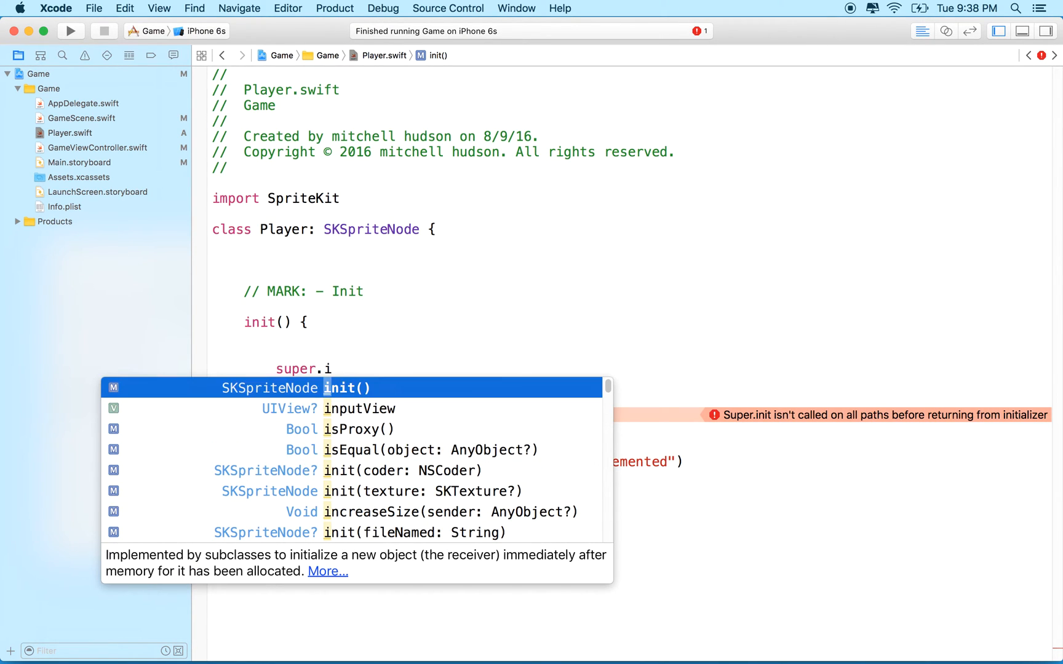
Browse super.init completions down to init(texture:color:size:).
key("Backspace")
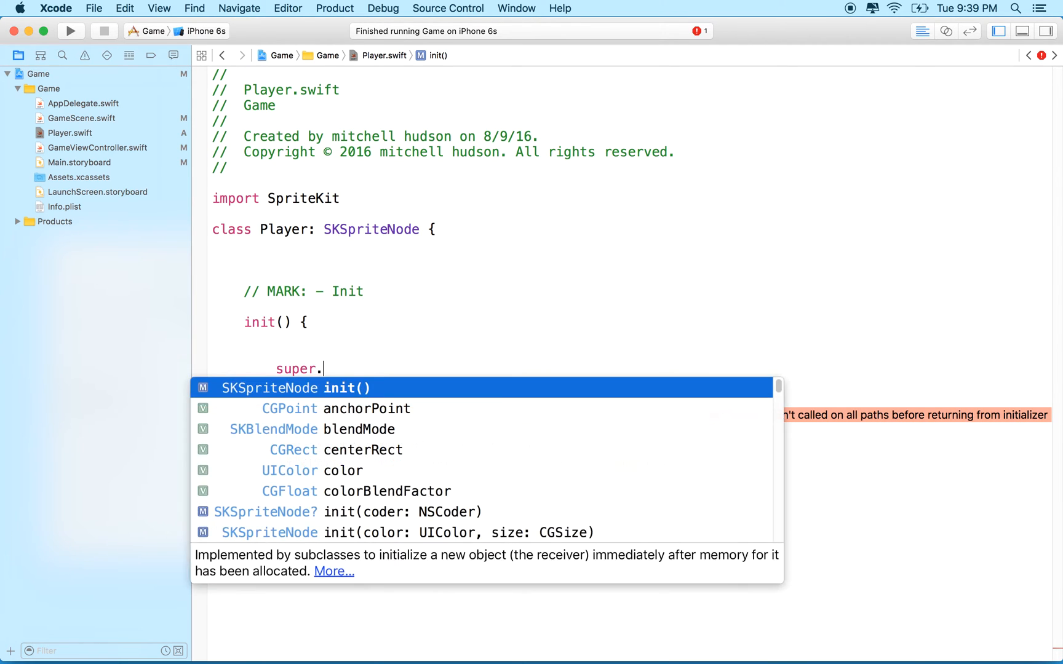
type("ini")
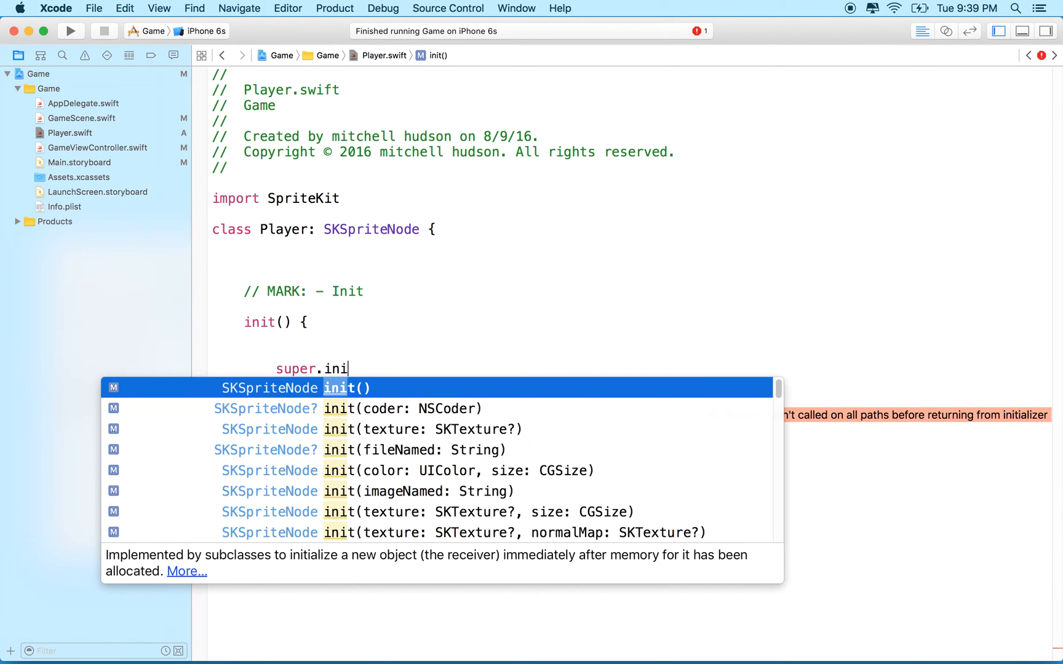
mouse_move(277, 402)
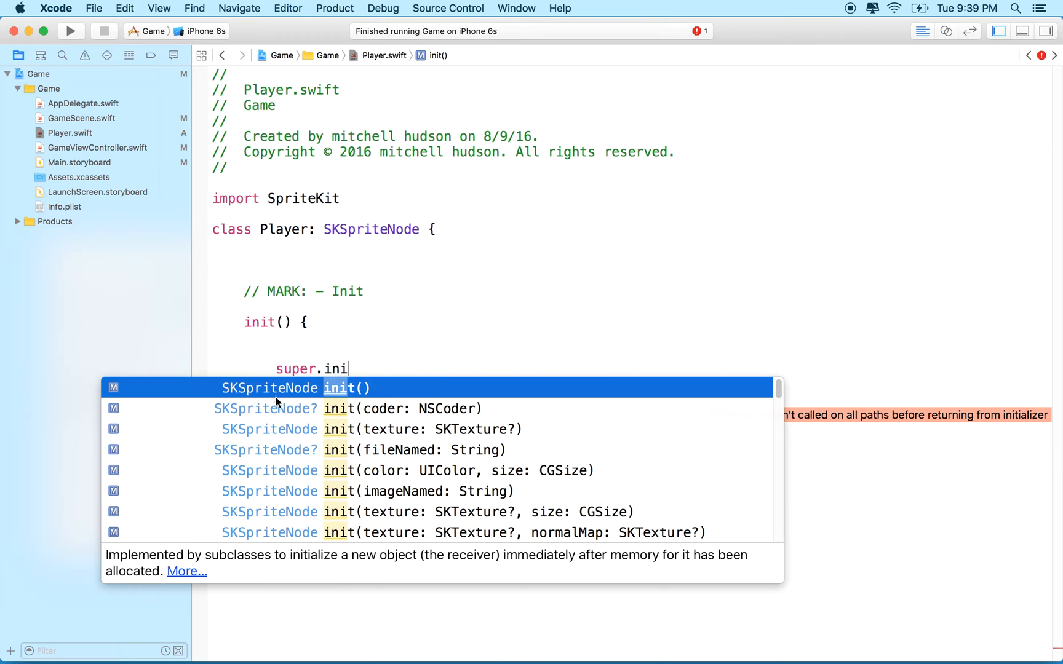
mouse_move(278, 566)
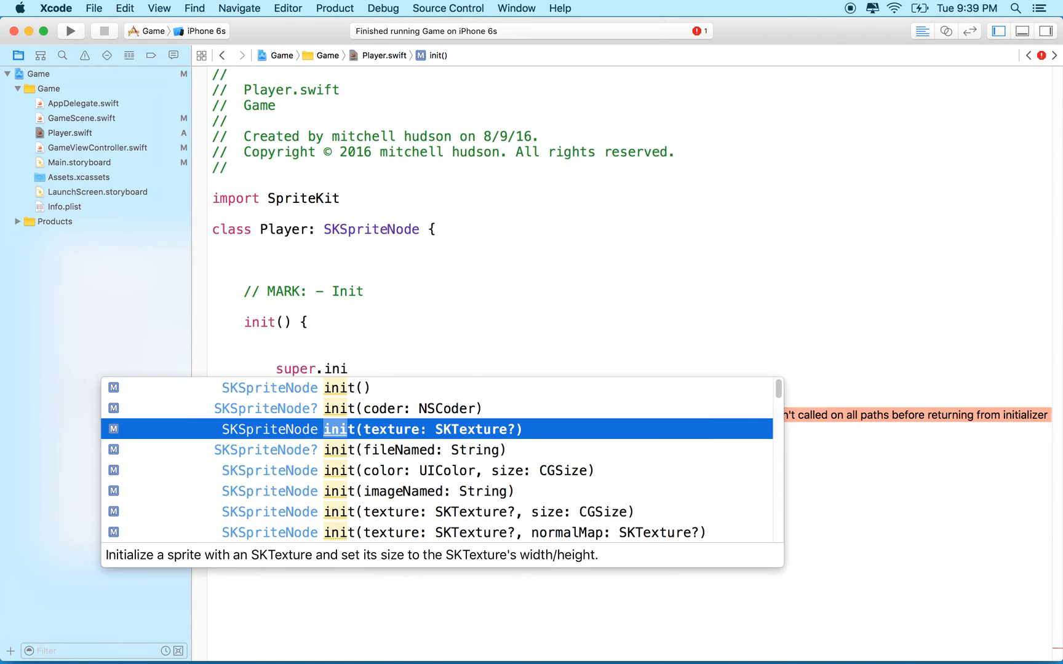
key("Down")
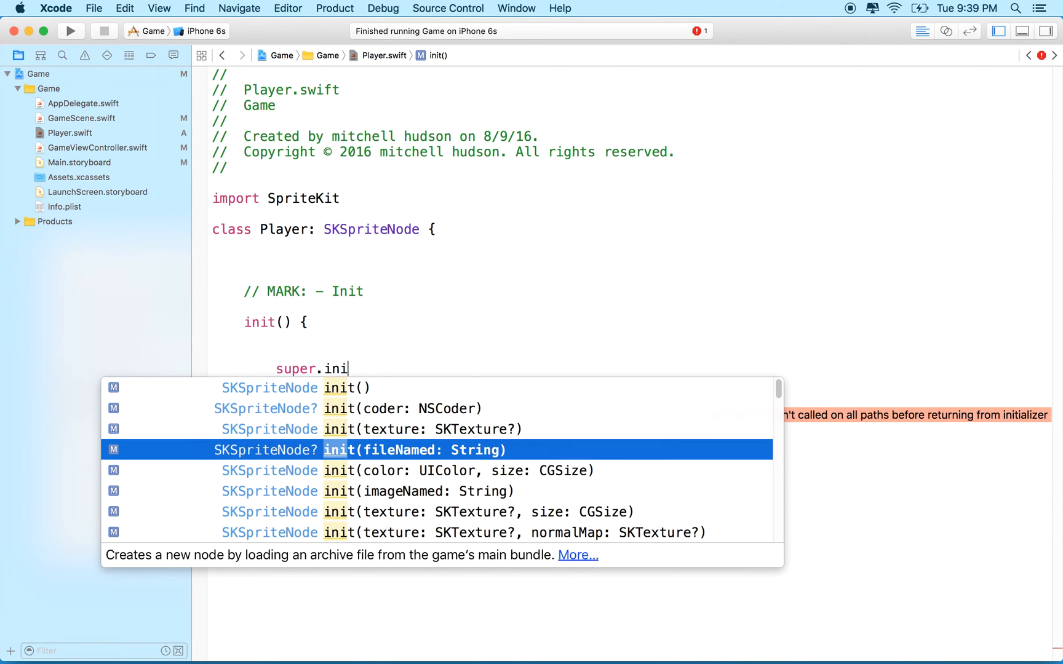
key("Down")
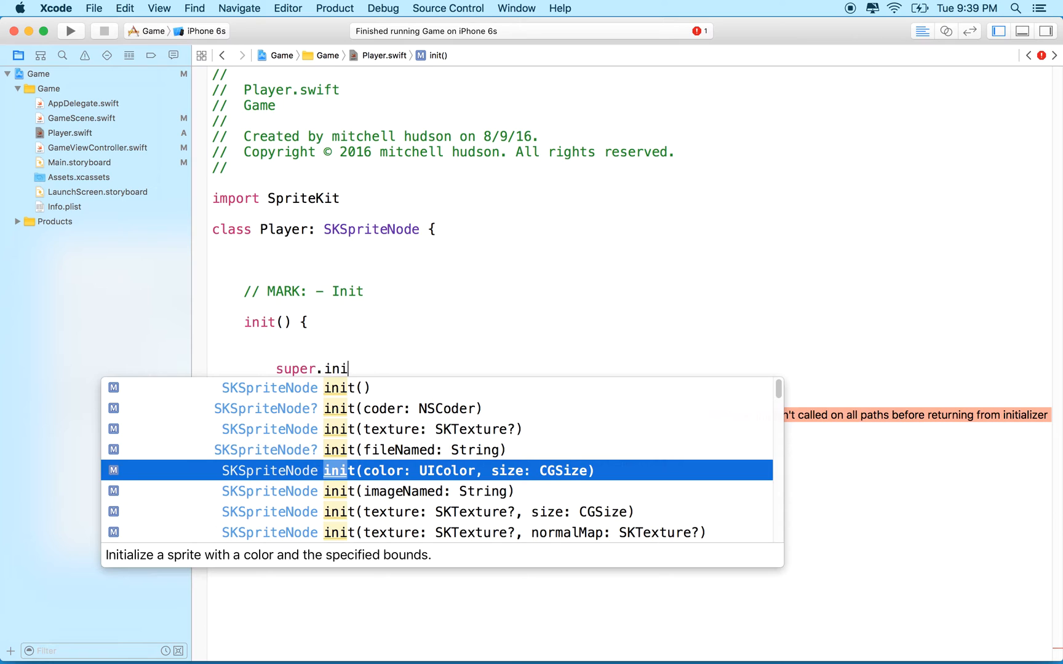
key("Down")
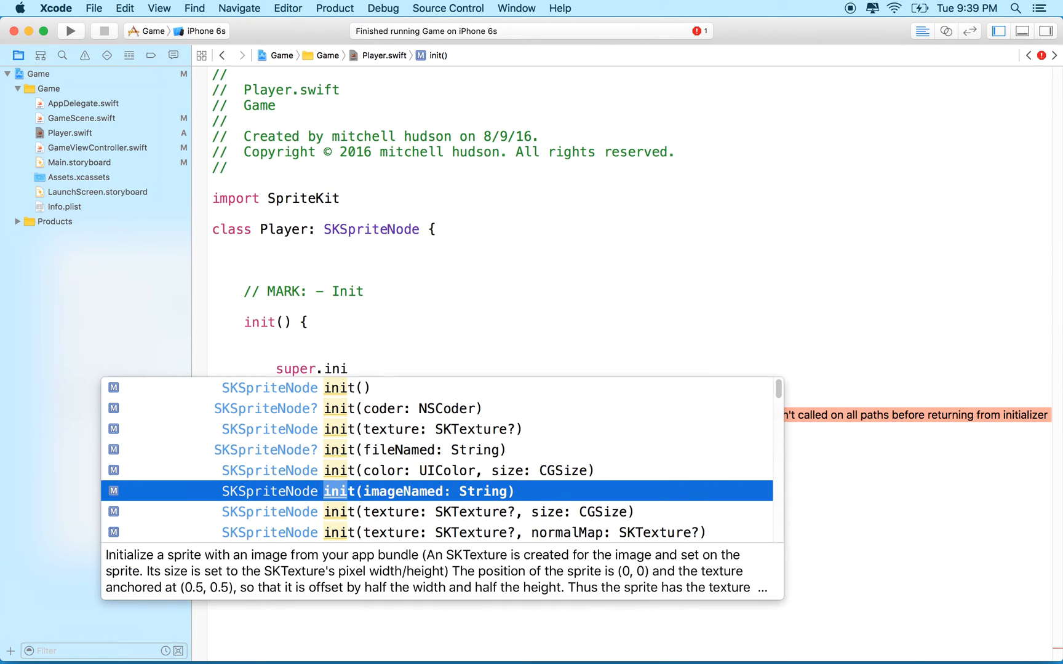
key("Down")
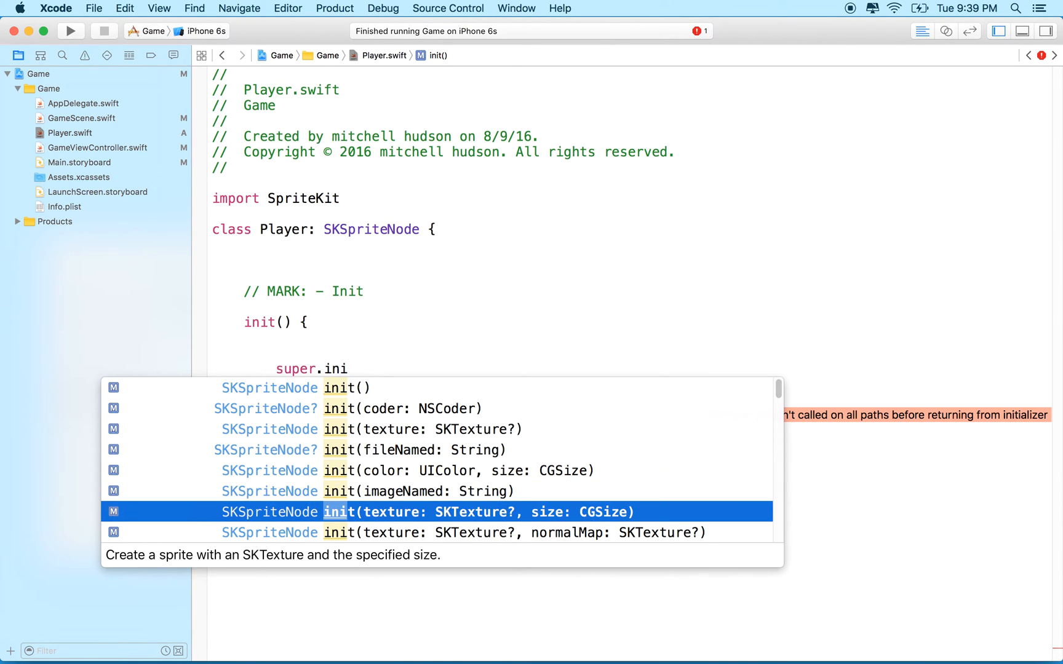
key("Down")
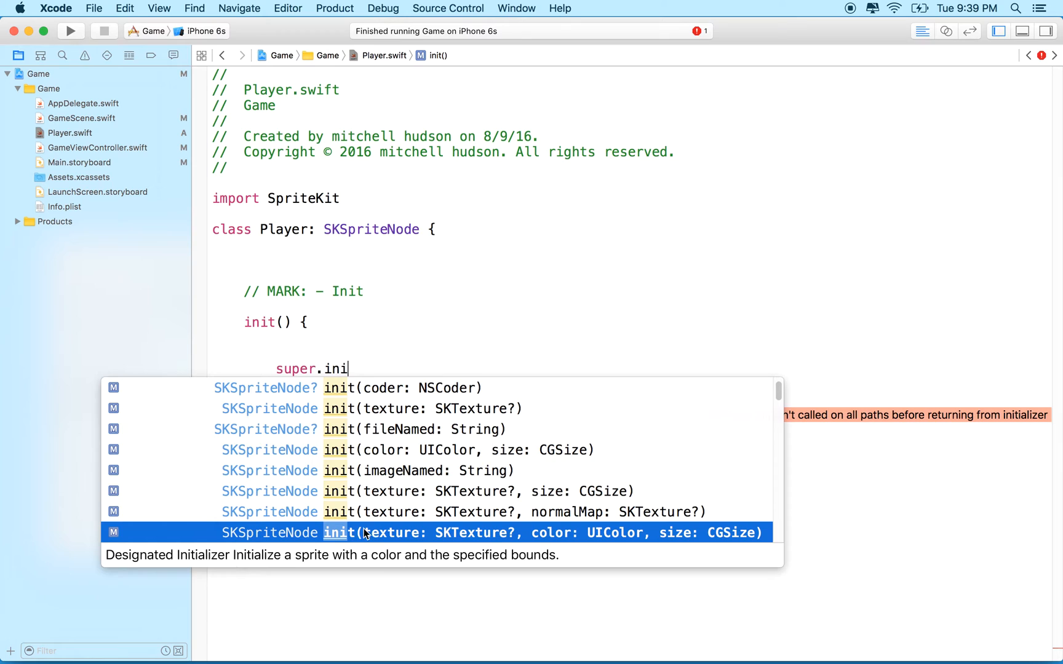
mouse_move(514, 539)
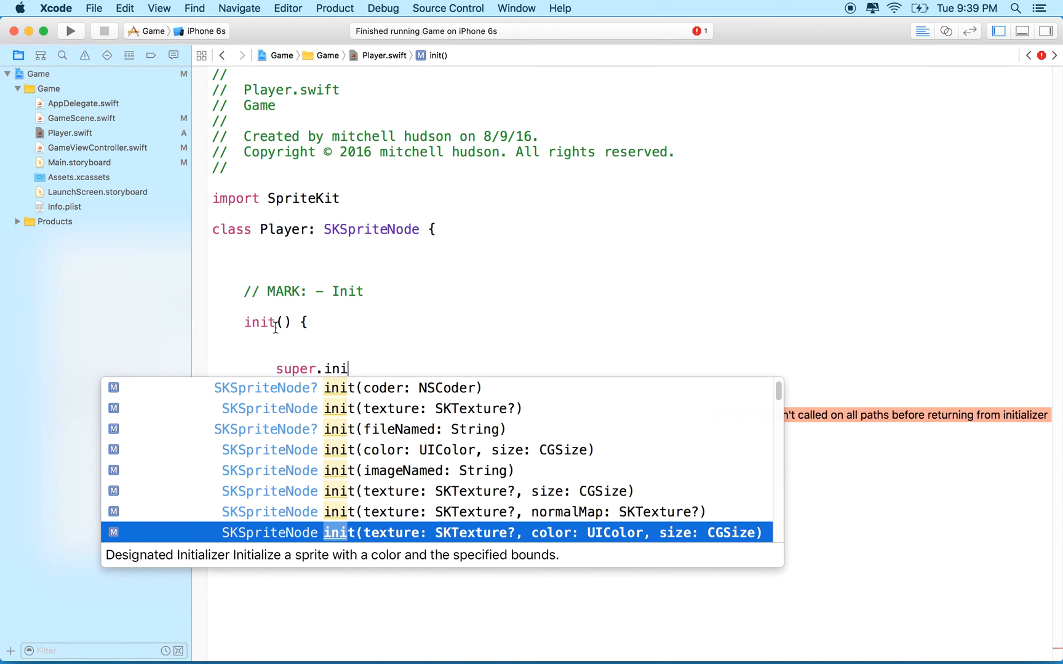
mouse_move(312, 476)
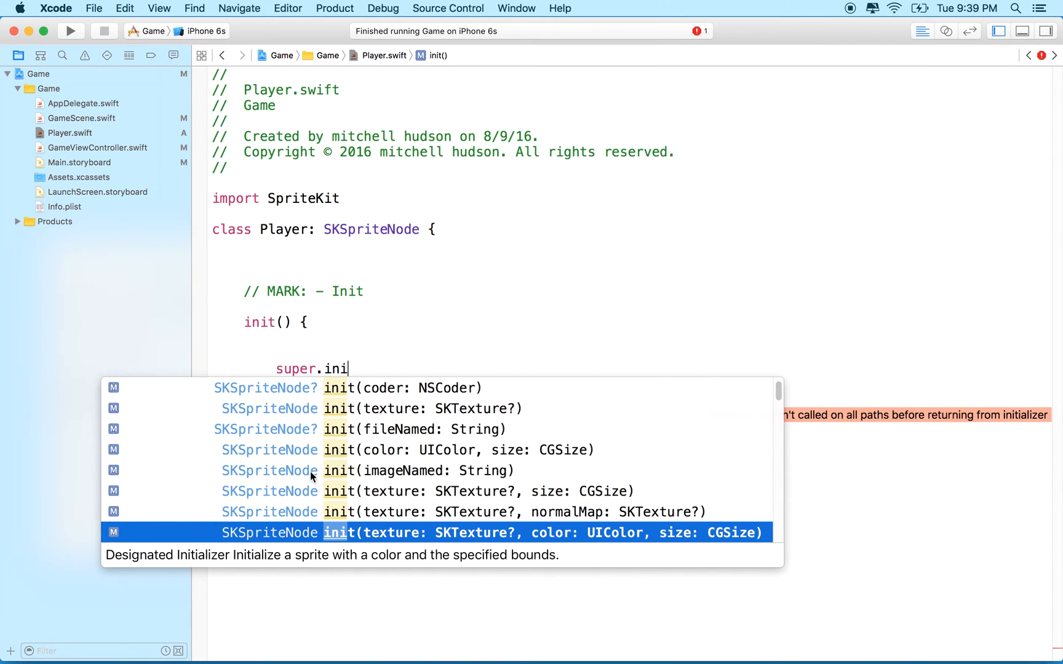
mouse_move(369, 537)
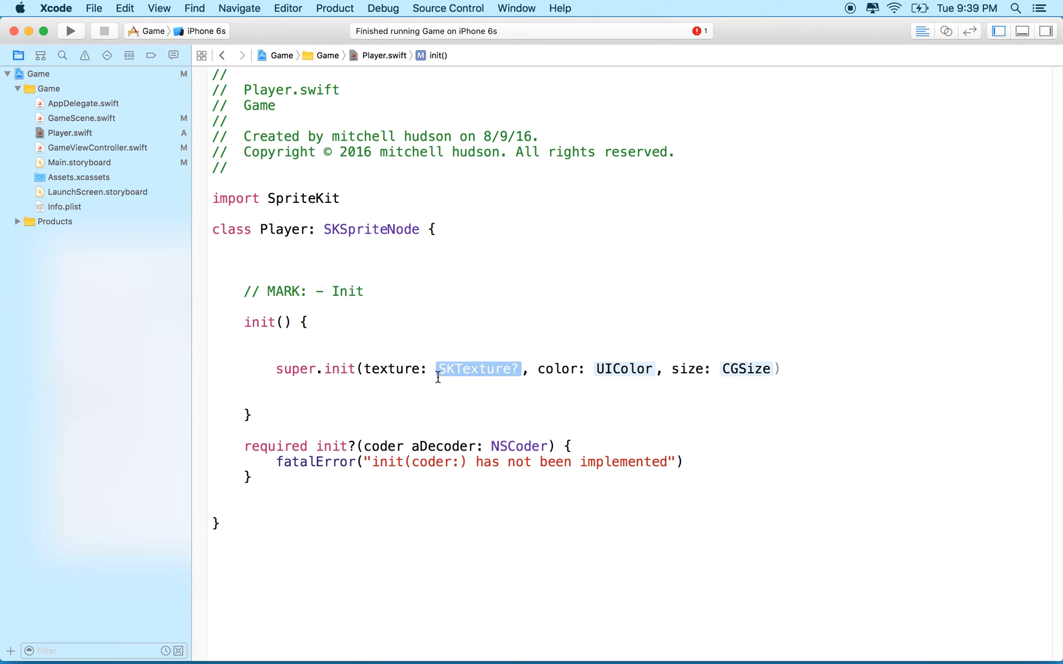
Pass nil as texture and UIColor.cyanColor() as colour in super.init.
type("nil")
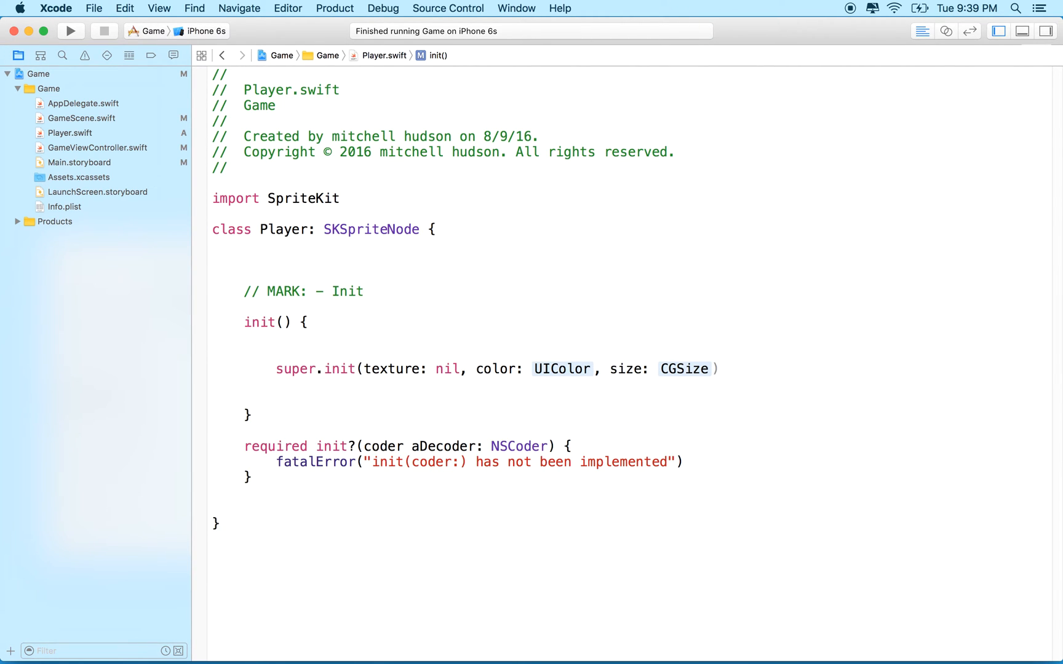
left_click(460, 368)
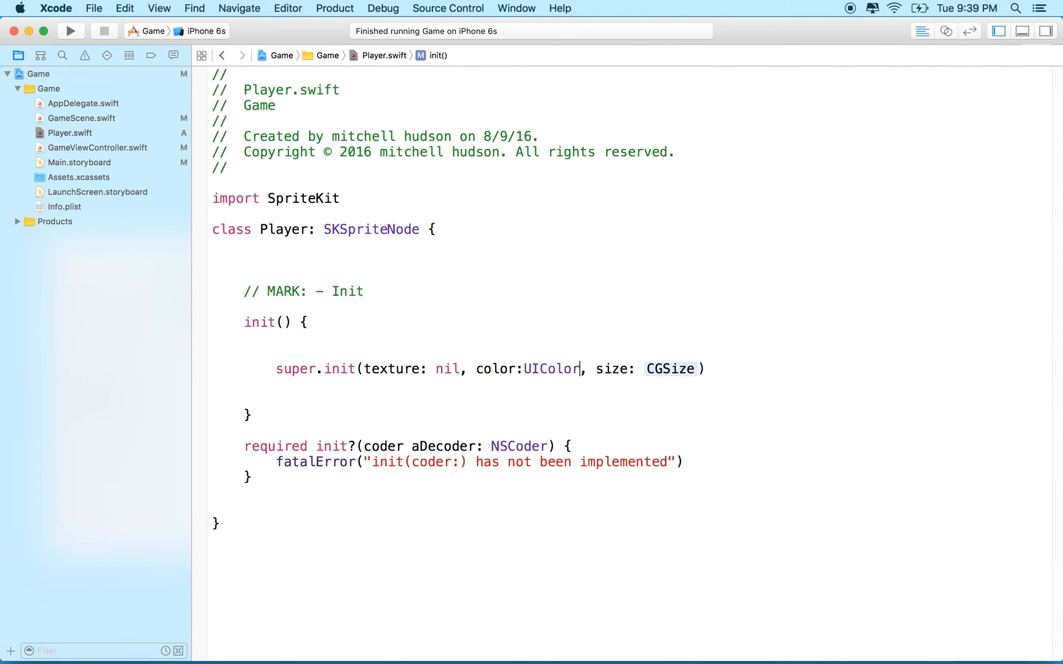
type(".cyanColor()")
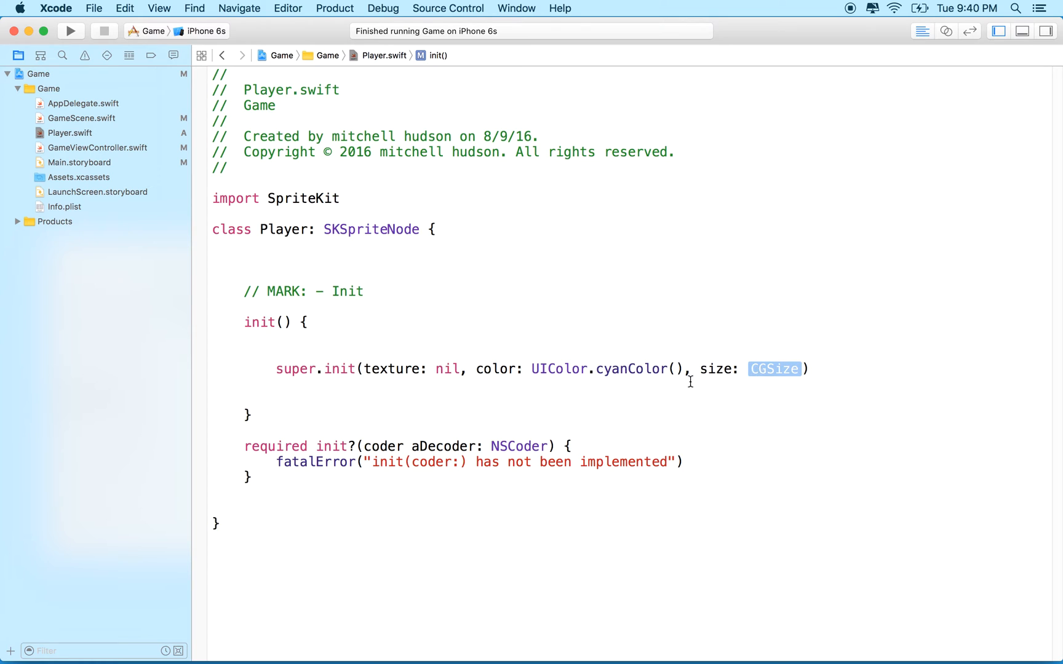
type("l")
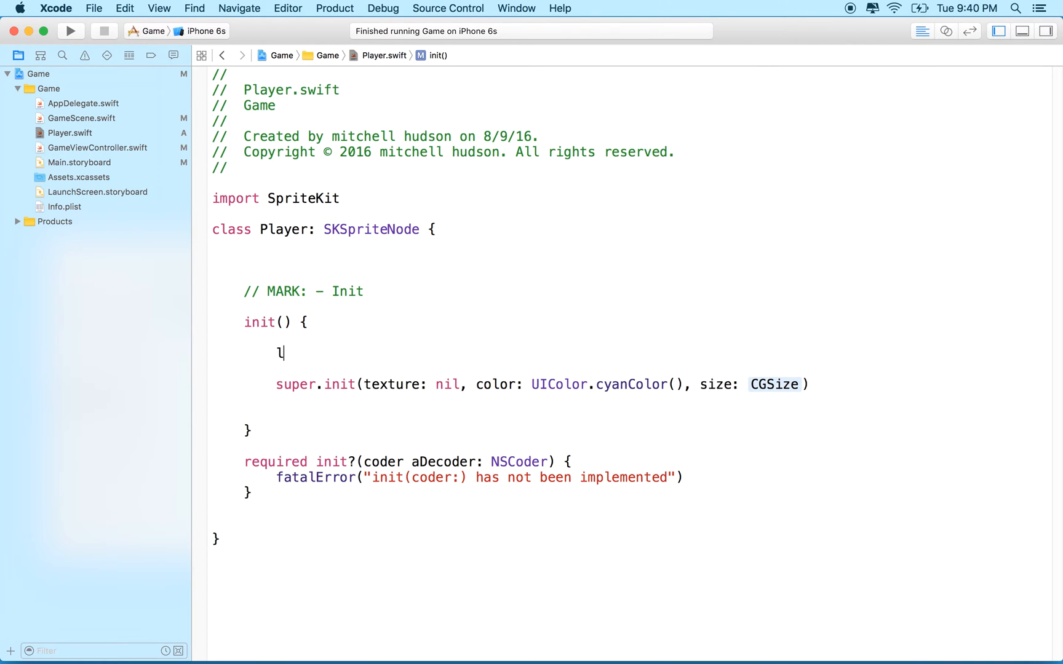
Define playerSize as CGSize(width: 30, height: 60) and pass it as super.init's size.
type("et player")
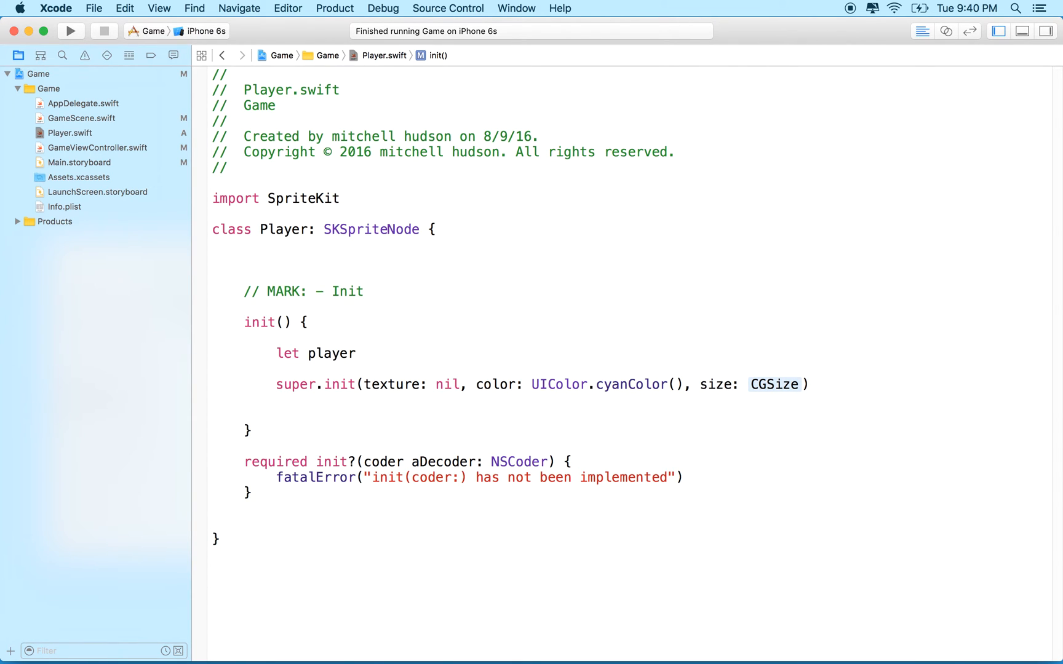
type("Size")
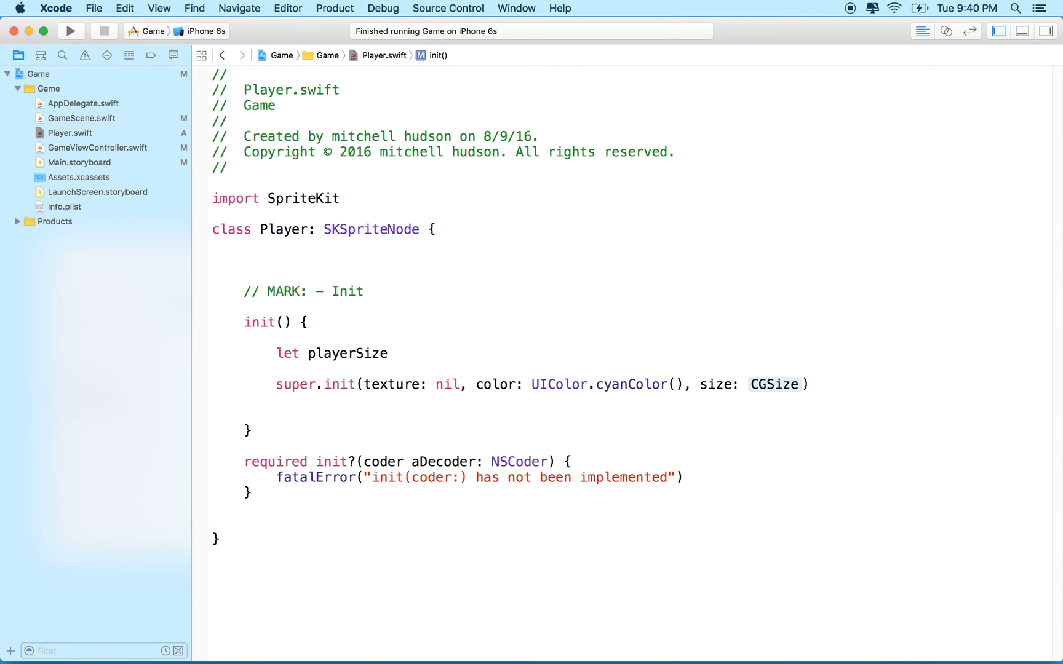
type("= CGSize")
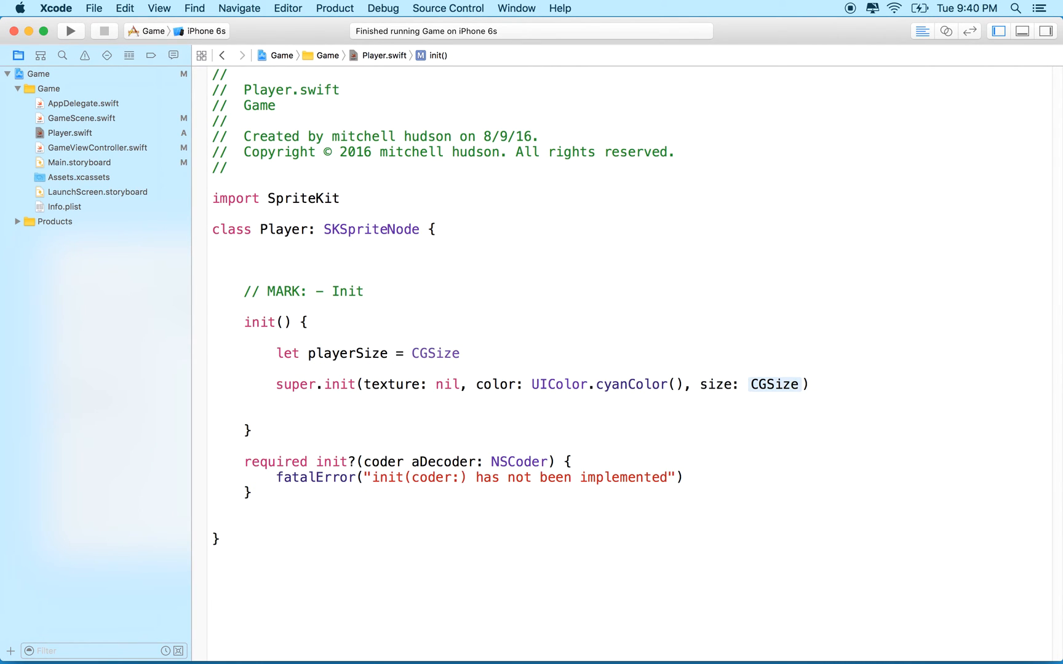
type("(")
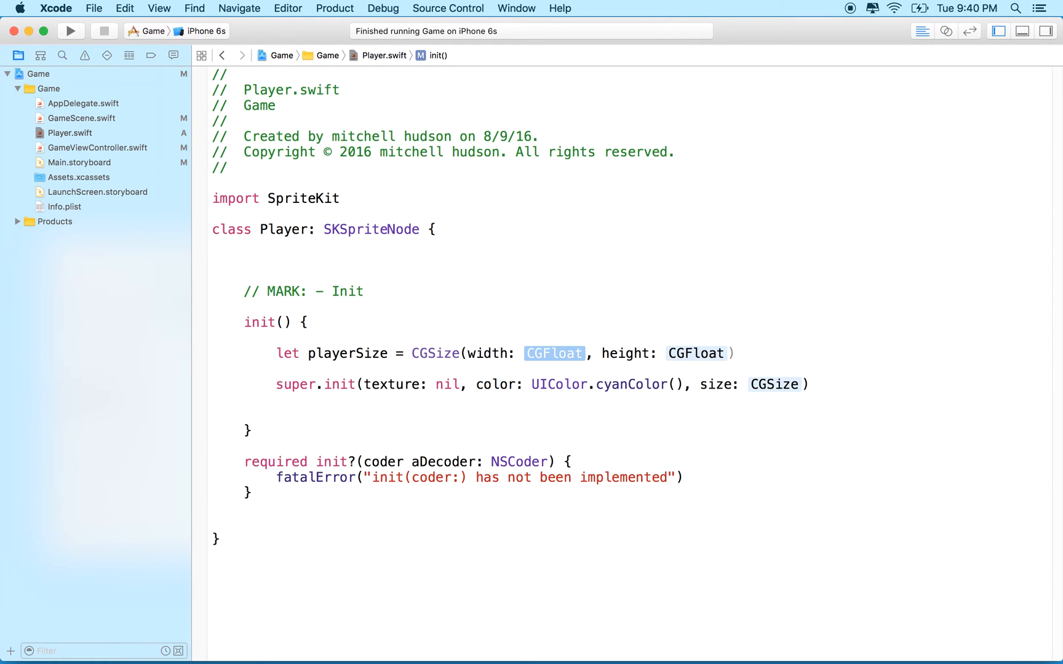
type("30")
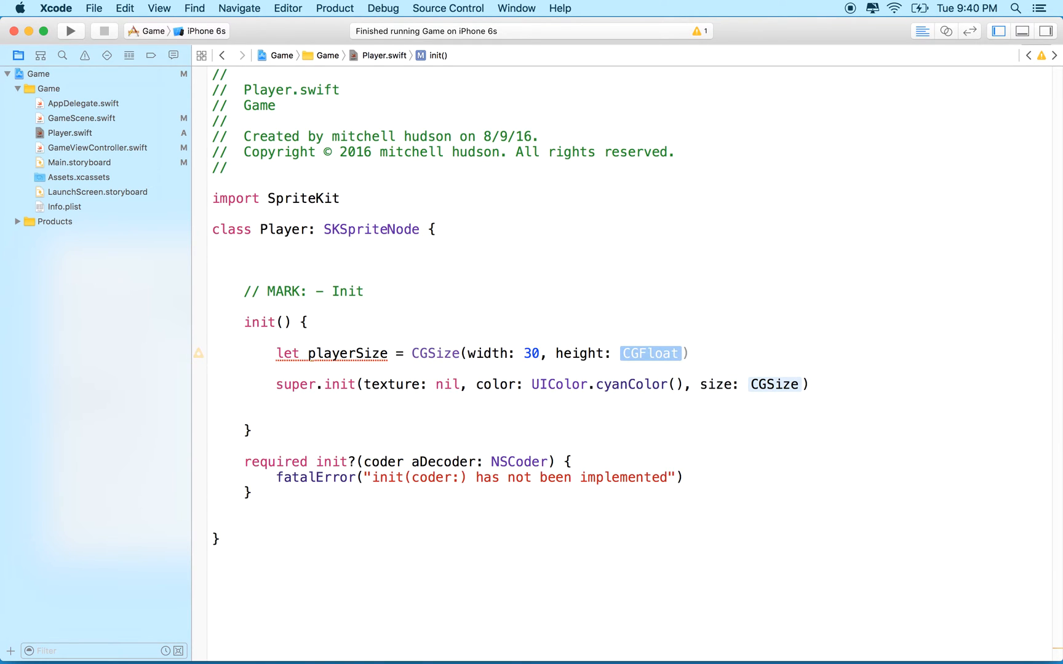
type("60")
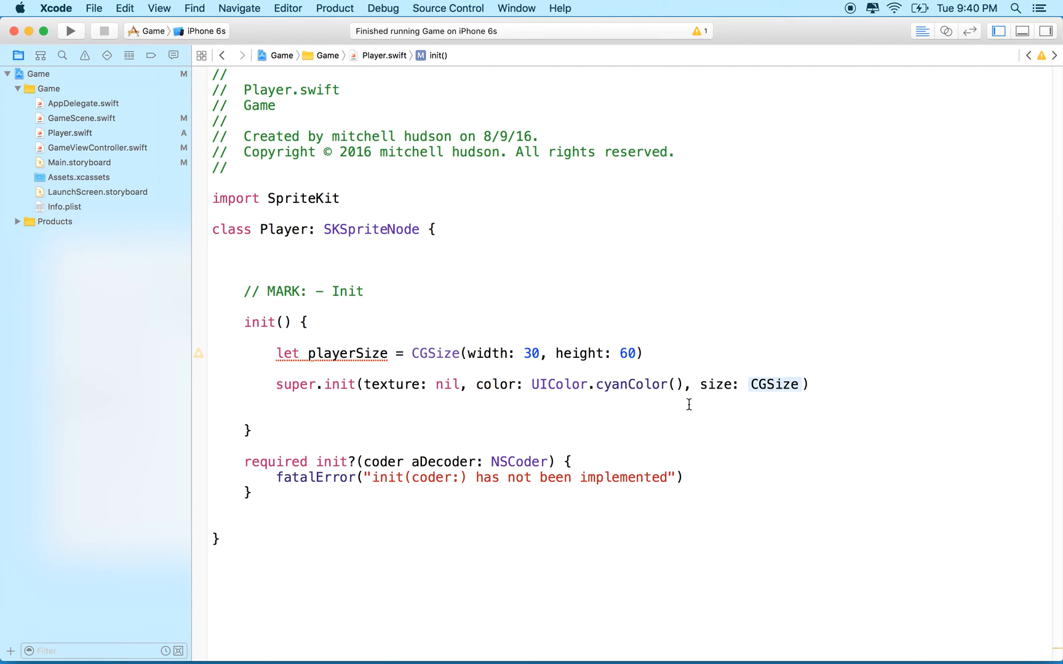
type("player")
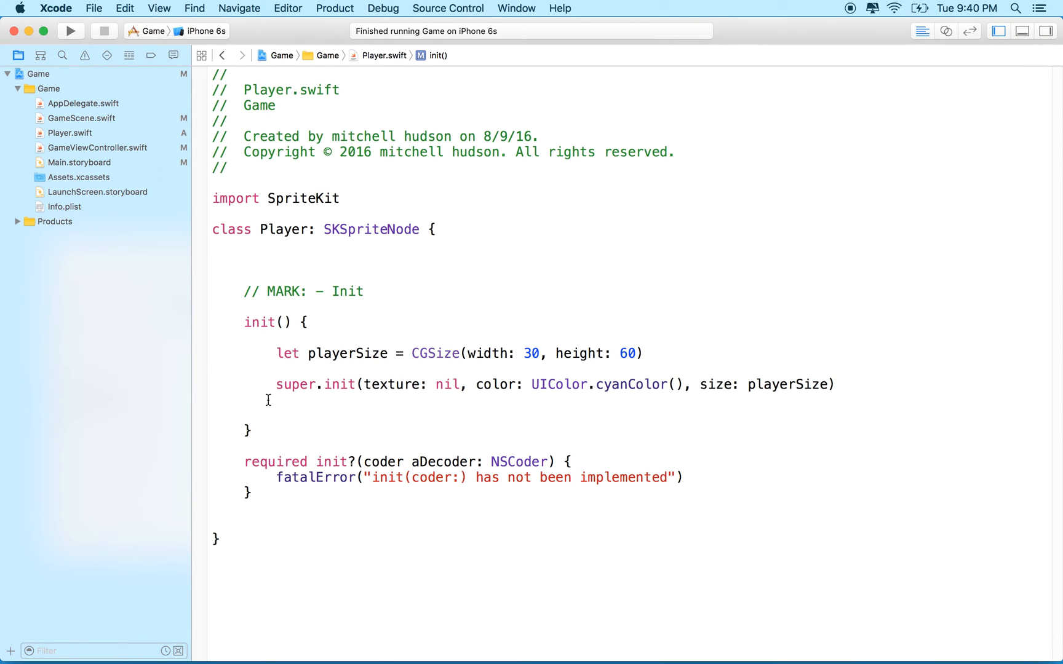
left_click_drag(275, 384, 434, 384)
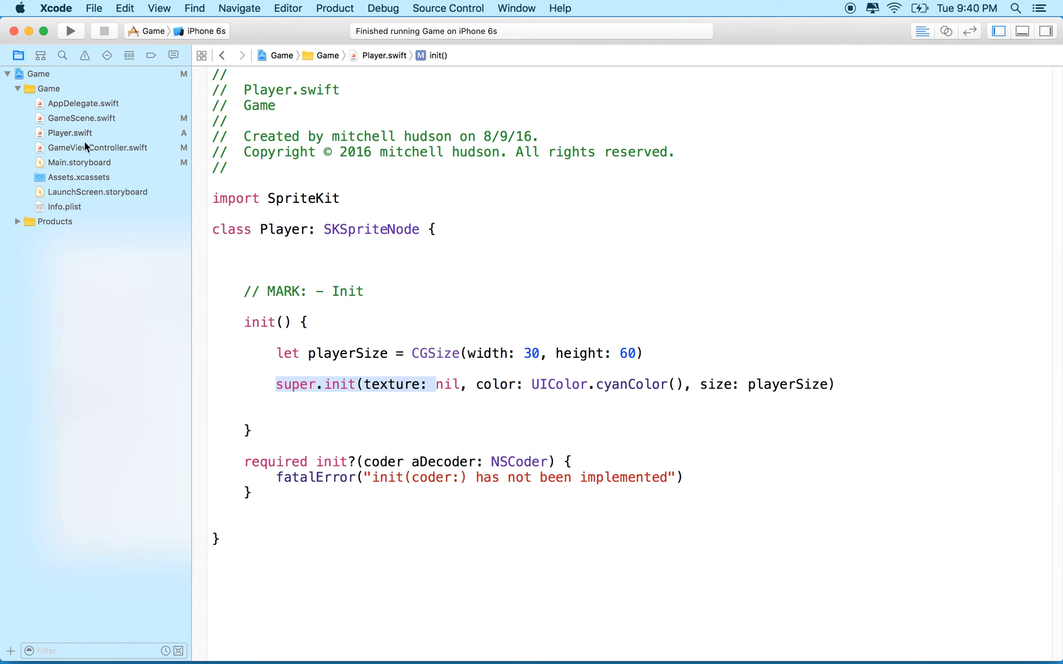
mouse_move(235, 345)
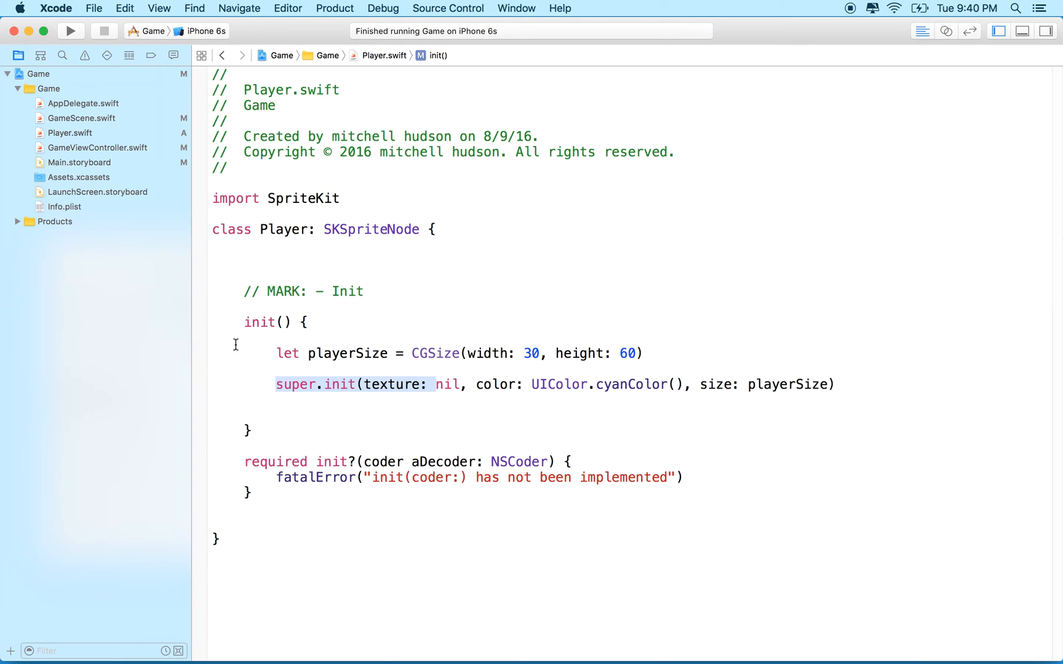
Switch the editor from Player.swift back to GameScene.swift.
left_click(355, 385)
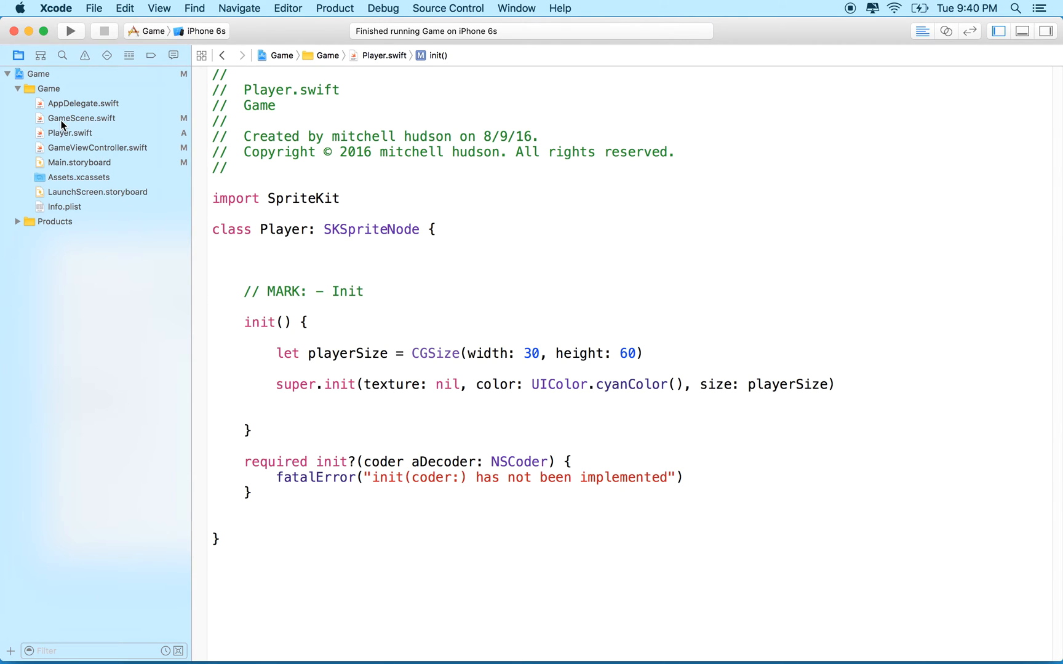
mouse_move(70, 125)
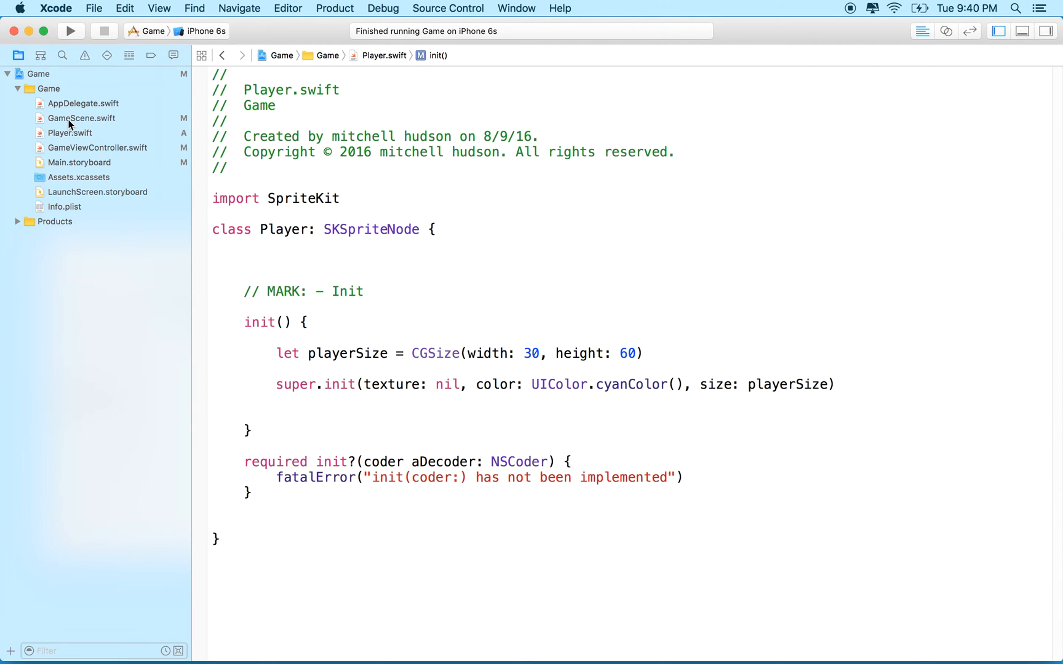
mouse_move(63, 134)
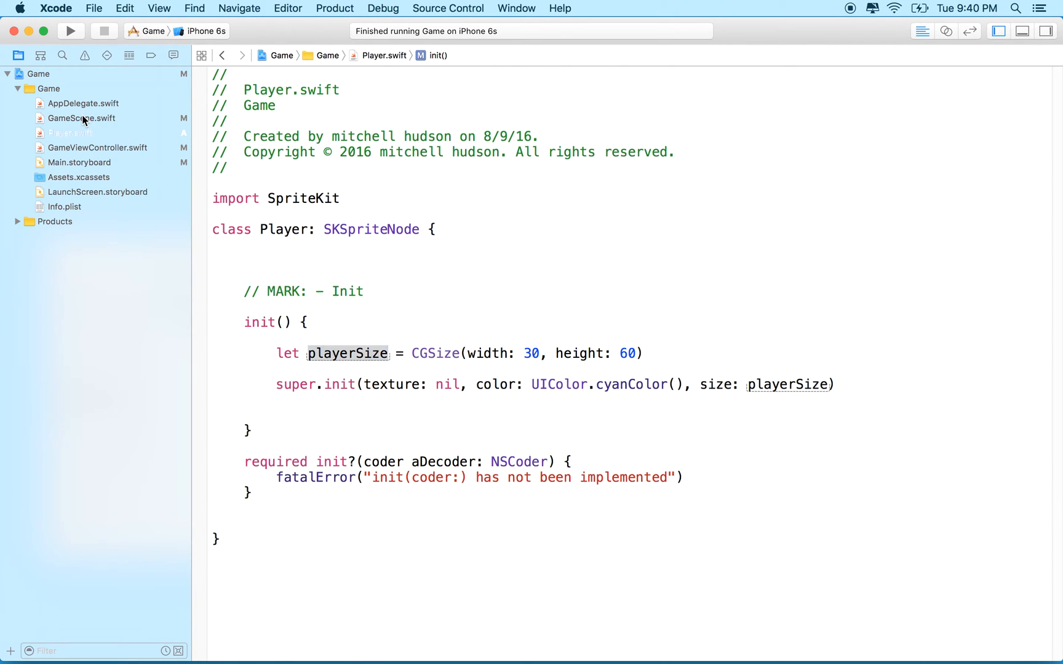
left_click(81, 118)
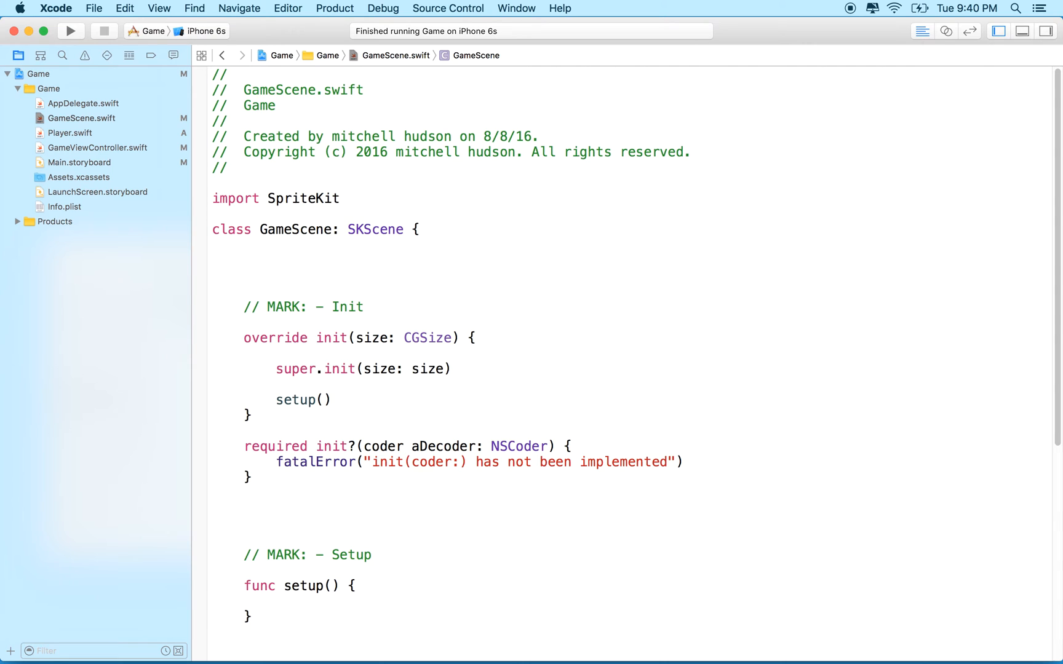
Declare let player: Player and initialize player = Player() in GameScene's init.
type("let pla")
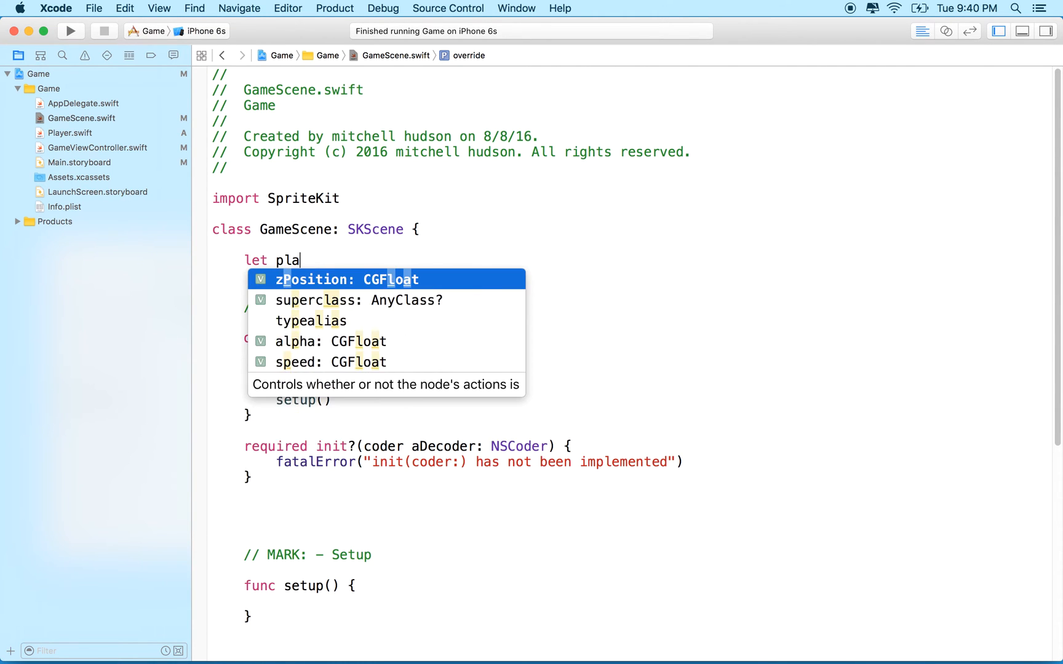
type("yer: Player")
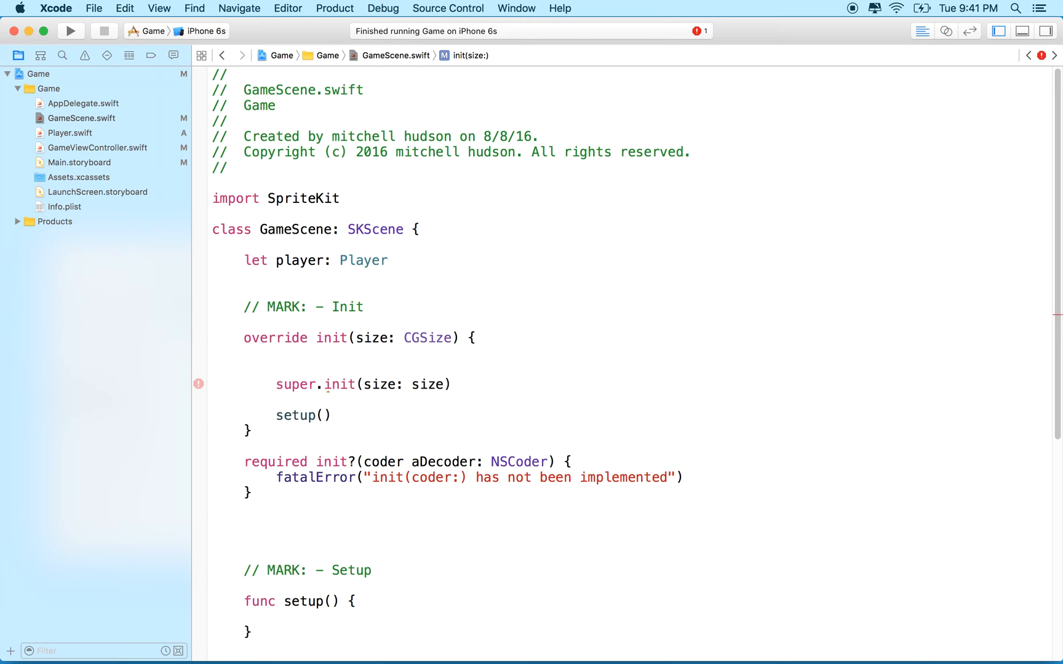
type("player = p")
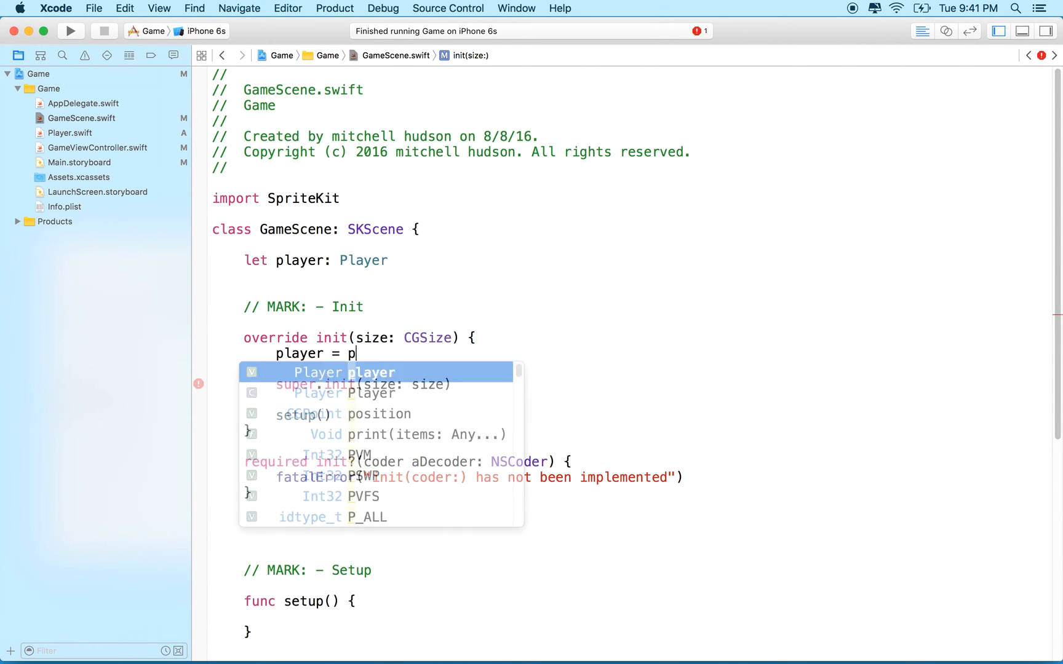
type("layer(")
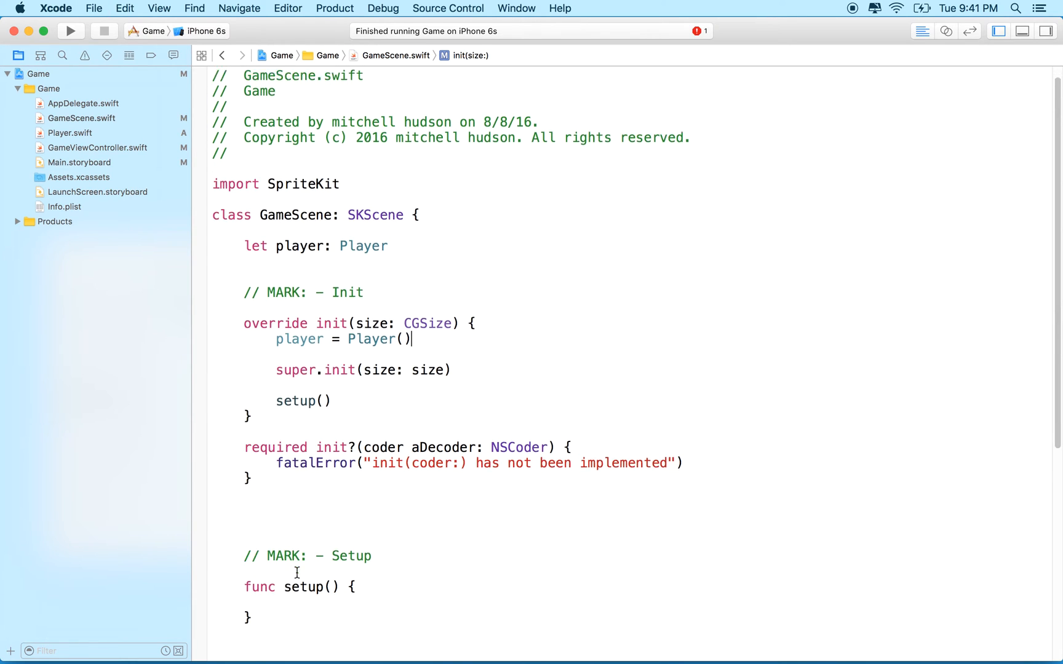
In setup(), add the player as a child and position it at size.width/2, size.height/2.
type("addChild(player")
type("player.position")
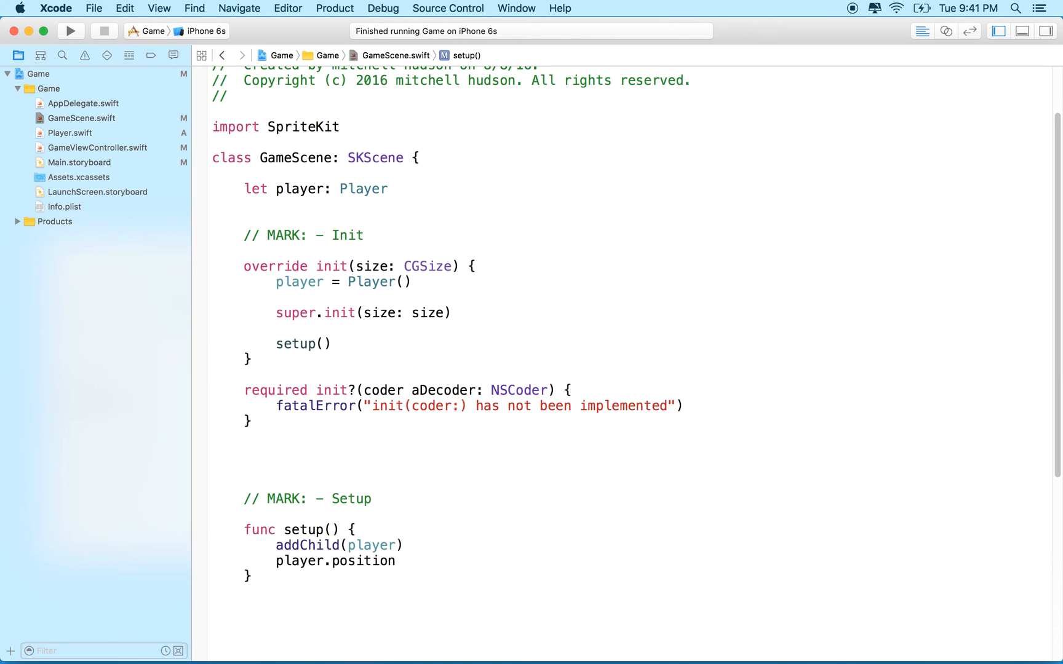
type(".x =")
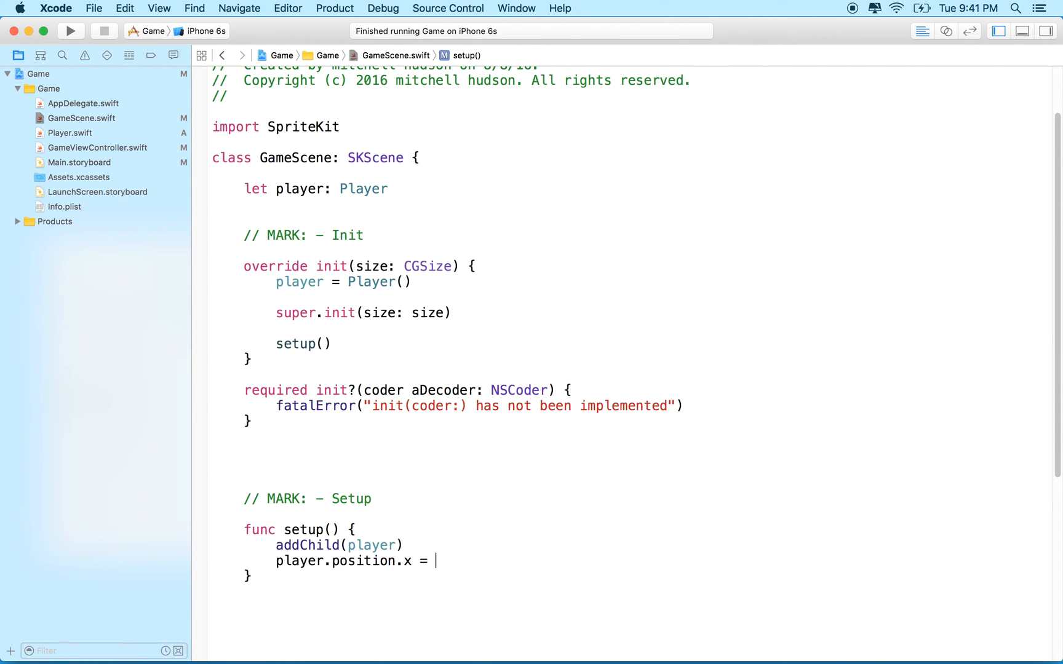
type("size.width /")
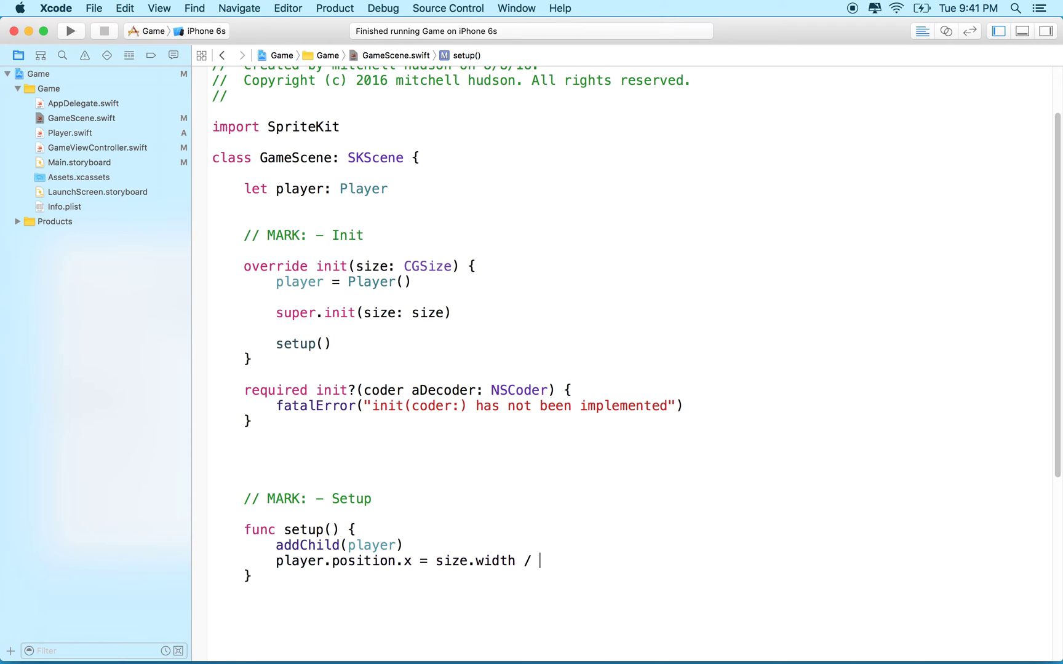
type("player.position.y")
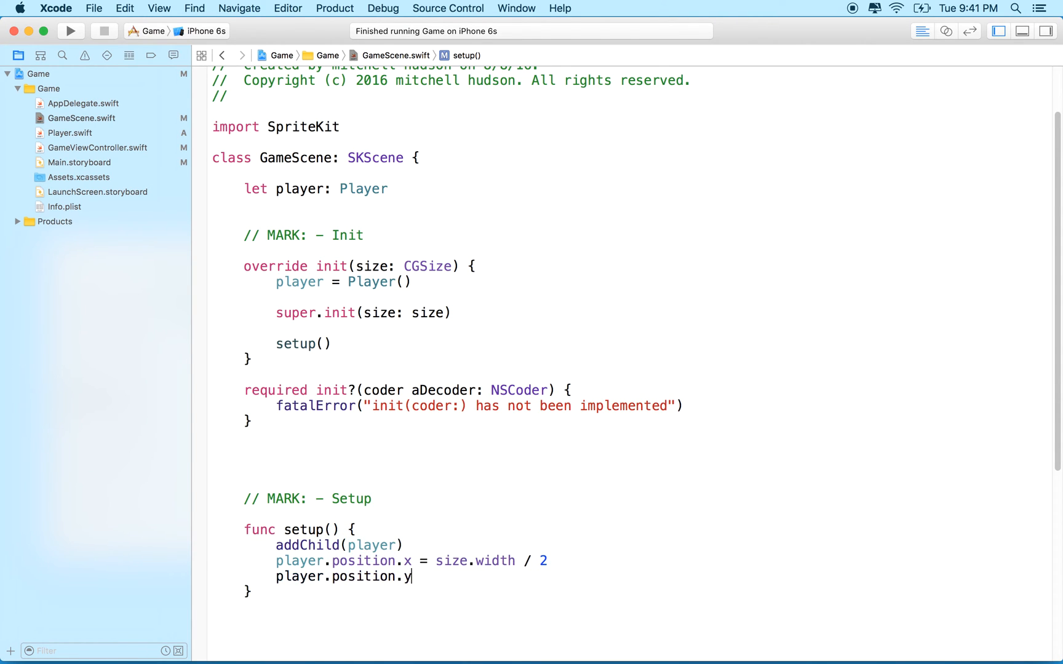
type("=")
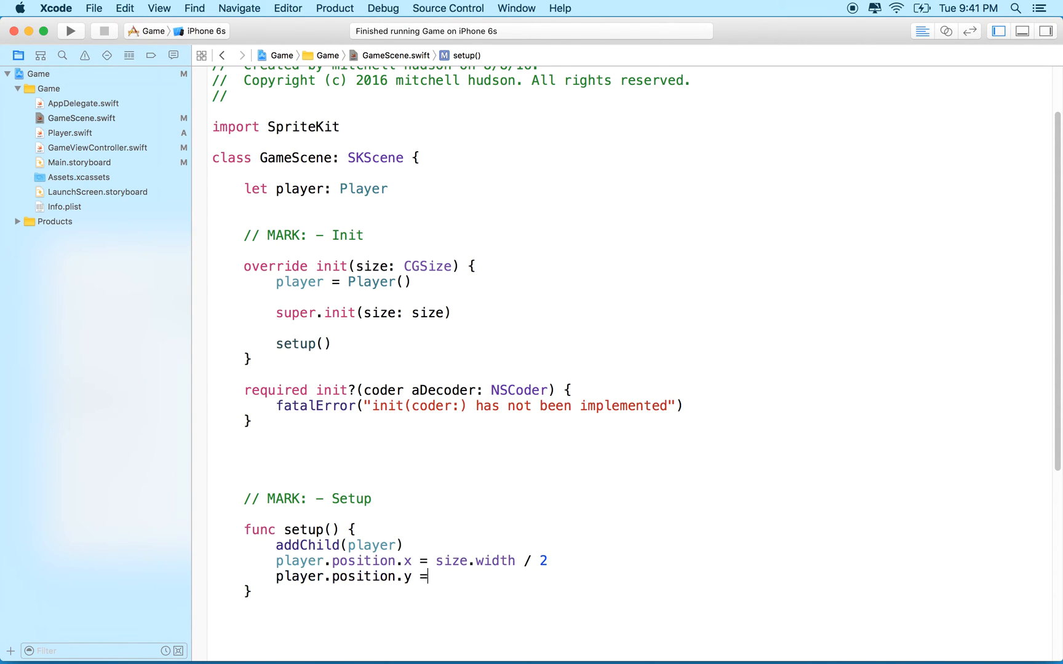
type("size.height / 2")
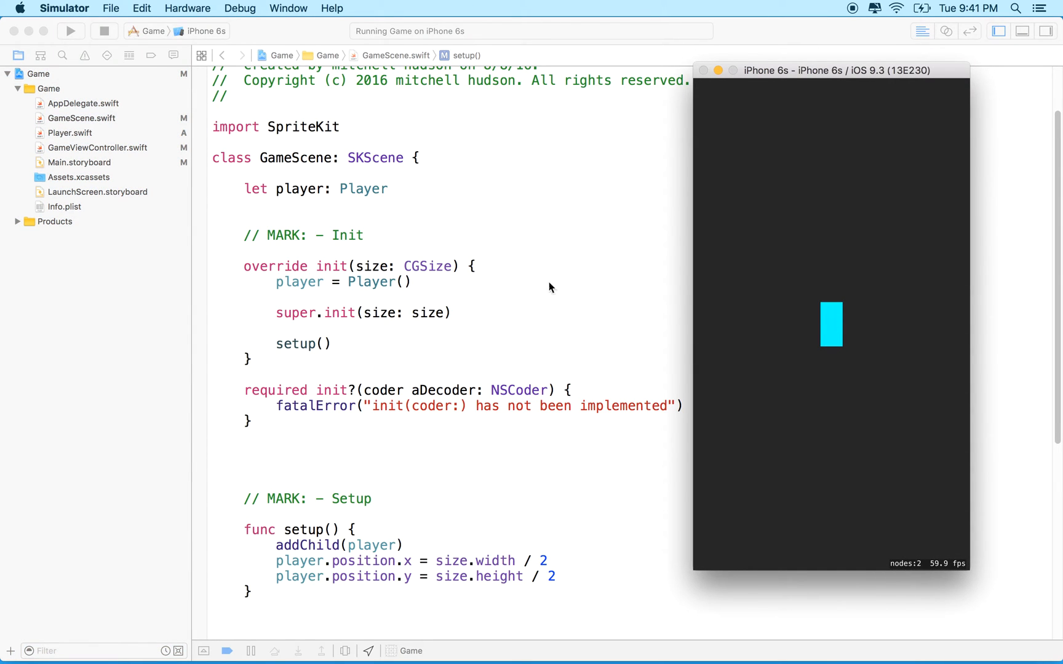
mouse_move(348, 414)
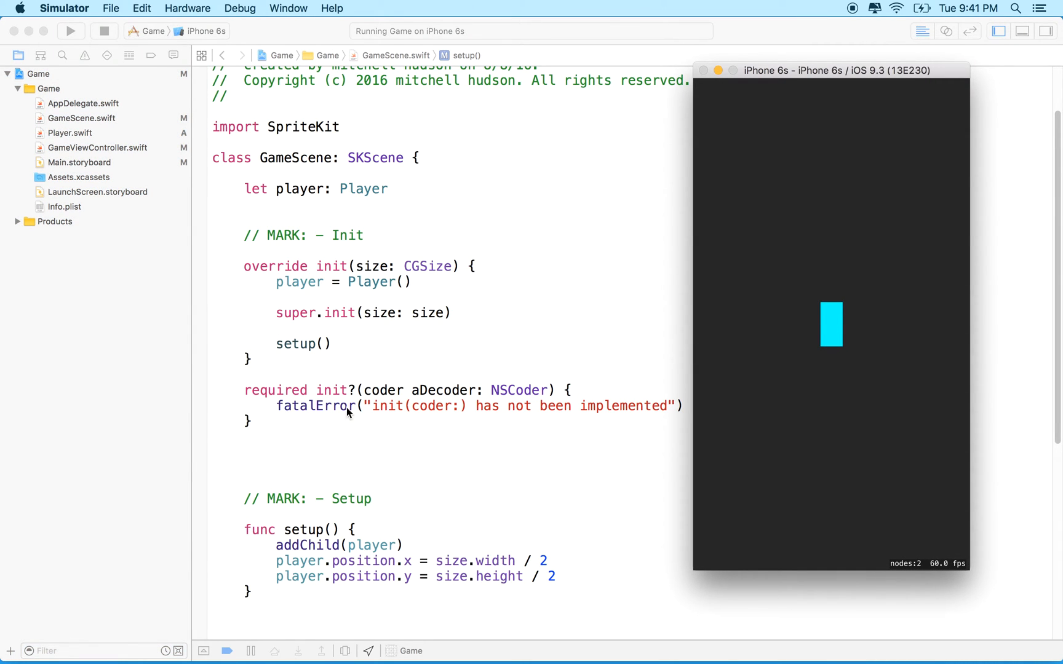
mouse_move(388, 289)
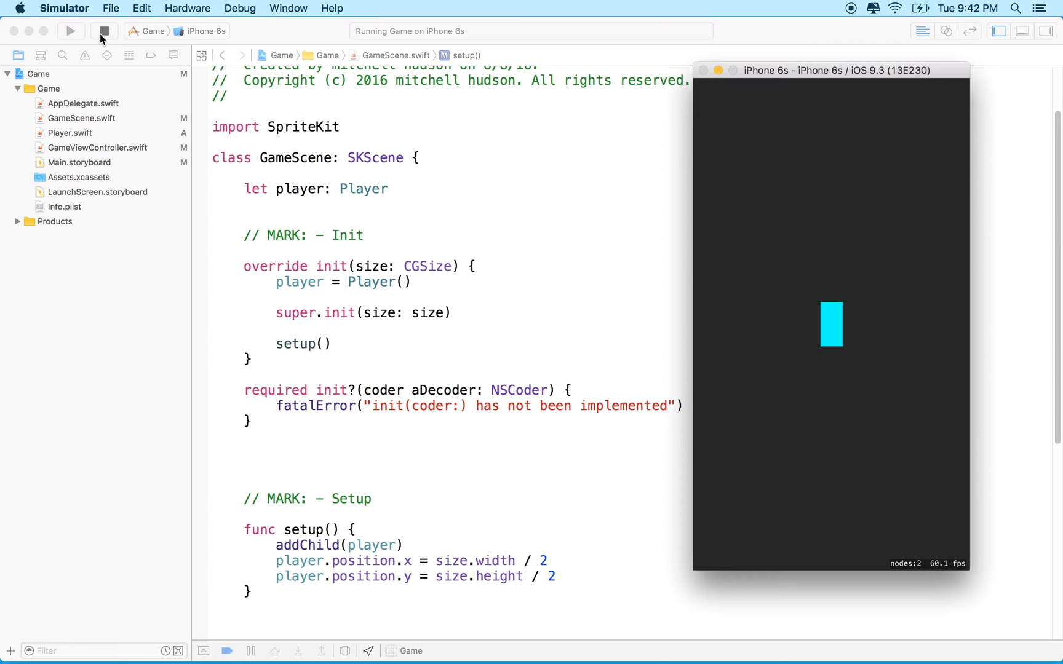
Stop the running game after viewing the cyan player centred in the simulator.
left_click(107, 30)
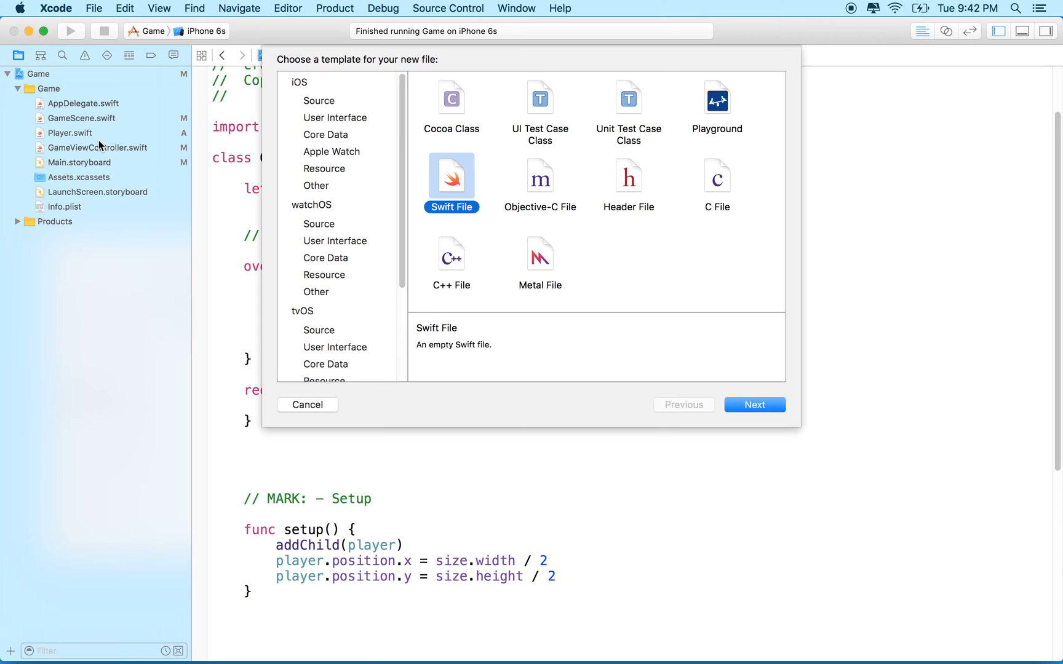
mouse_move(83, 84)
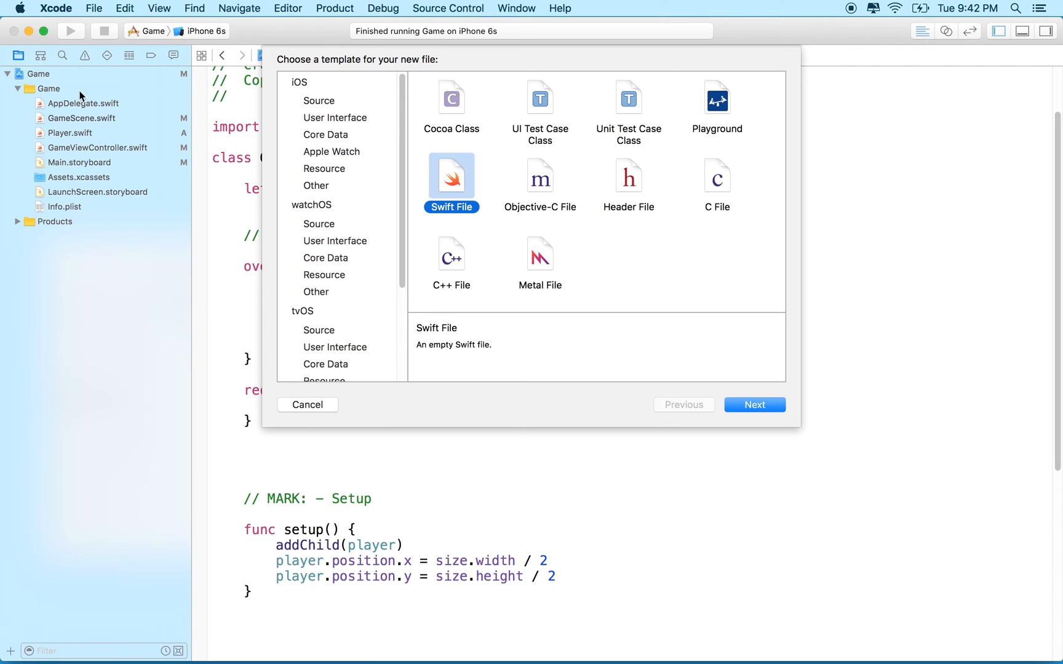
Create an empty Swift file named Ground in the Game group.
left_click(755, 405)
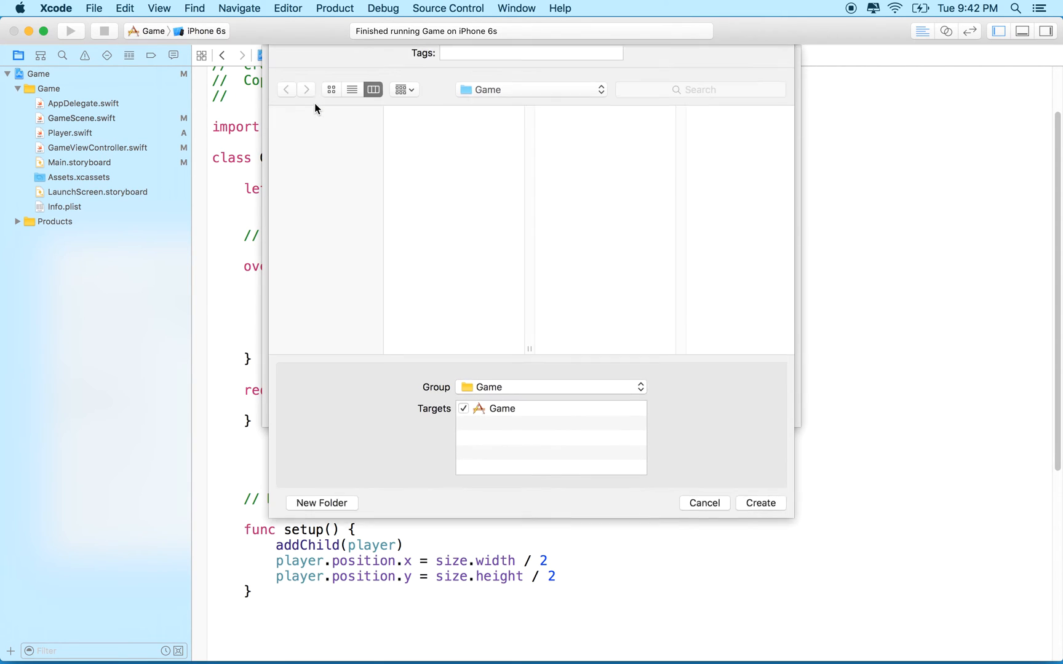
type("Grou")
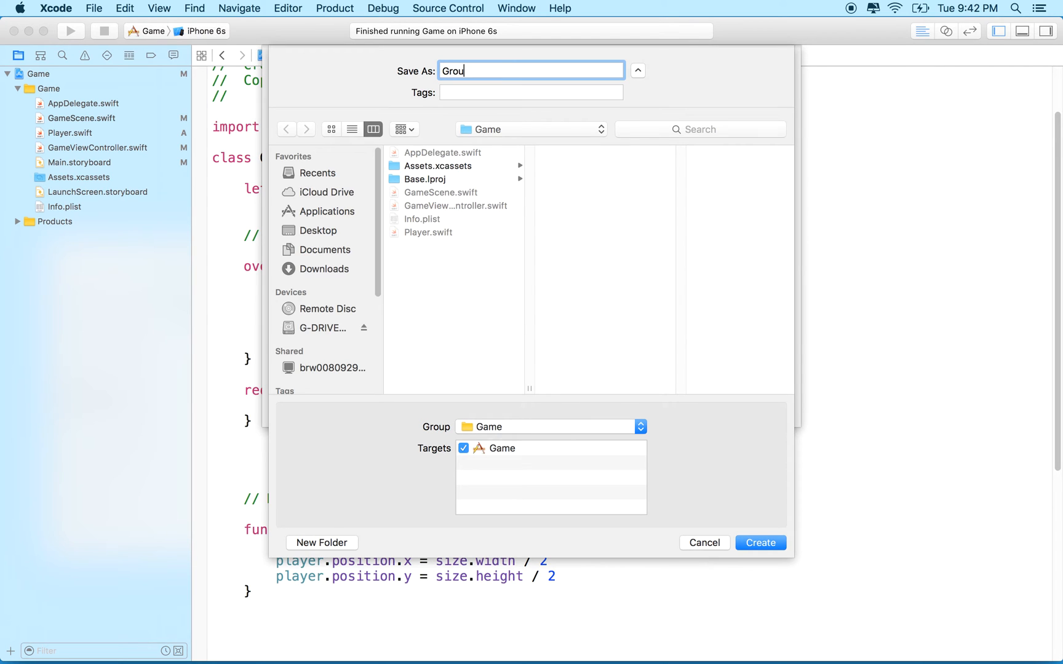
left_click(761, 542)
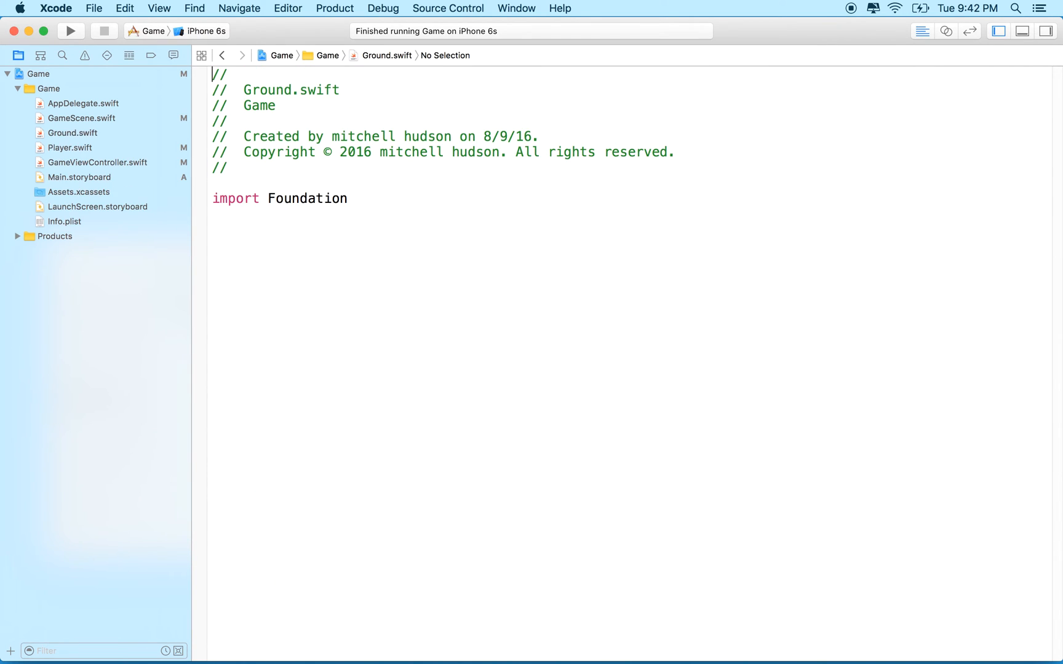
Import SpriteKit and declare class Ground: SKSpriteNode with an init(size: CGSize).
double_click(306, 198)
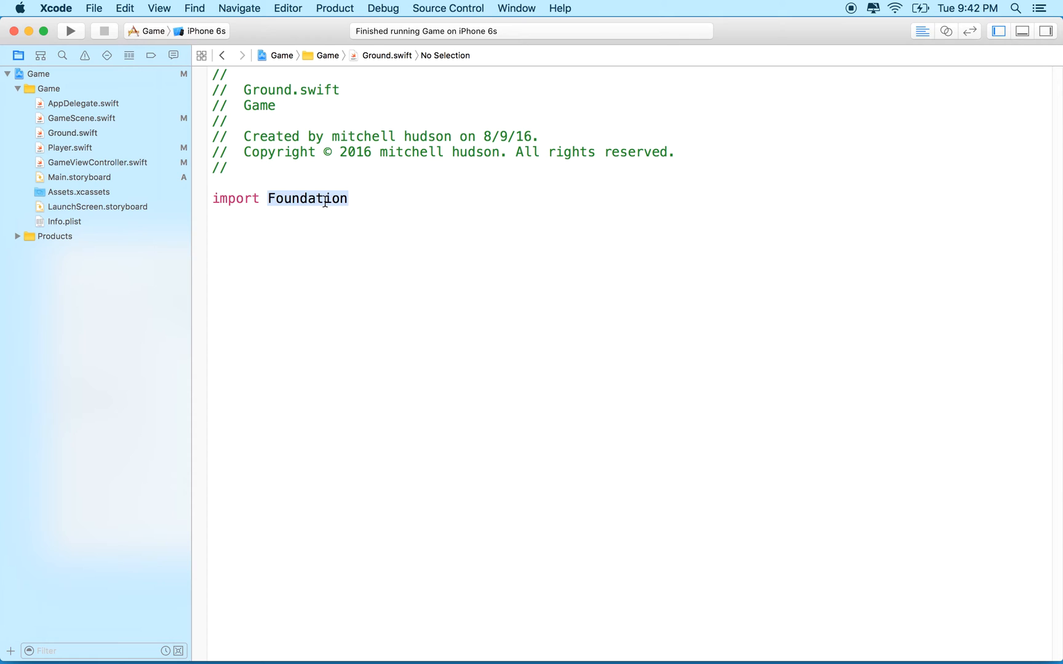
type("SpriteKit")
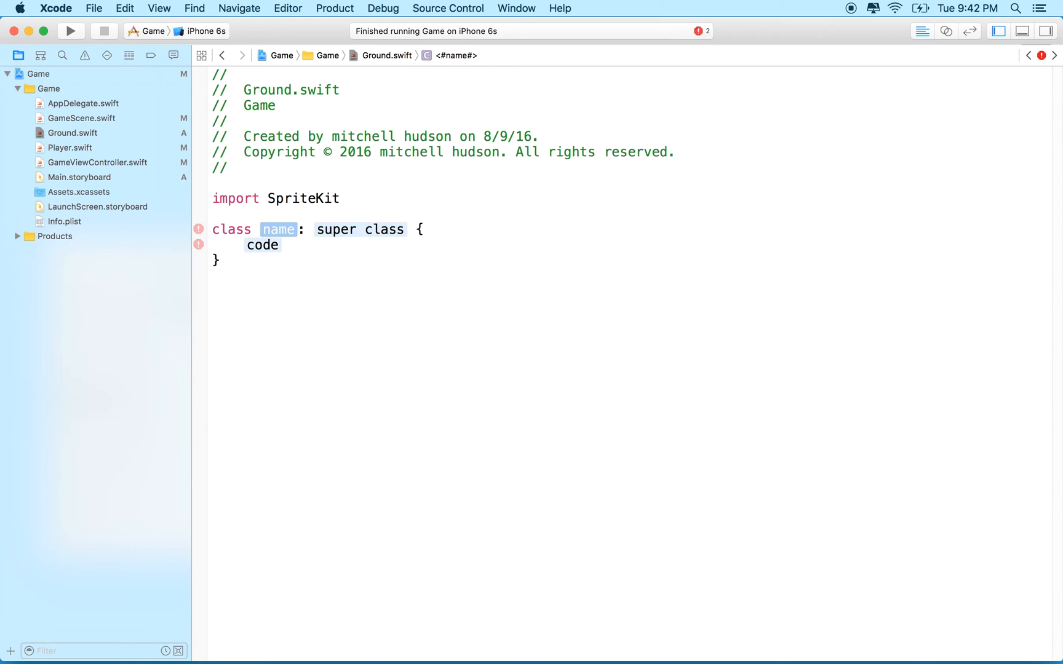
type("Ground")
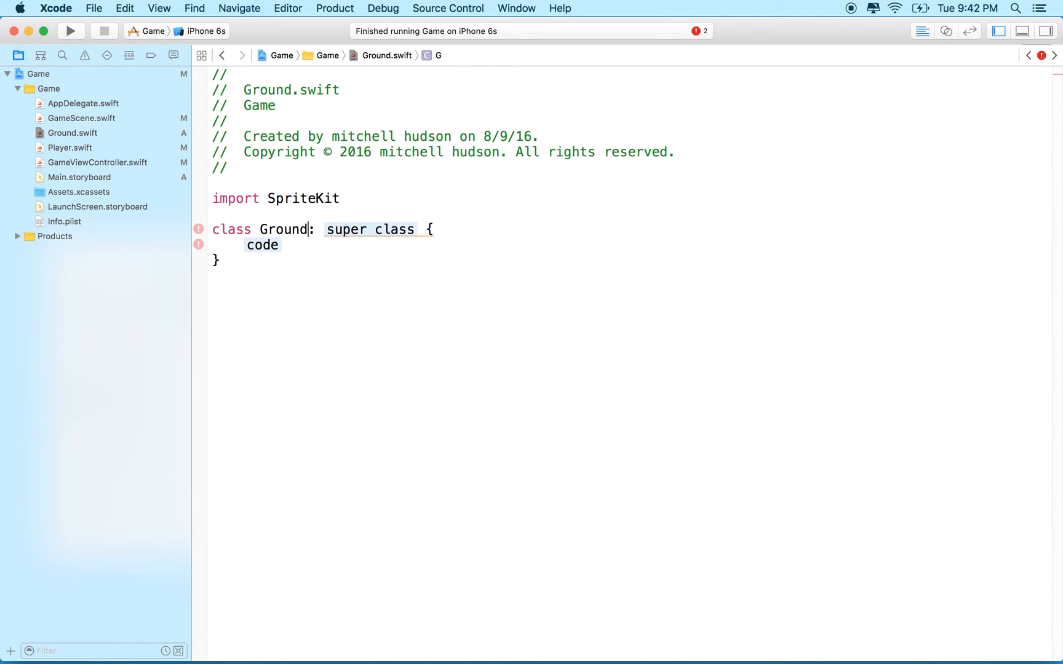
type("SKSpriteNode")
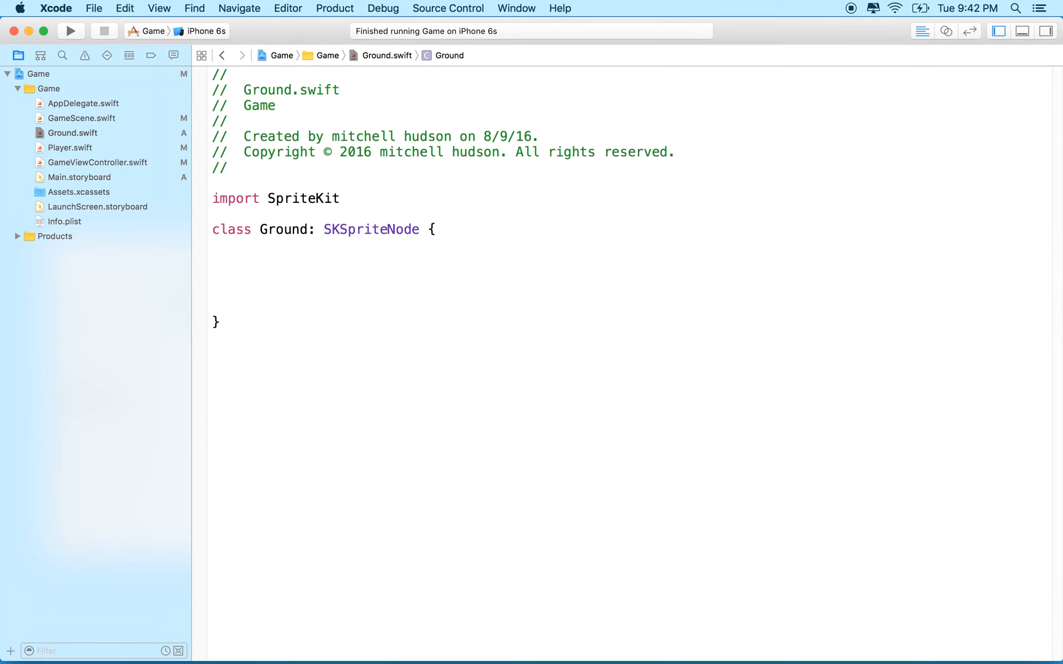
type("init")
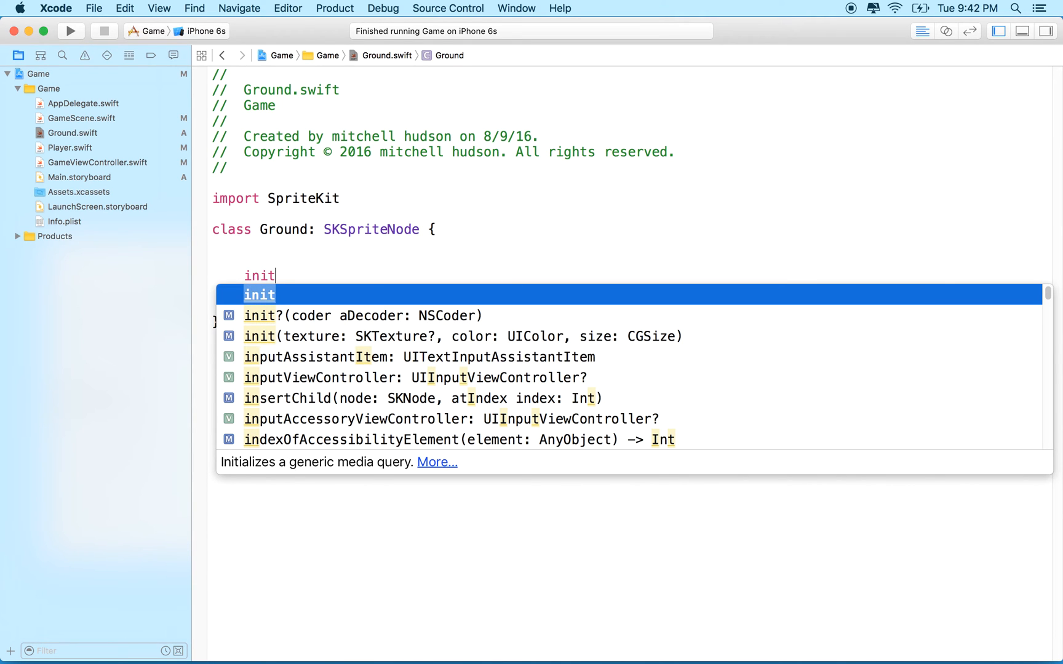
type("(")
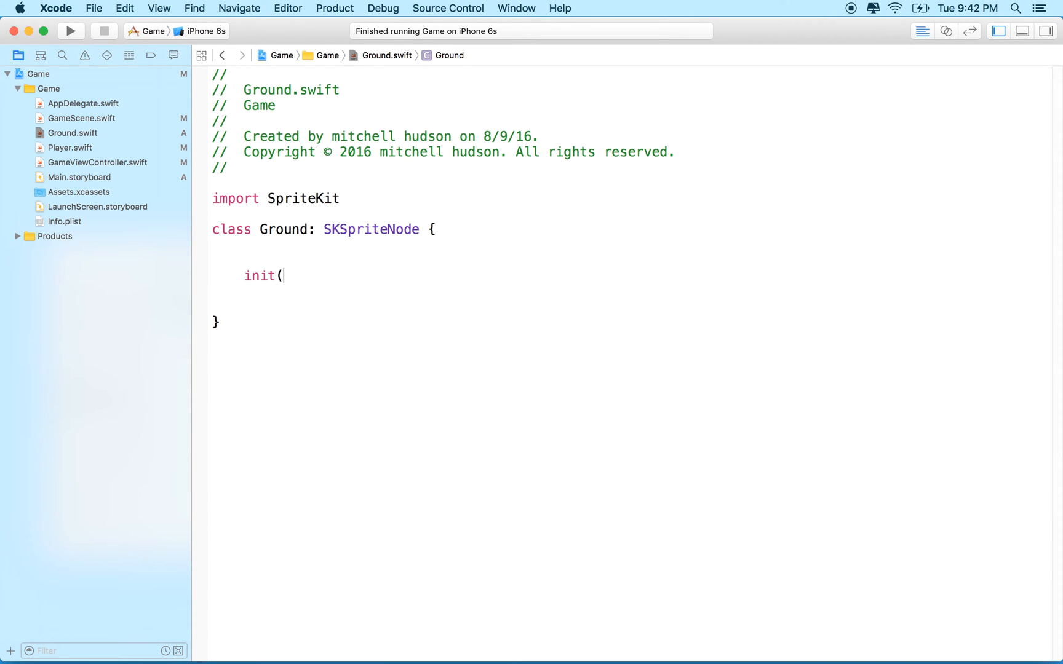
type("size: S")
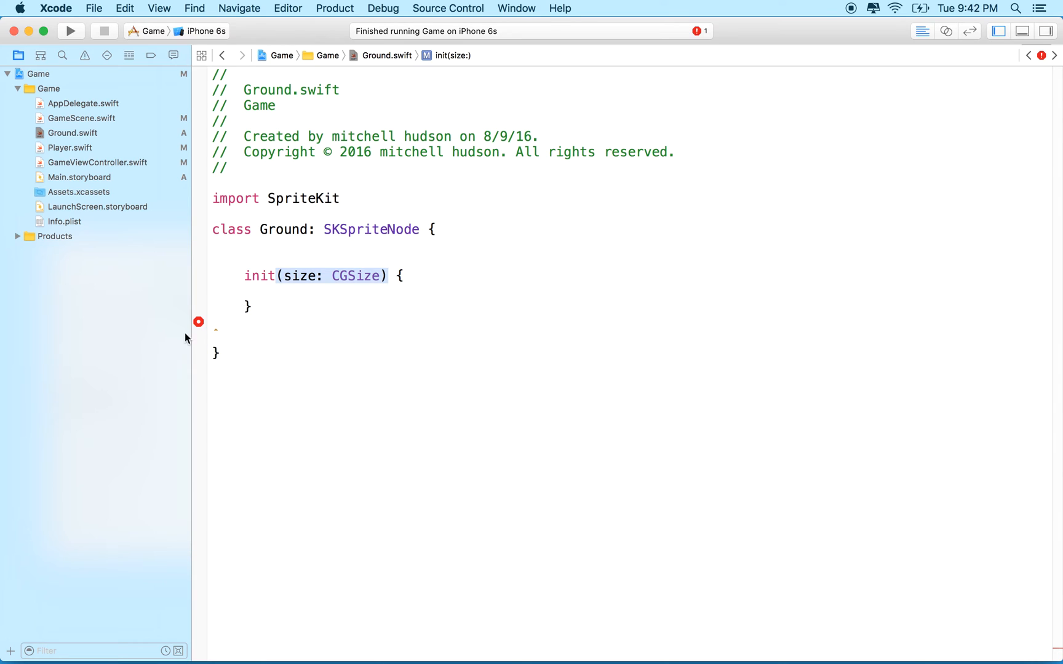
Apply the Fix-it adding the required init?(coder:) stub, then return inside init(size:).
left_click(322, 230)
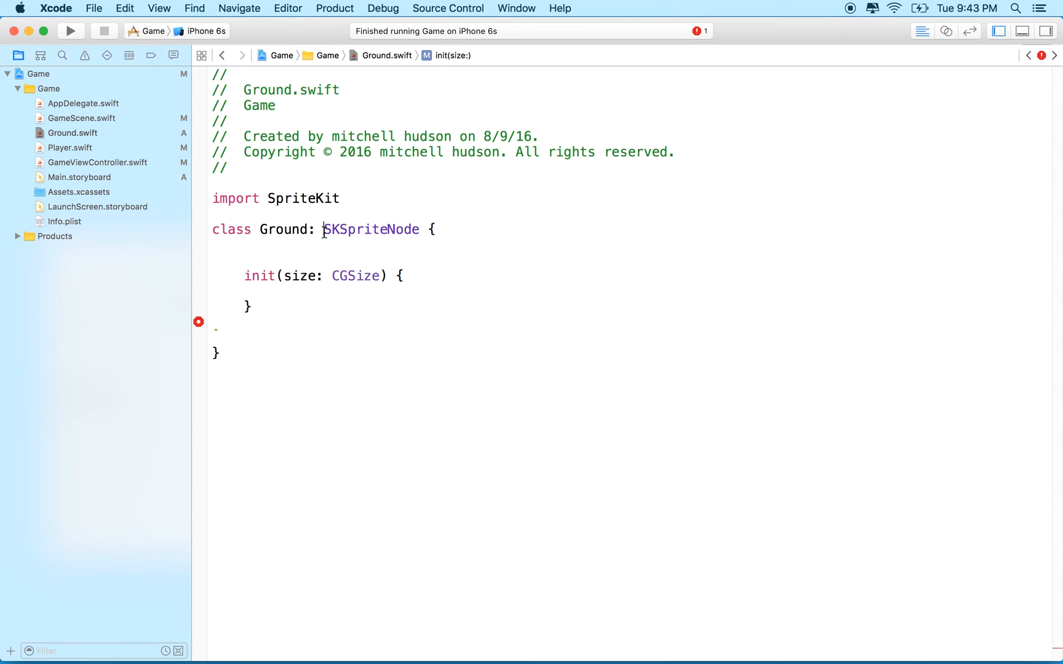
double_click(370, 229)
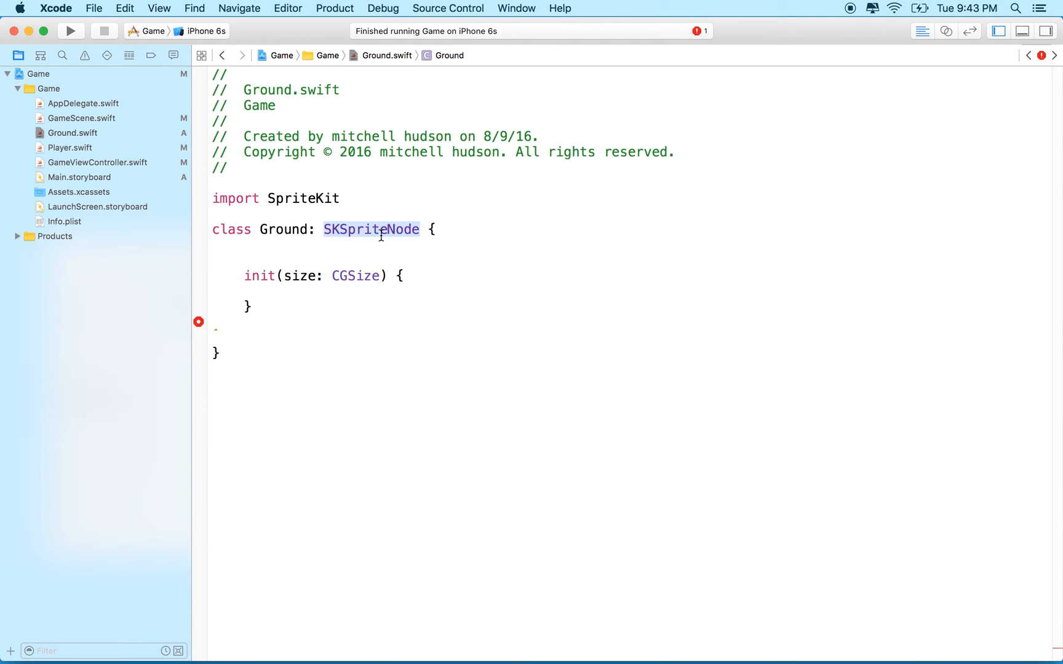
left_click(198, 322)
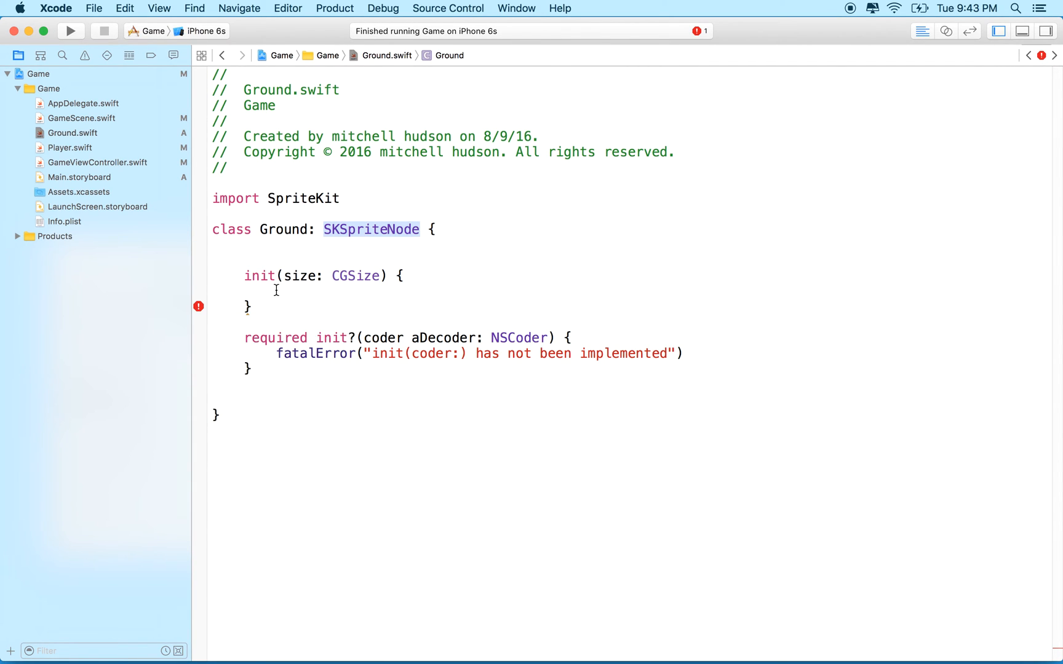
left_click(198, 307)
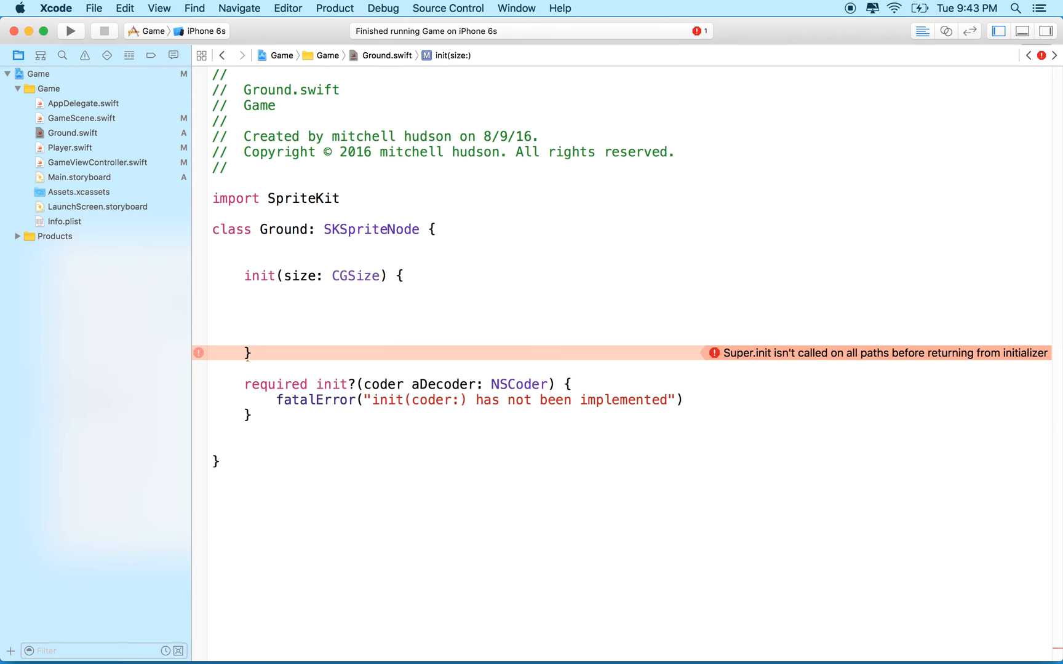
Call super.init(texture: nil, color: UIColor.brownColor(), size:) inside Ground's init(size:).
type("super.")
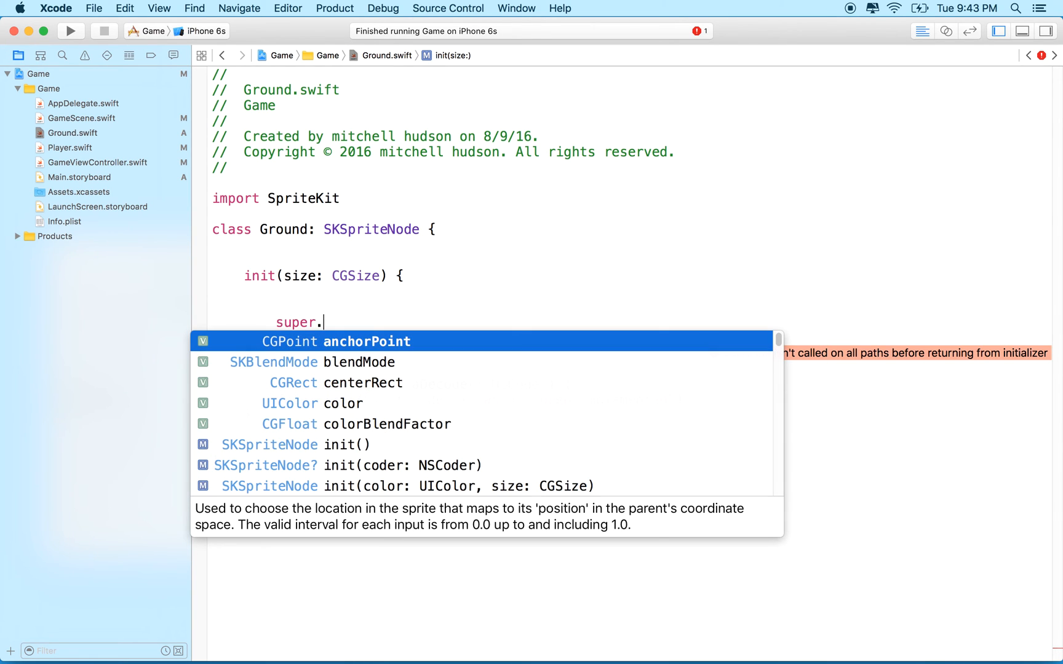
mouse_move(379, 240)
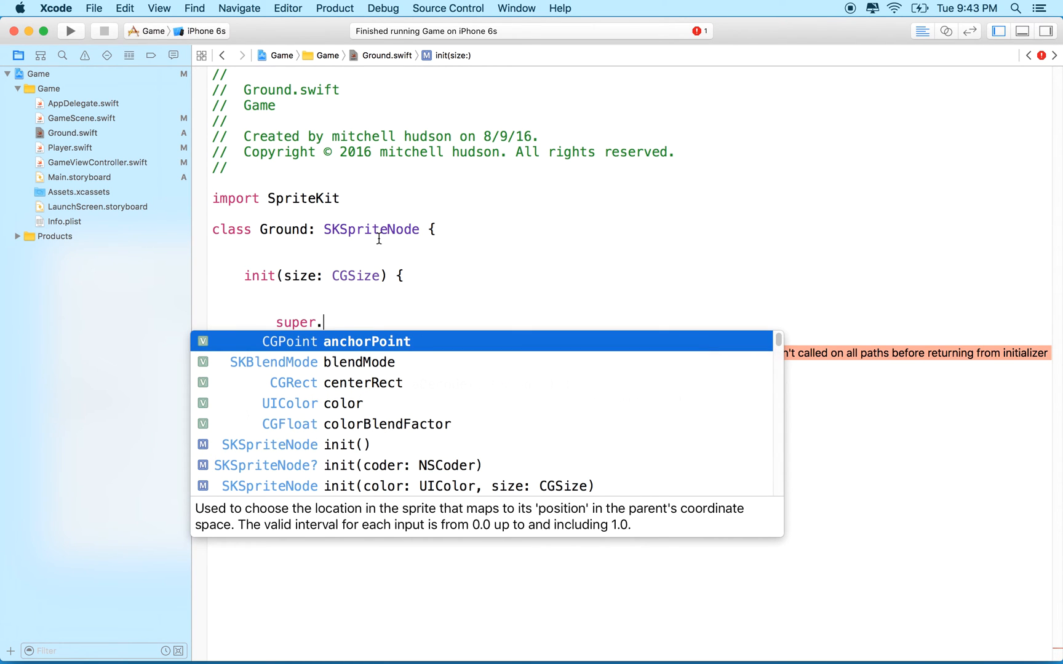
type("ini")
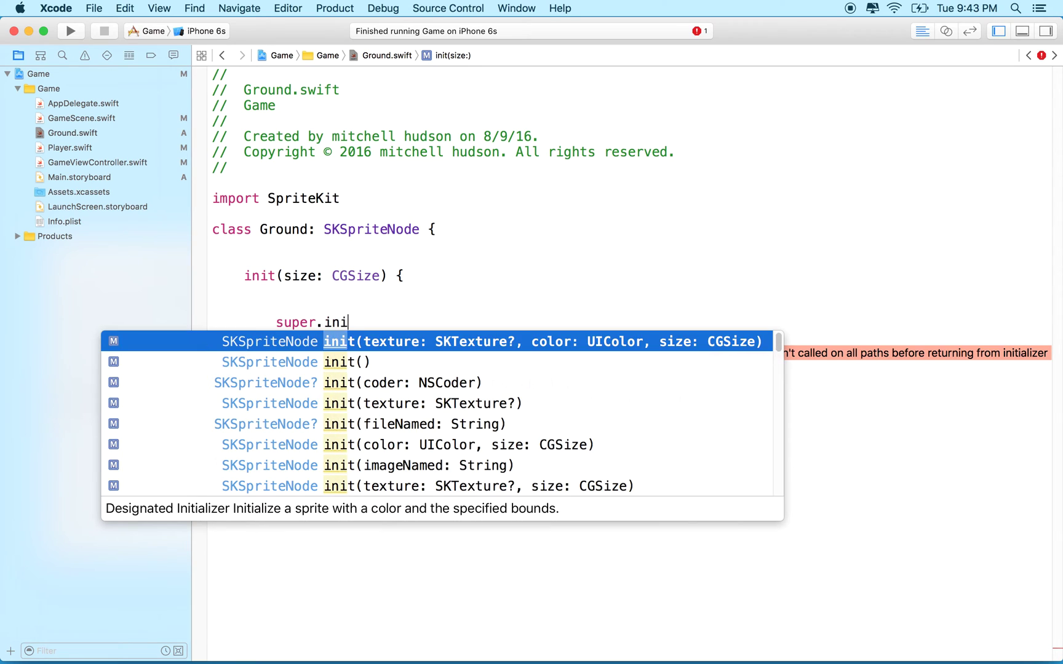
type("t")
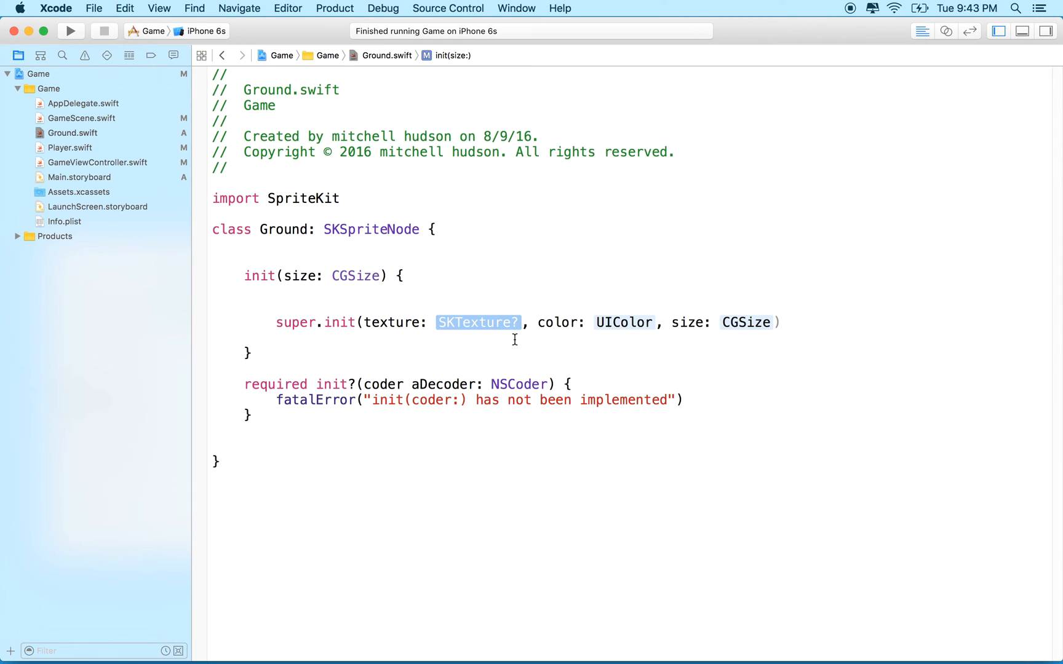
type("nil")
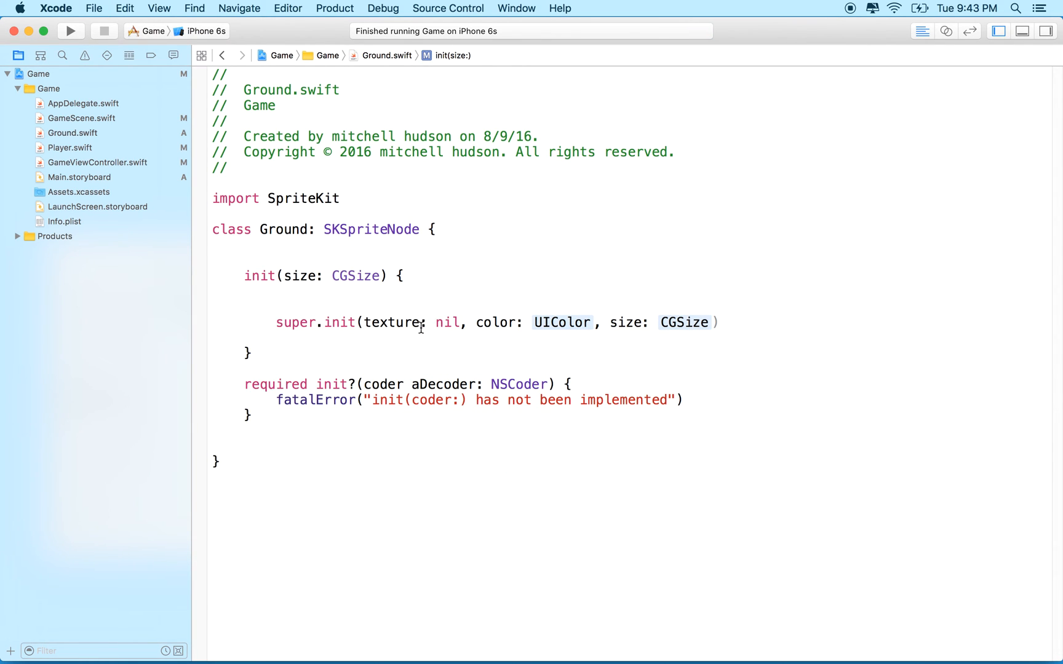
double_click(562, 322)
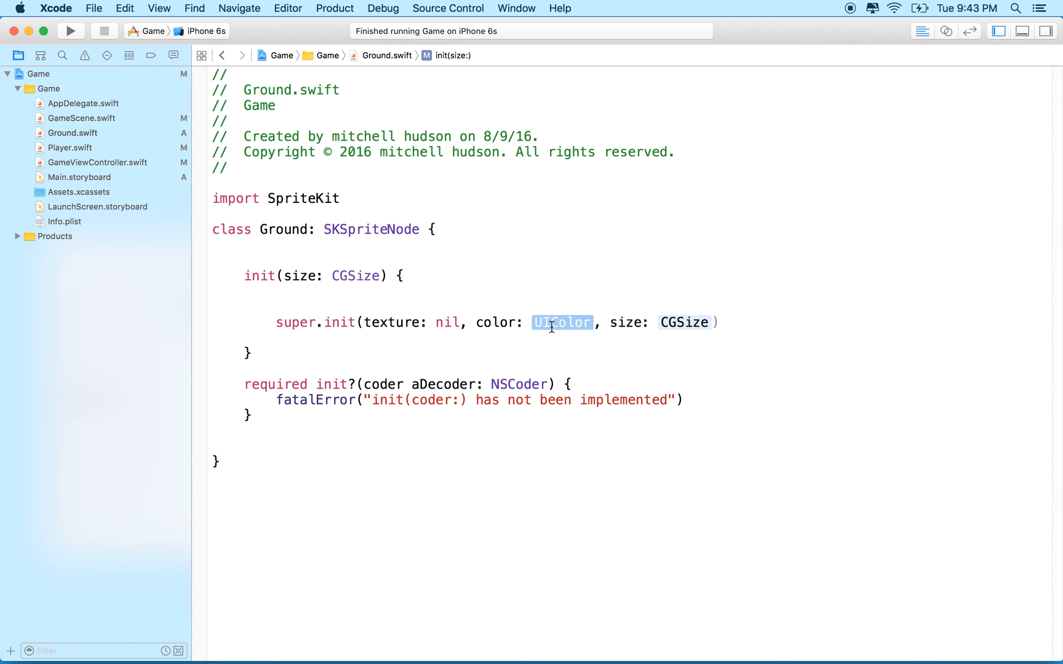
type(".")
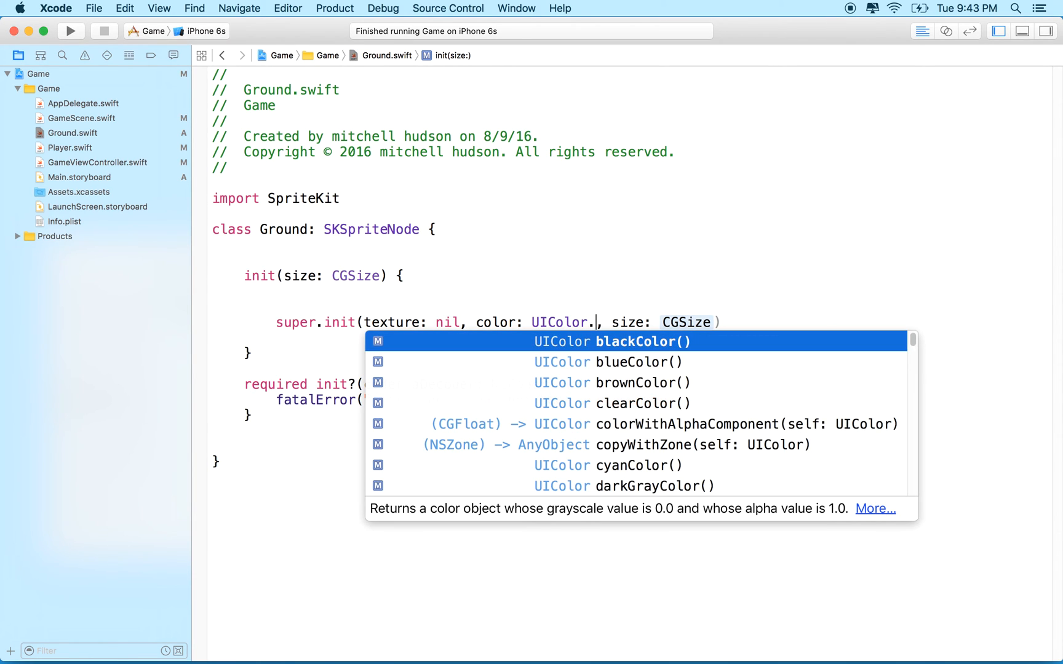
type("brownColor(")
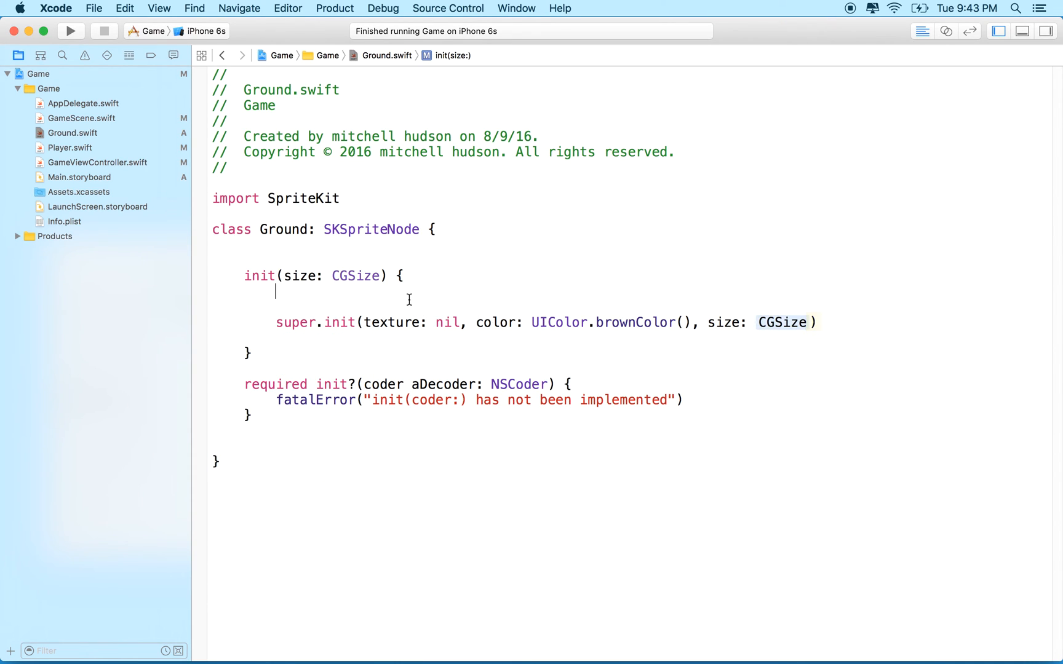
Define groundSize as size.width by 40, pass it to super.init, and add MARK: - Init.
type("let ground")
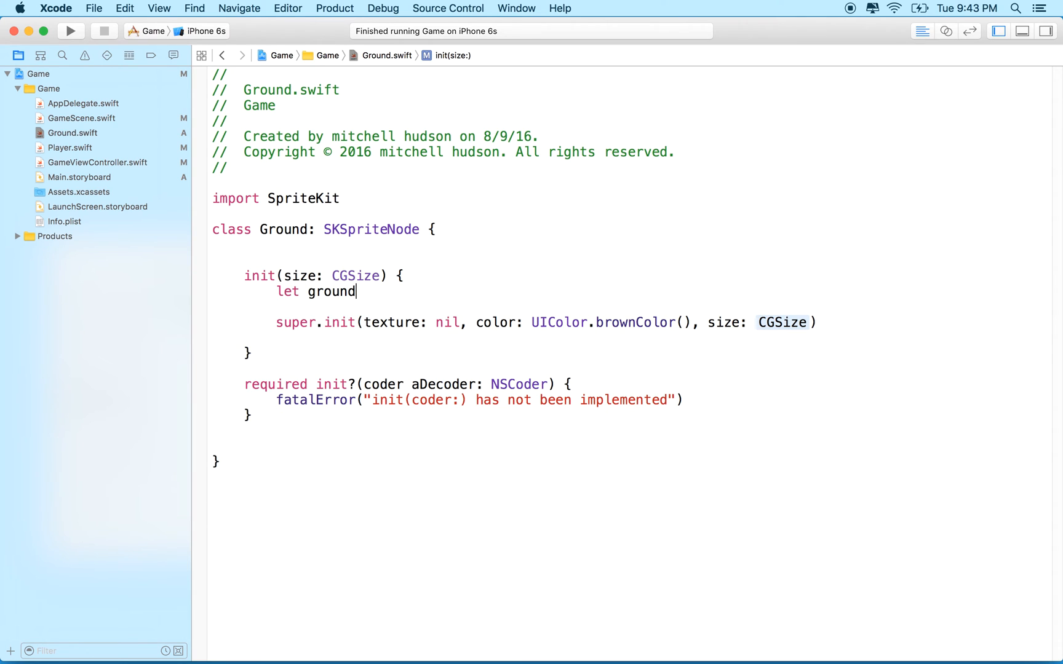
type("Size =")
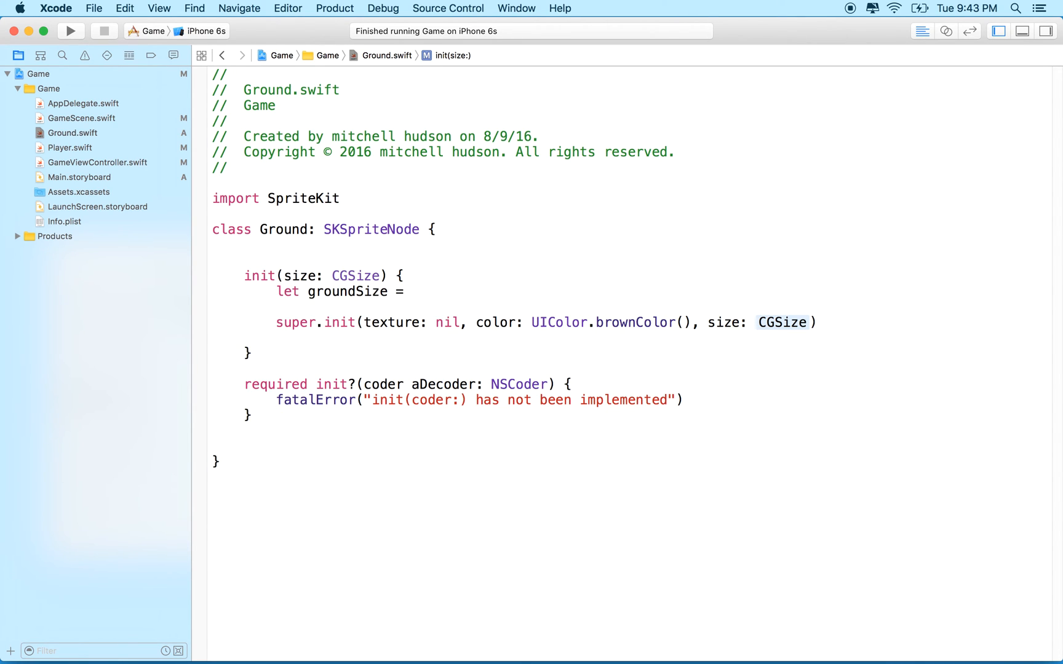
type("CGSize(width: CGFloat, height: CGFloat")
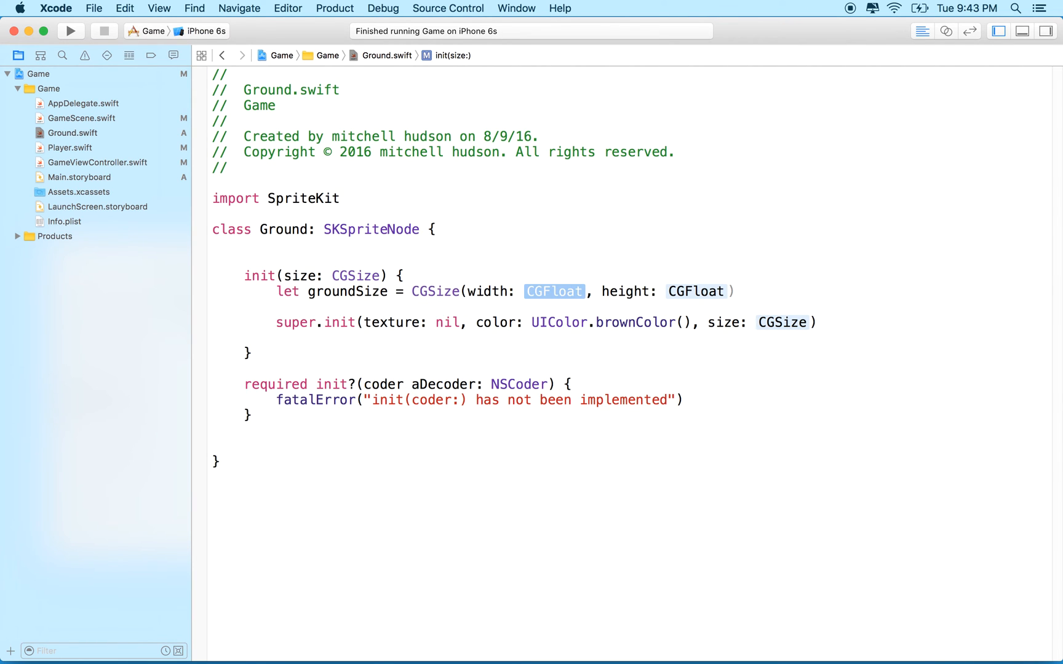
type("size.width")
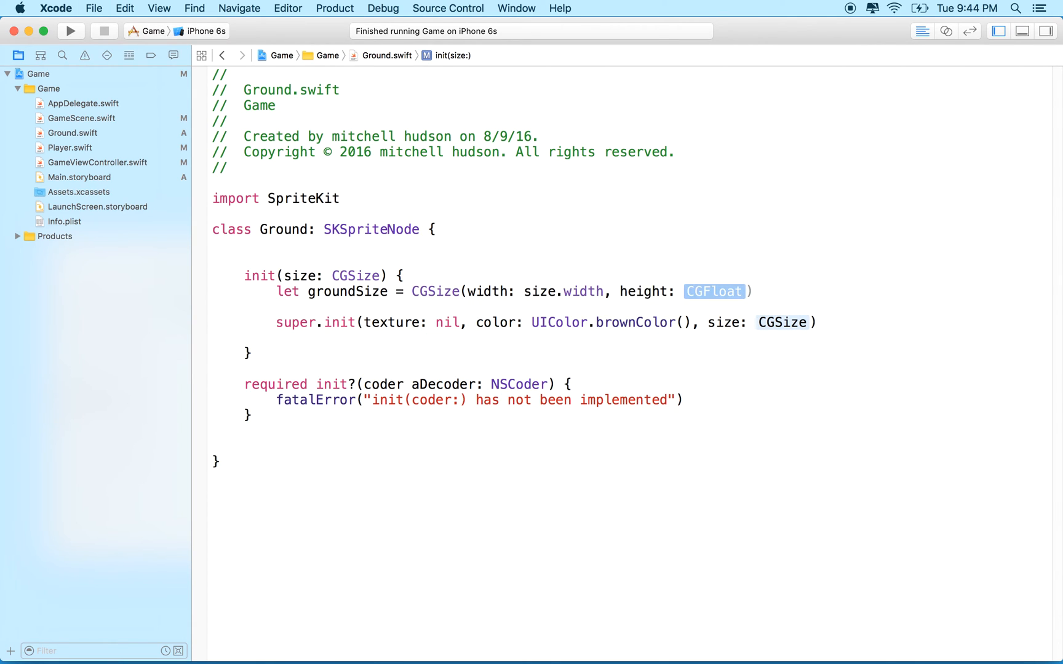
type("40")
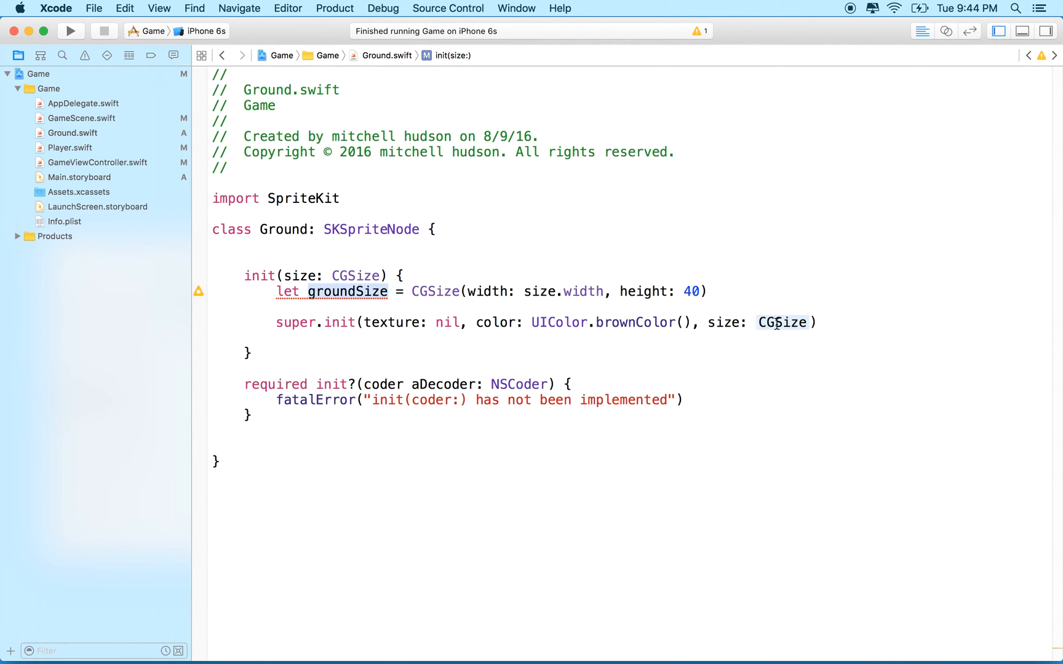
type("groundSize")
type("// MARK:")
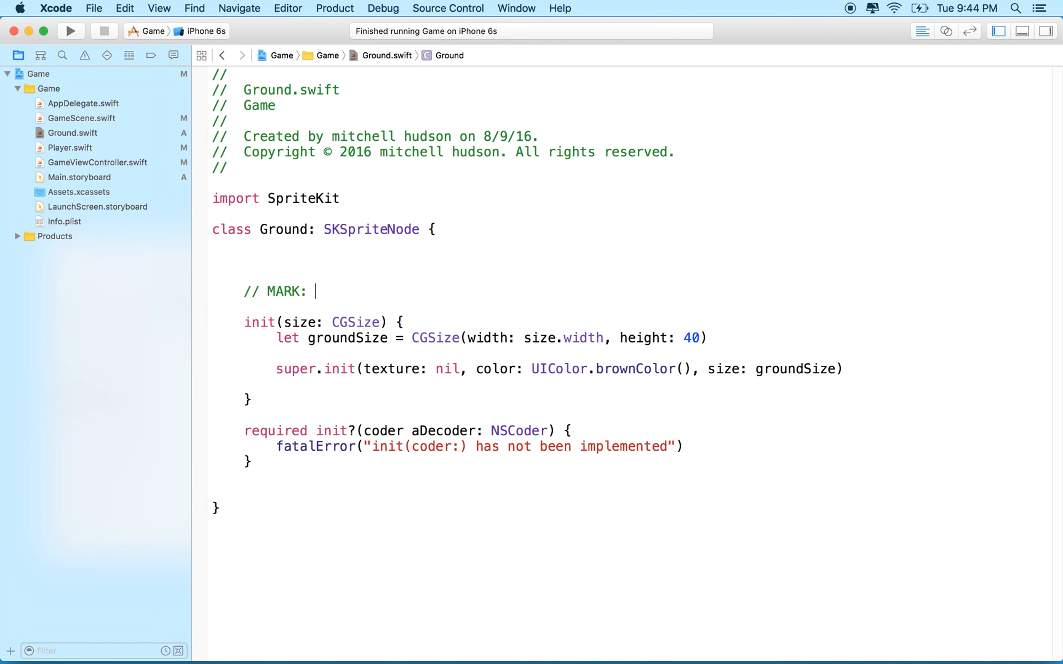
type("- Init")
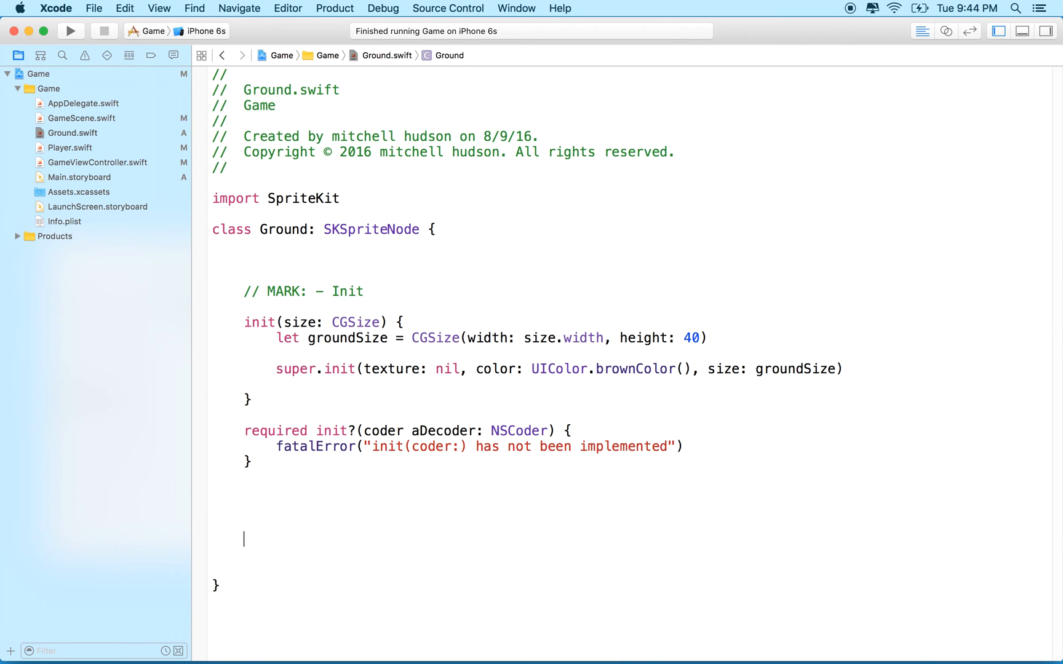
Add a // MARK: - Setup comment and an empty setup() function to Ground.
type("//")
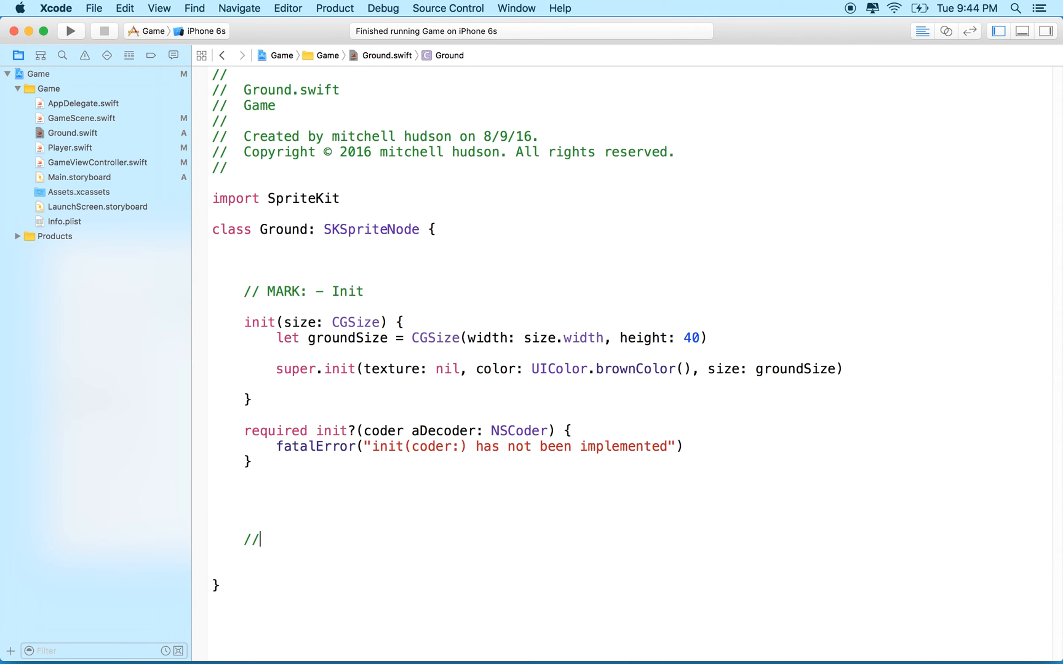
type("MARK: -")
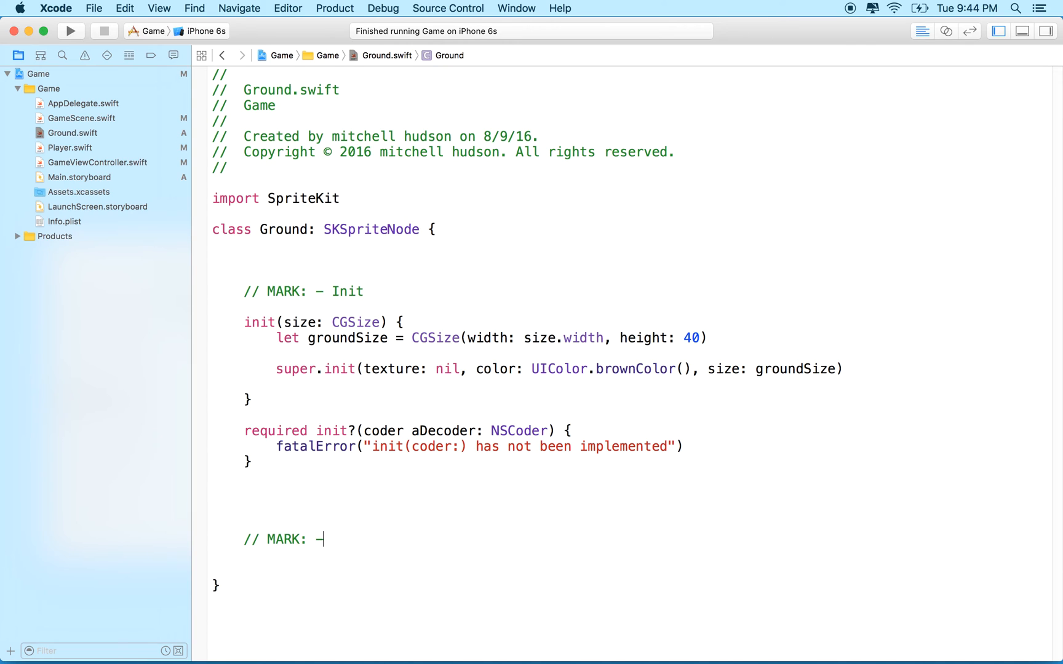
type("Setup")
type("func")
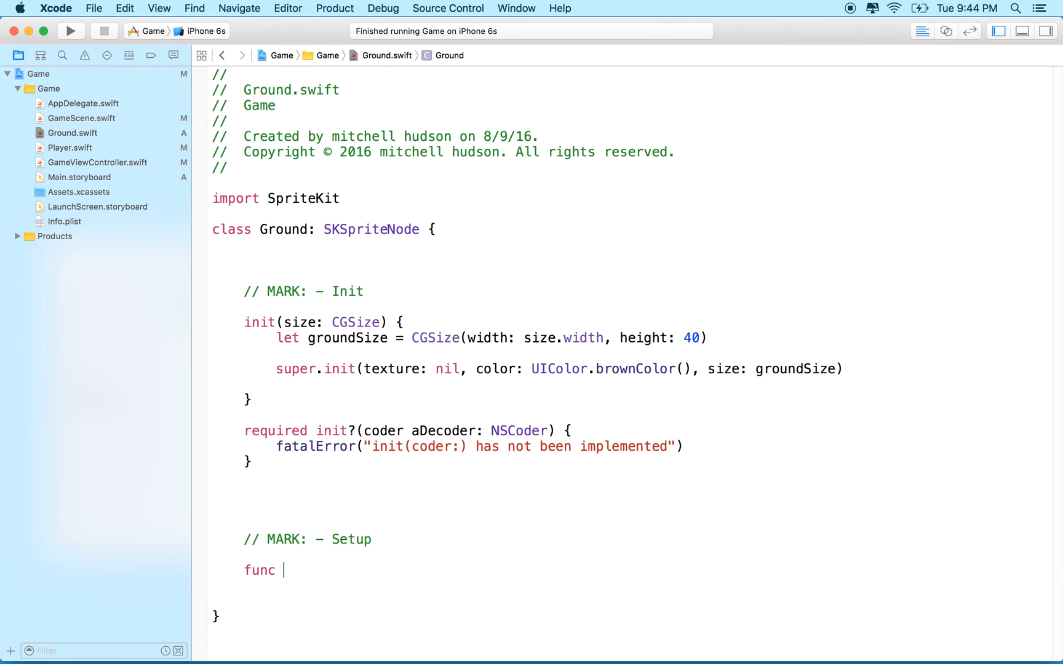
type("setup()")
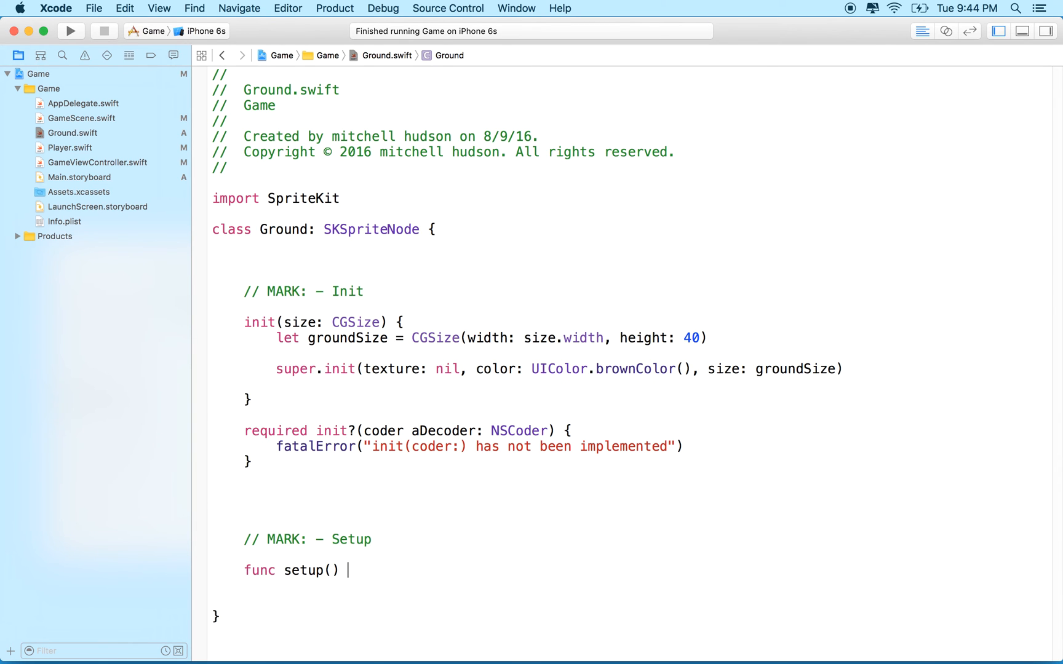
type("{")
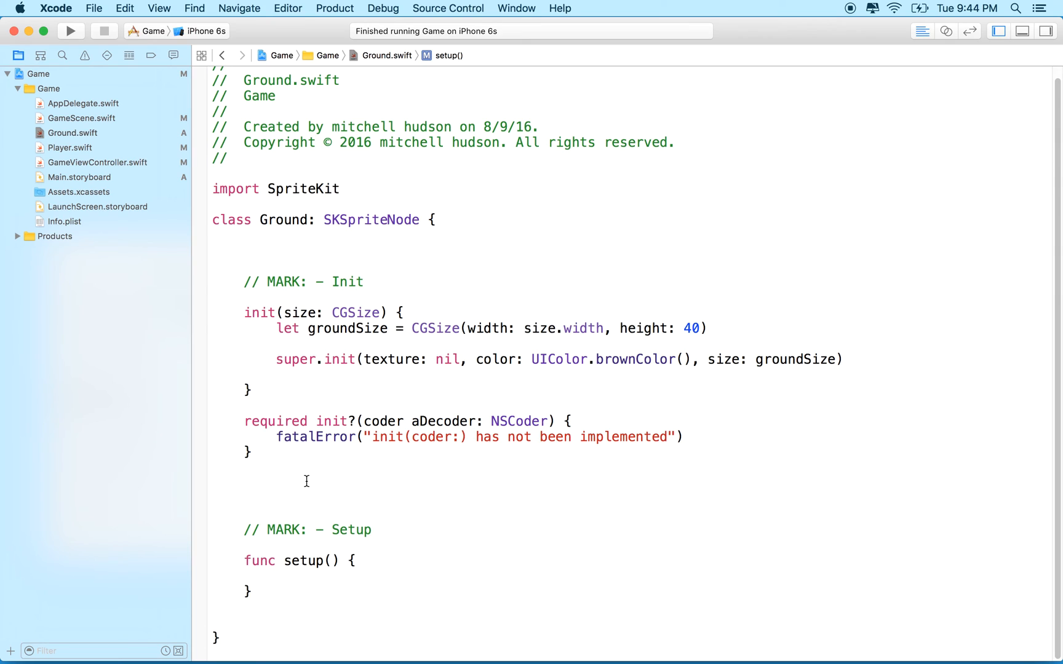
left_click(275, 576)
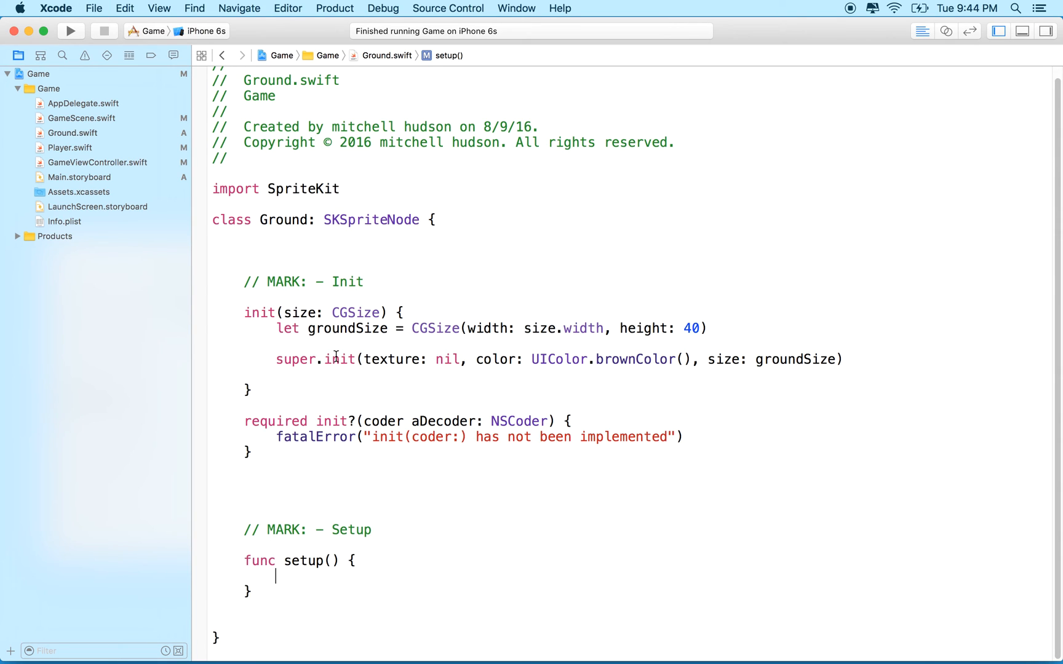
mouse_move(283, 297)
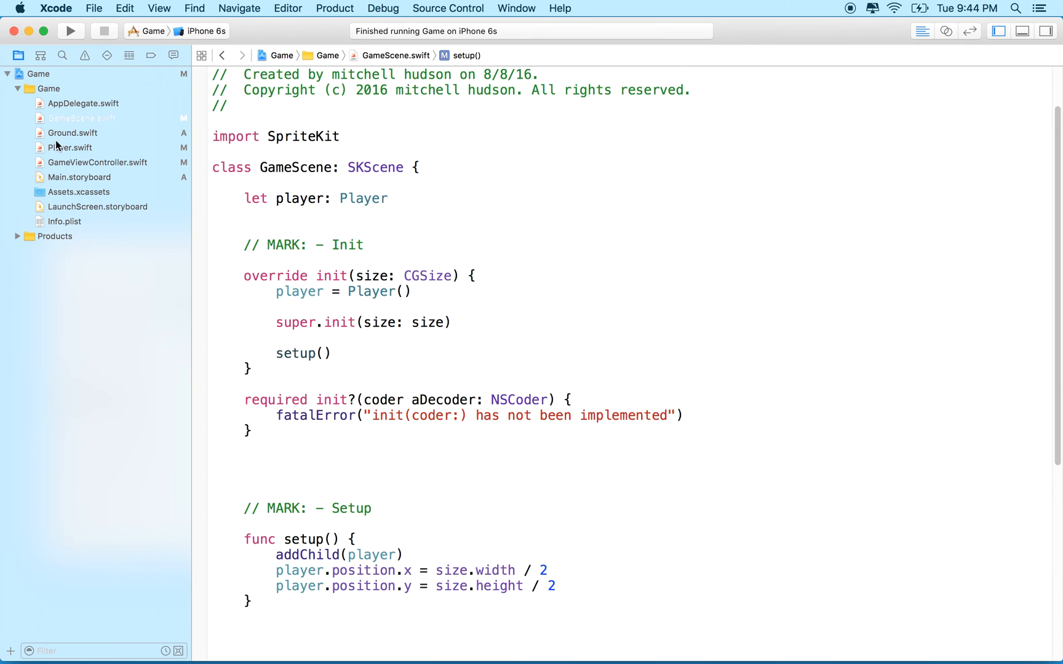
Declare a ground property of type Ground in GameScene.
left_click(400, 199)
type("let grou")
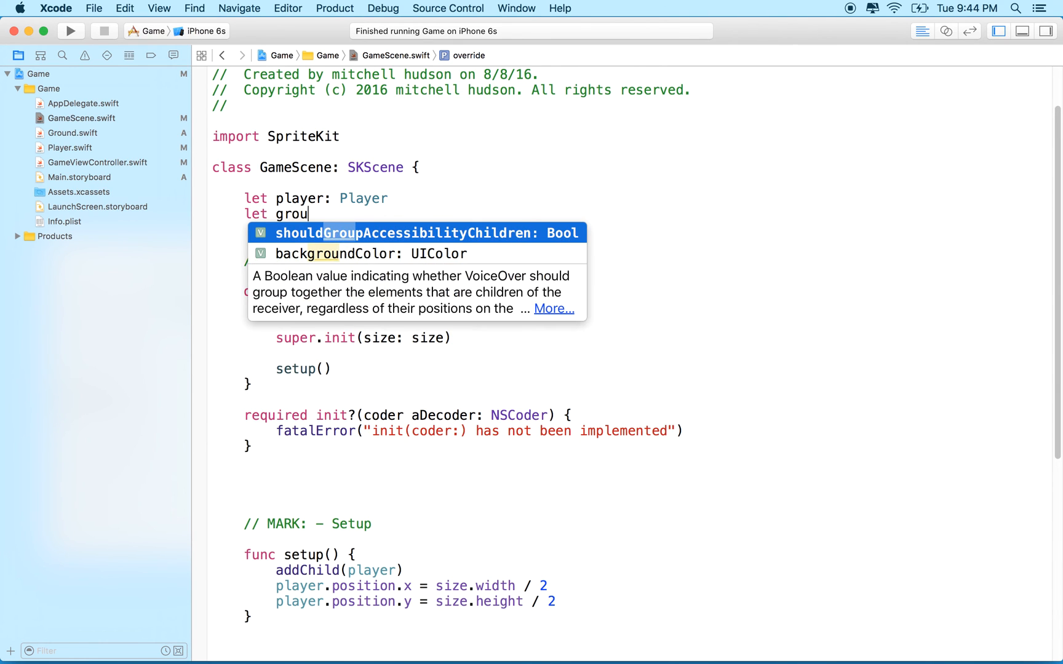
type("nd: Gr")
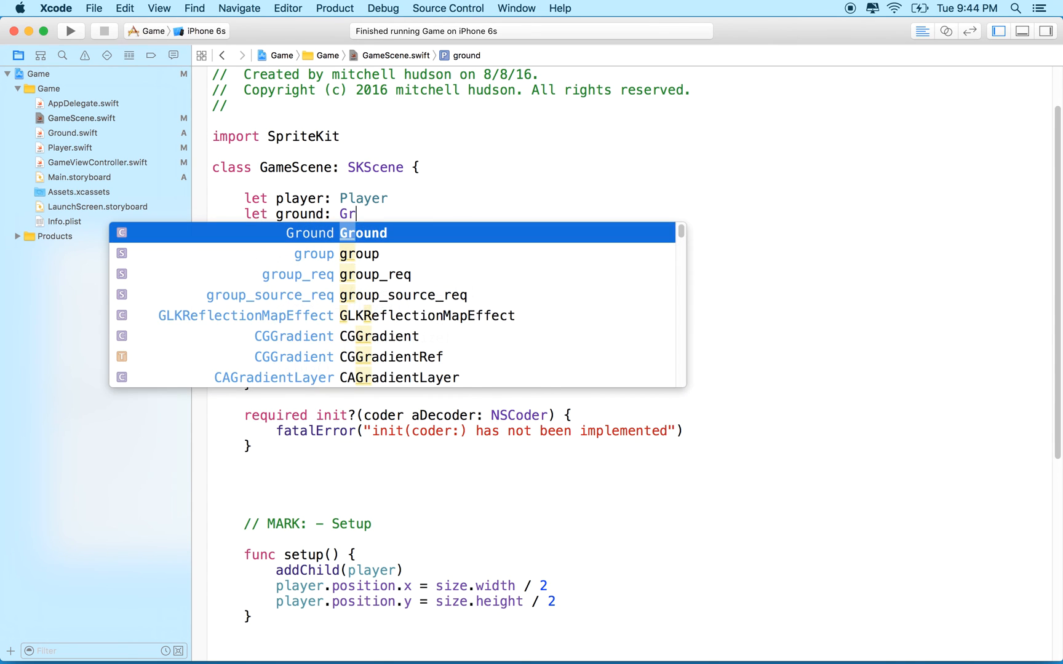
key("Return")
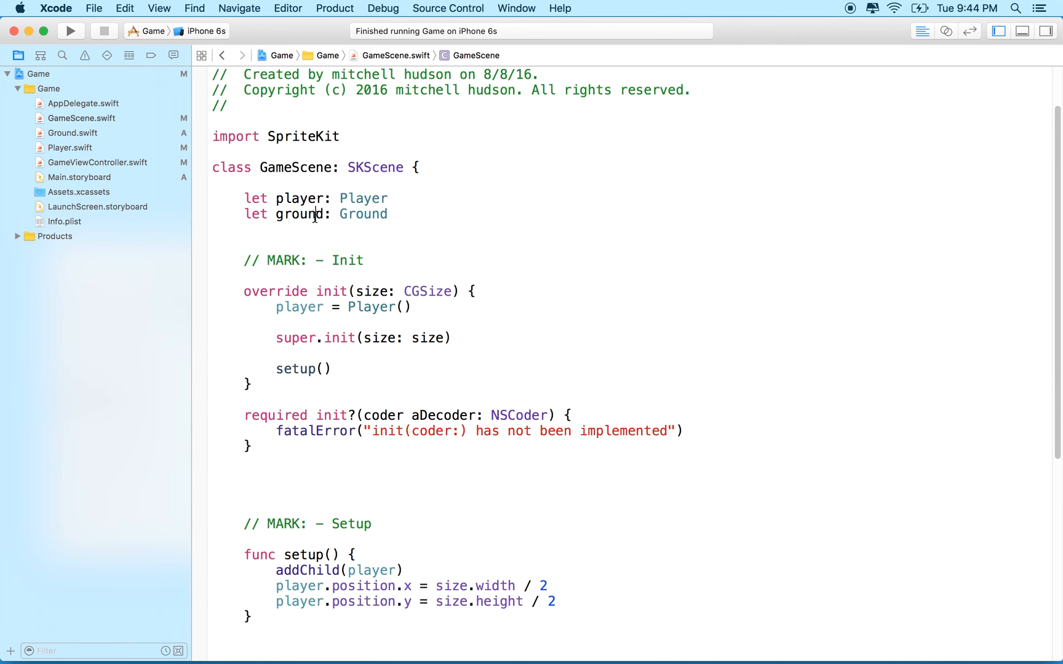
Initialize ground with Ground(size: size) in GameScene's init(size:).
double_click(364, 214)
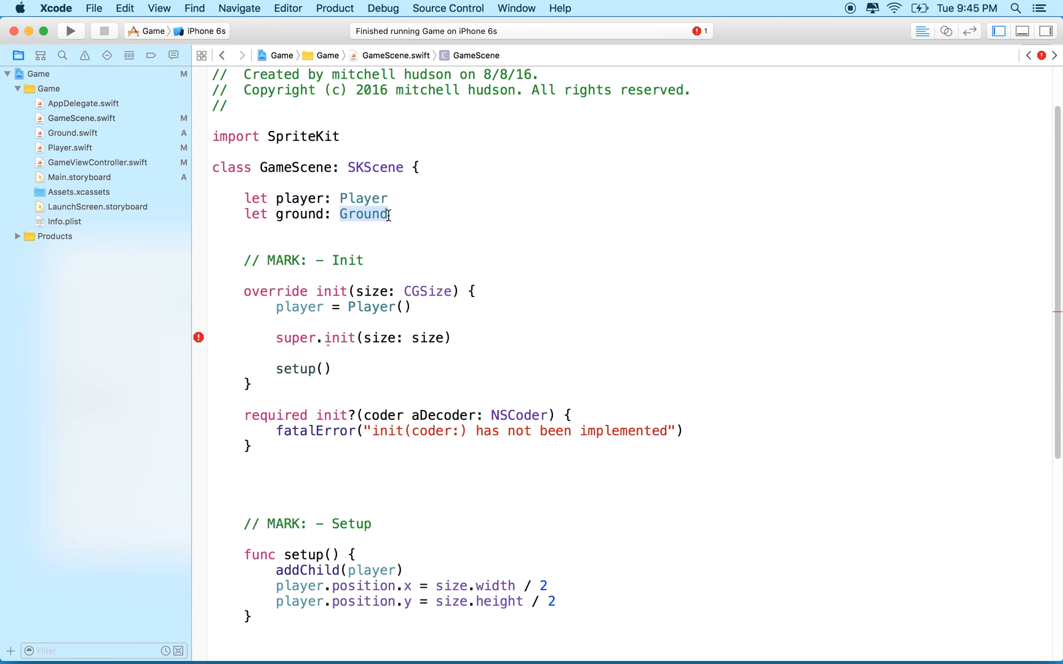
mouse_move(388, 306)
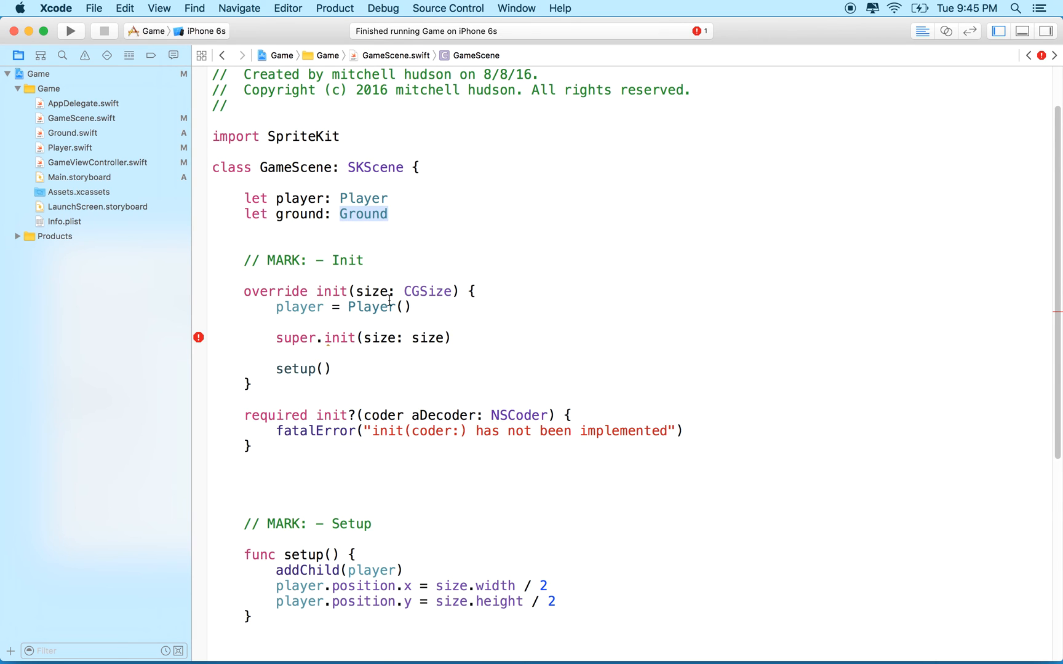
type("ground = Gr")
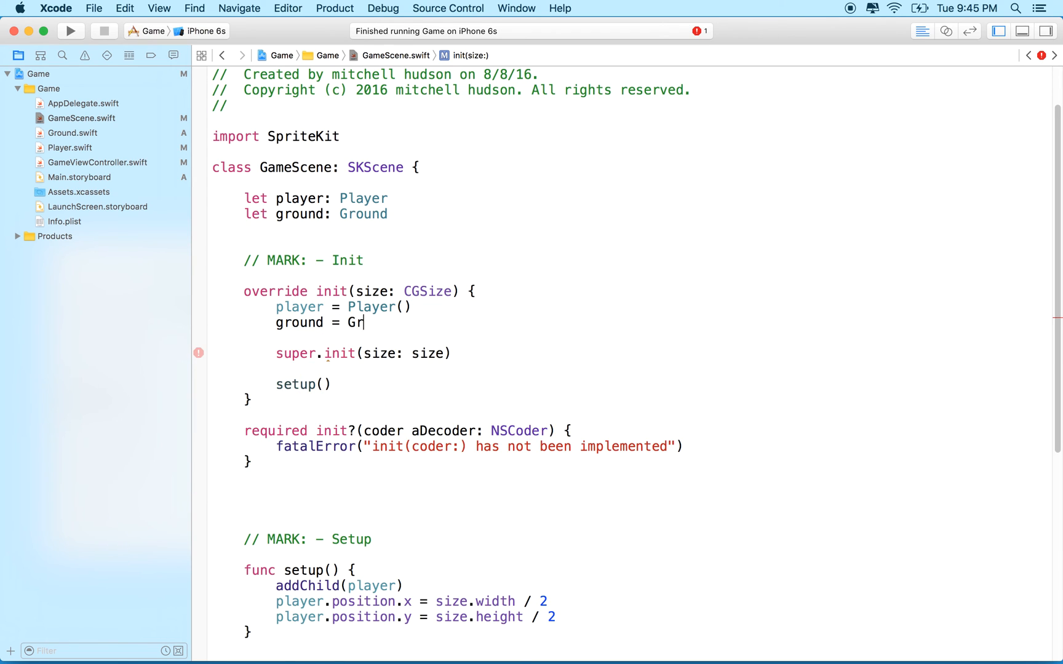
type("ound(")
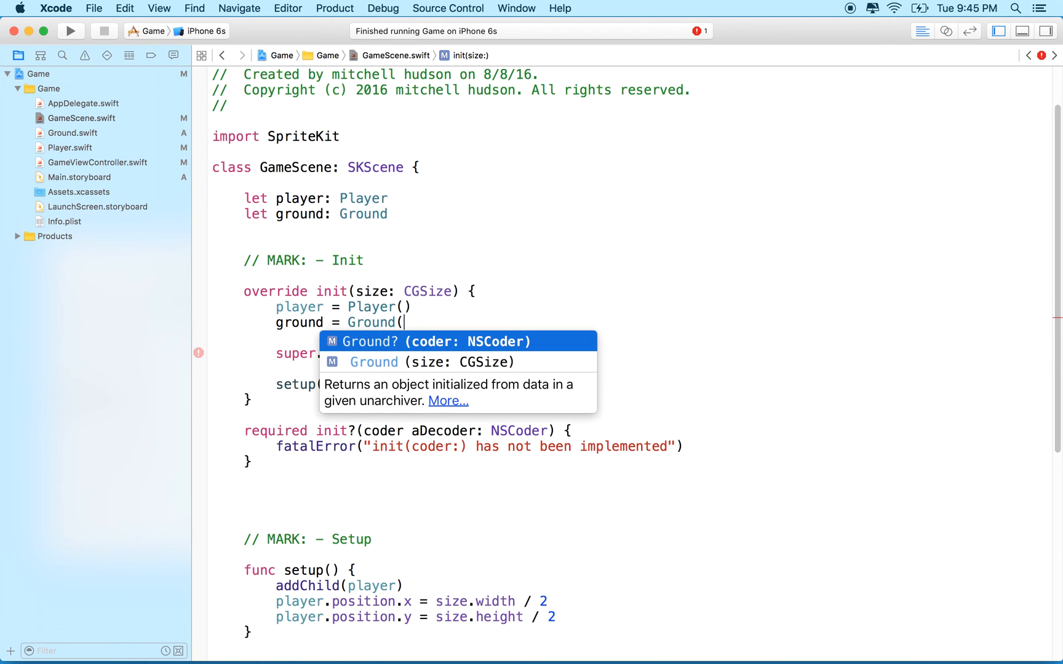
mouse_move(407, 348)
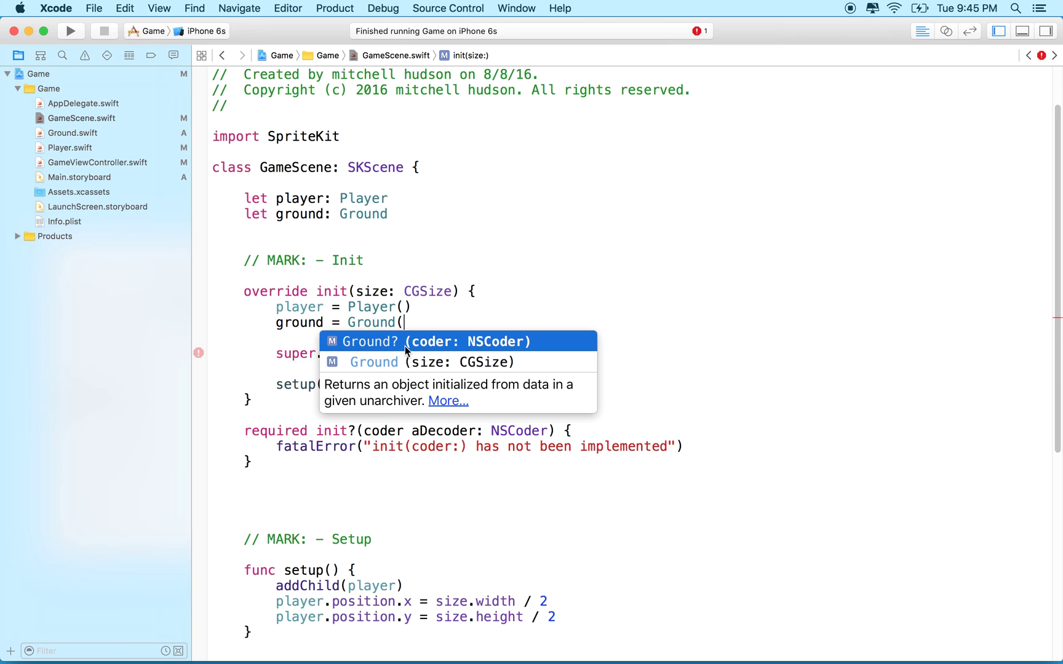
mouse_move(402, 364)
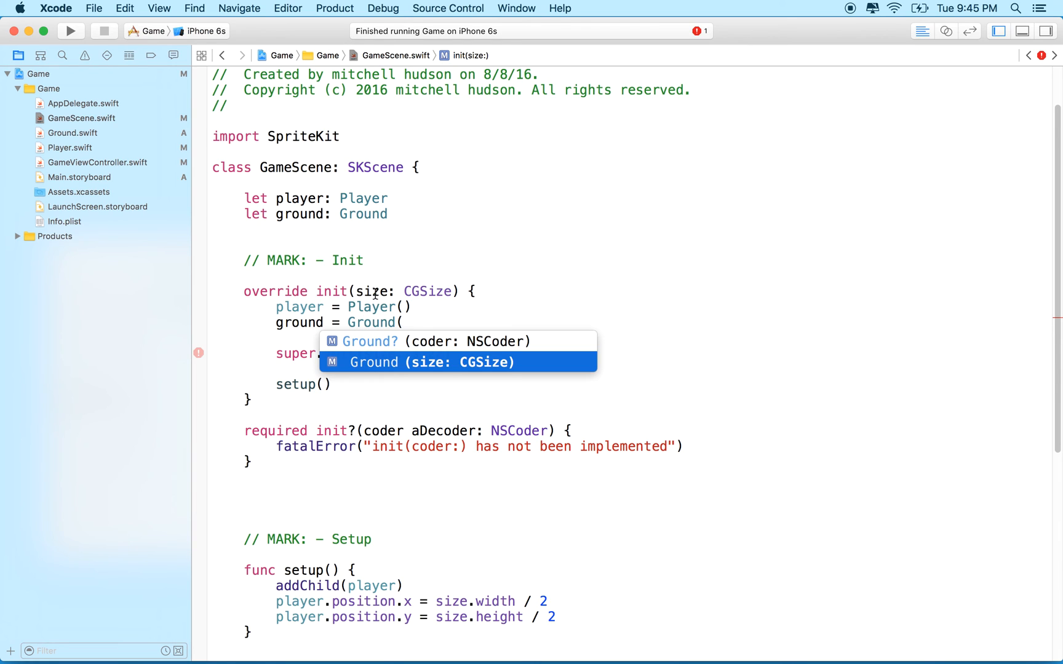
type("size: si)")
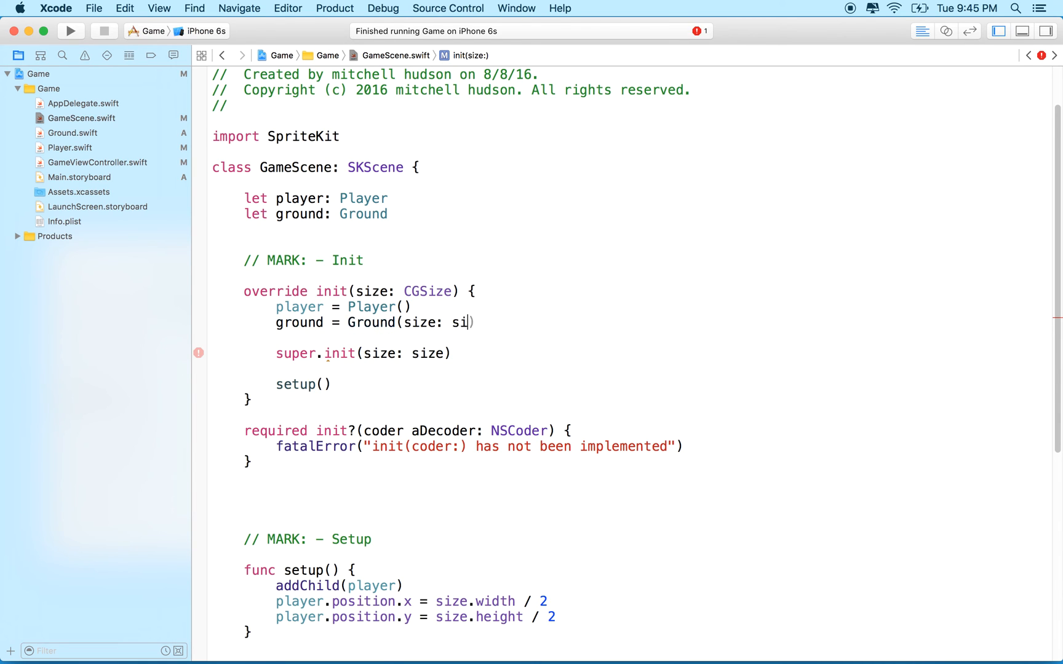
type("ze)")
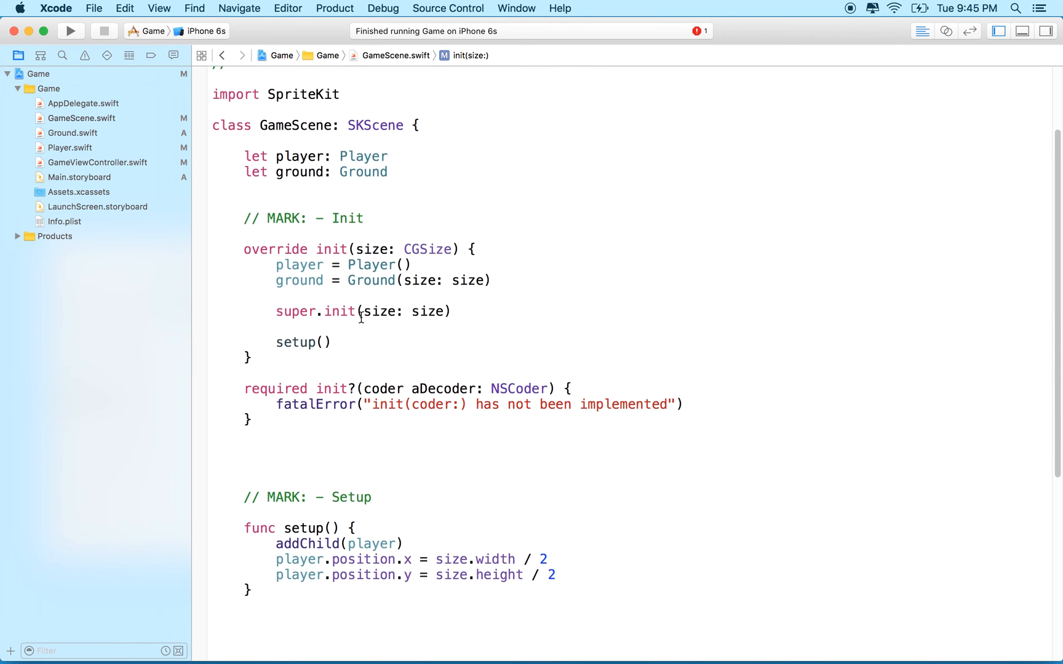
scroll("down", 3)
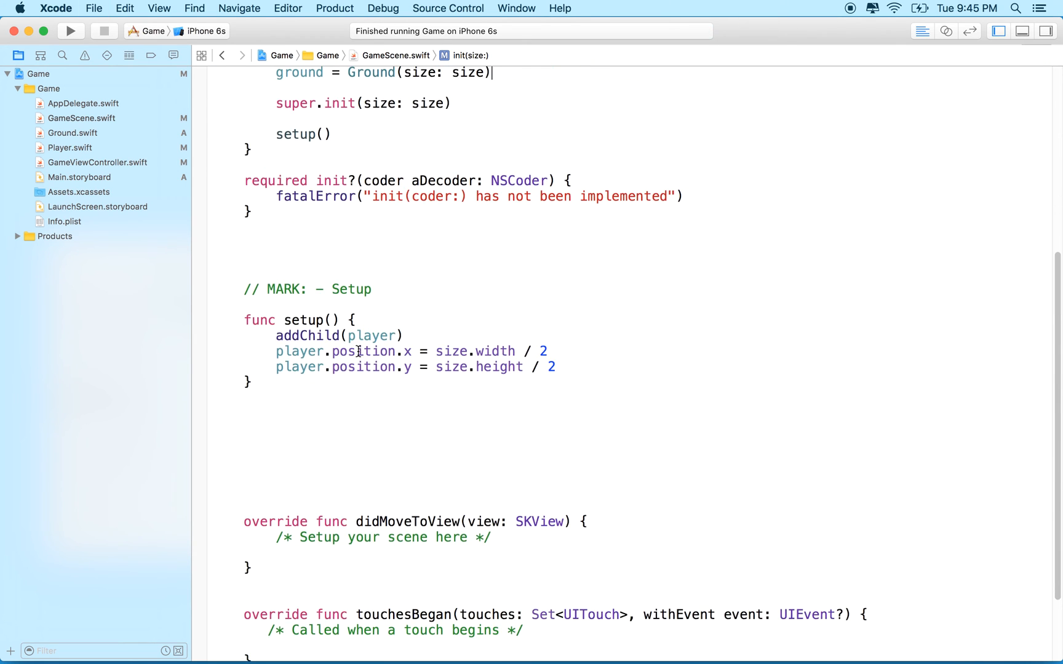
mouse_move(613, 355)
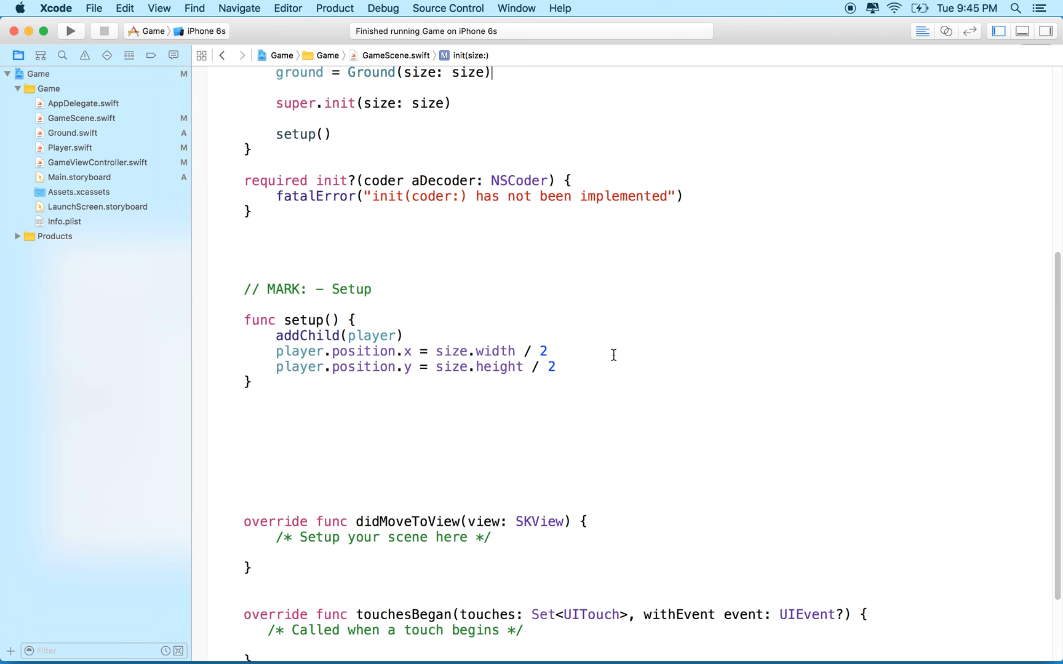
Add ground as a child and set ground.position.x to size.width / 2.
type("a")
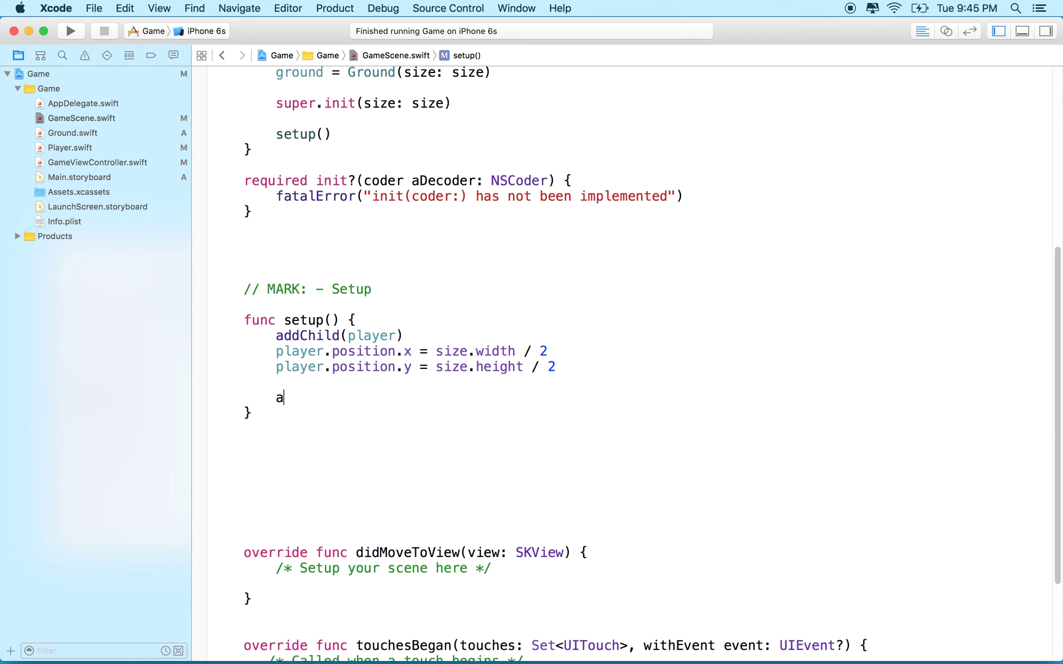
type("ddChild(")
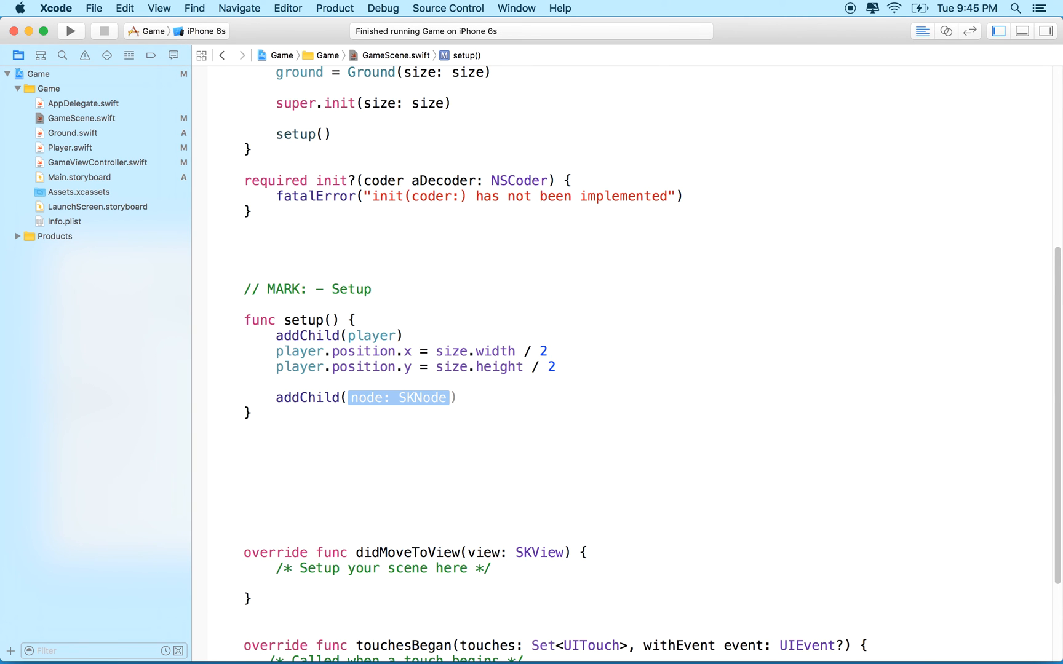
type("ground")
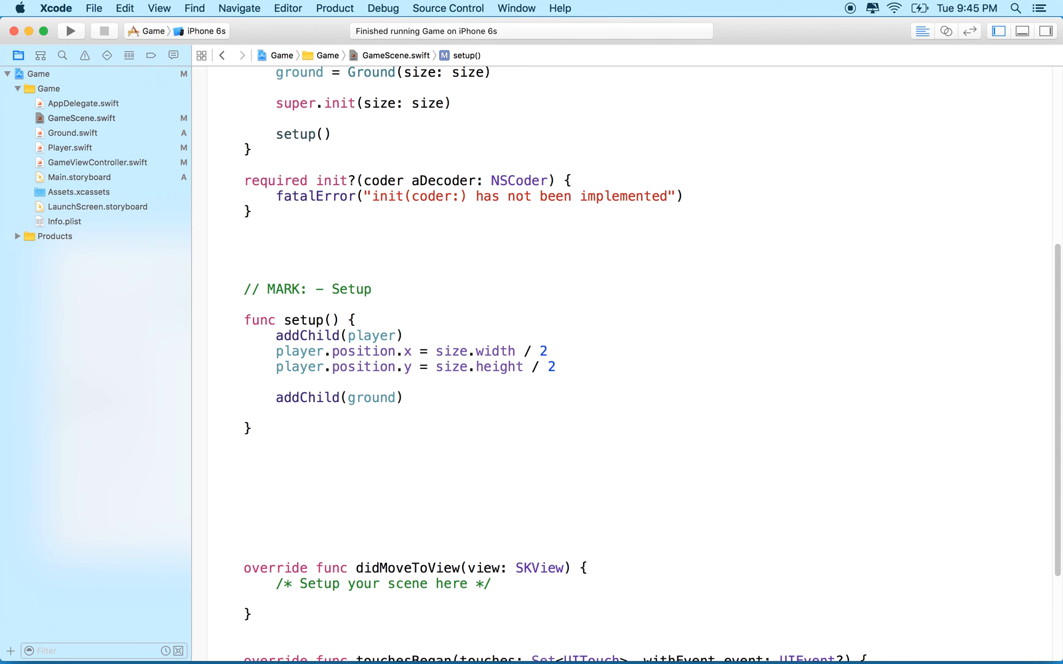
type("ground")
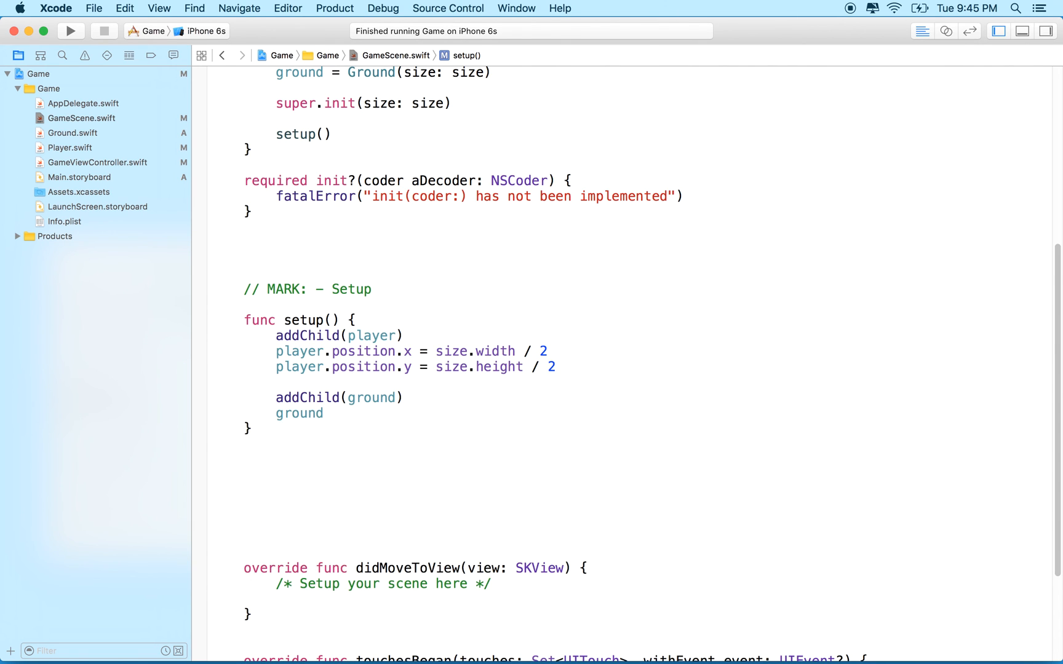
type(".position")
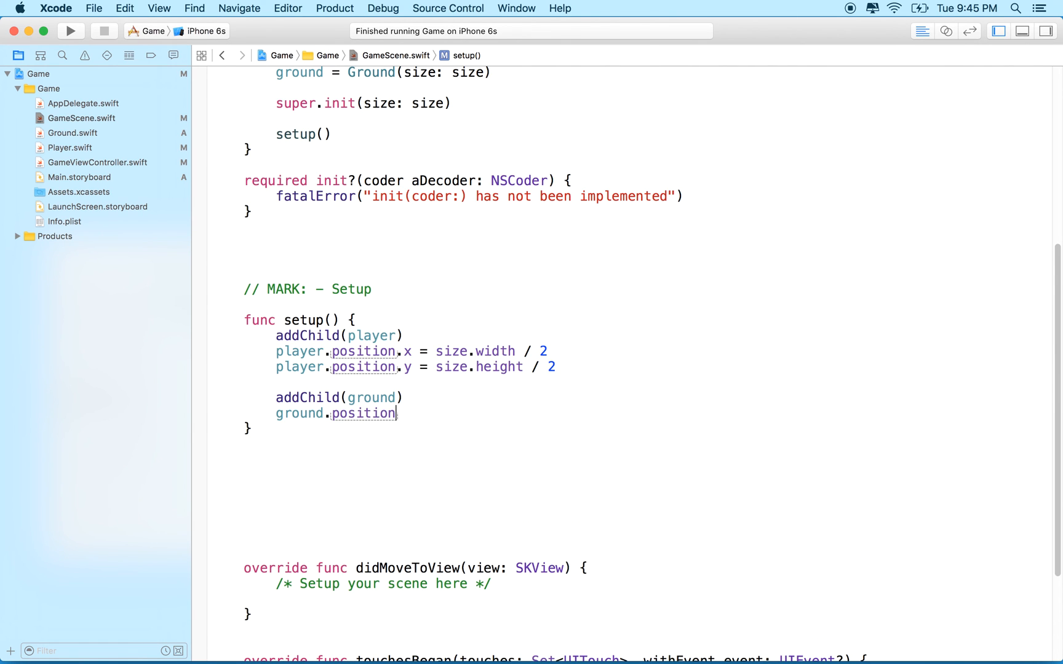
type(".x =")
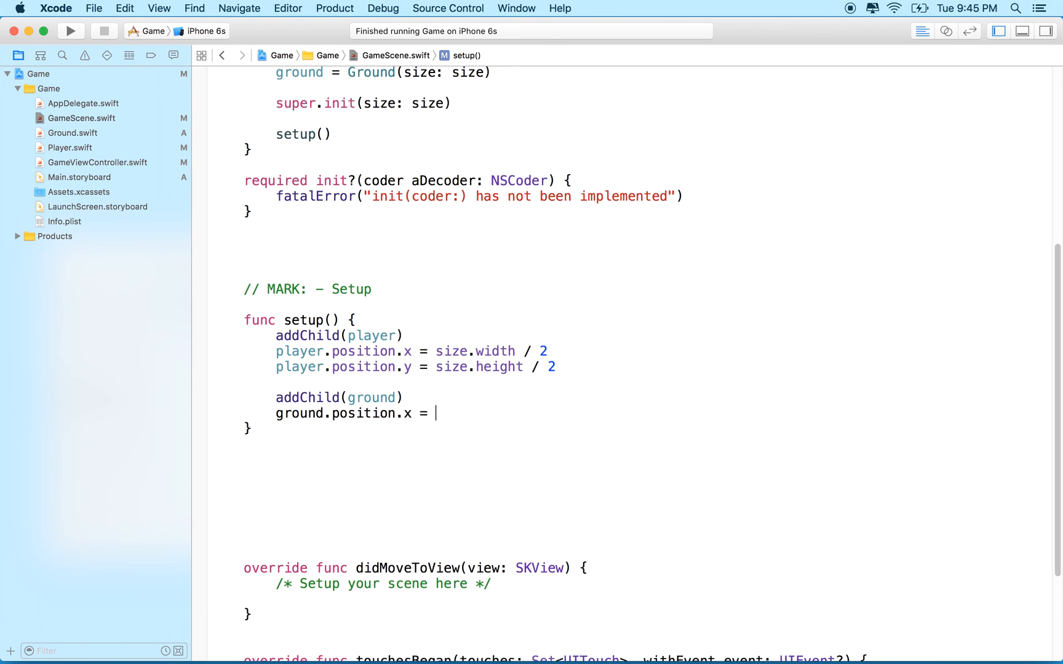
type("size.width / 2")
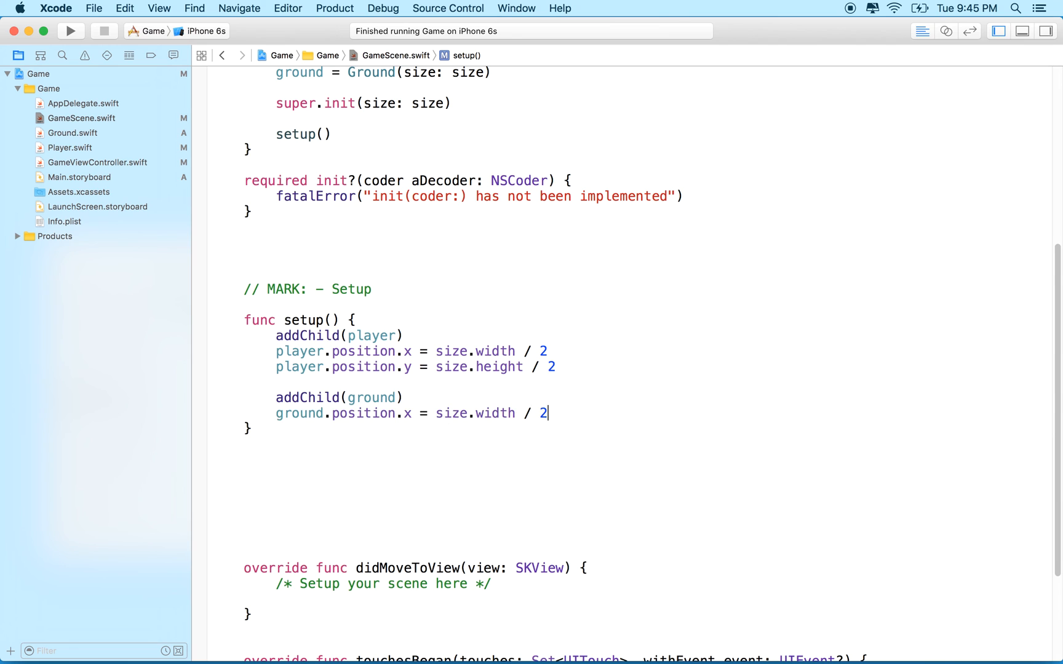
Set ground.position.y to half the ground's height and run the game.
type("ground")
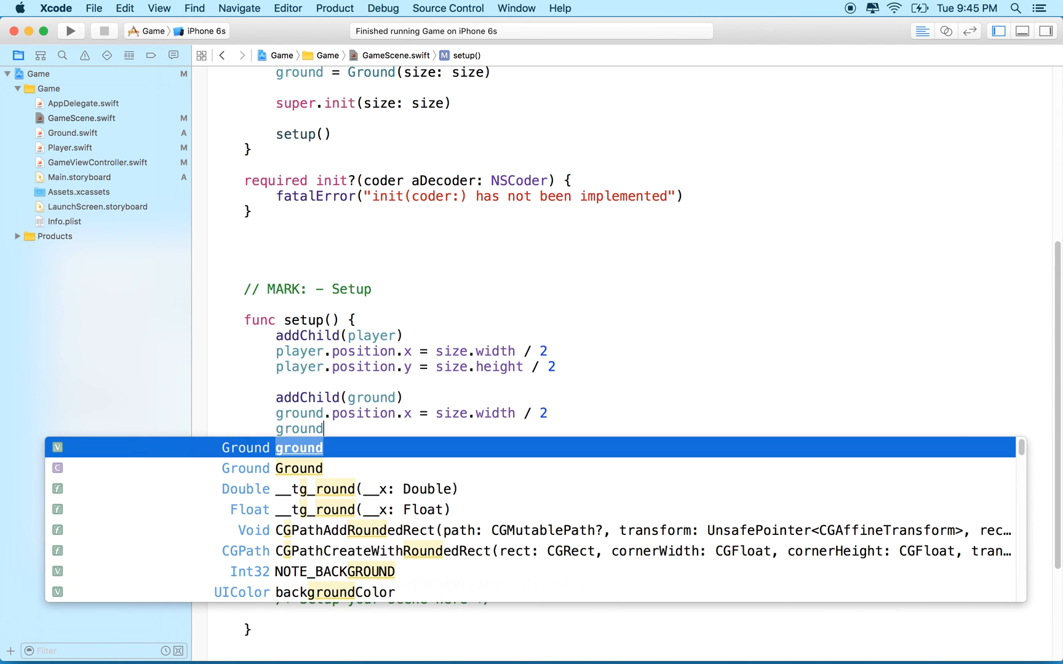
type(".position.y = ground.size")
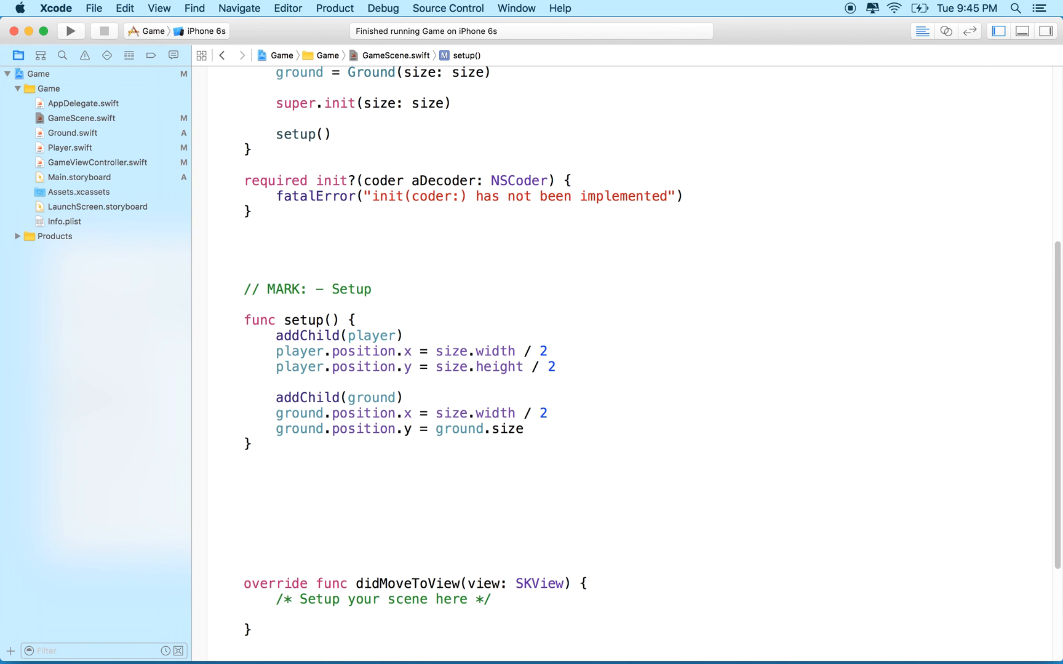
type(".height / 2")
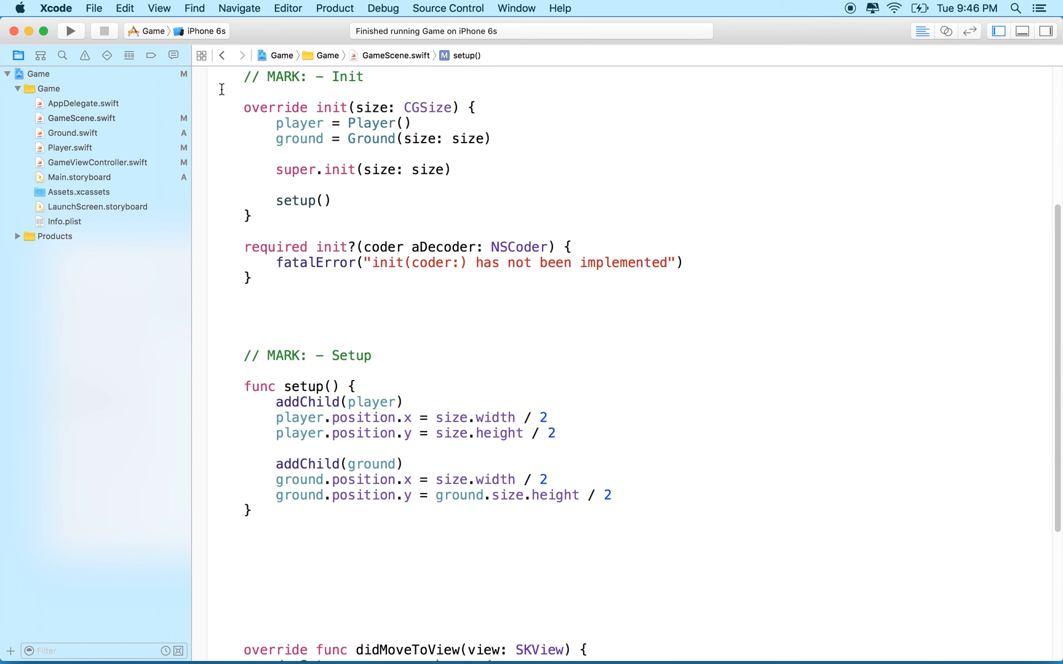
left_click(72, 30)
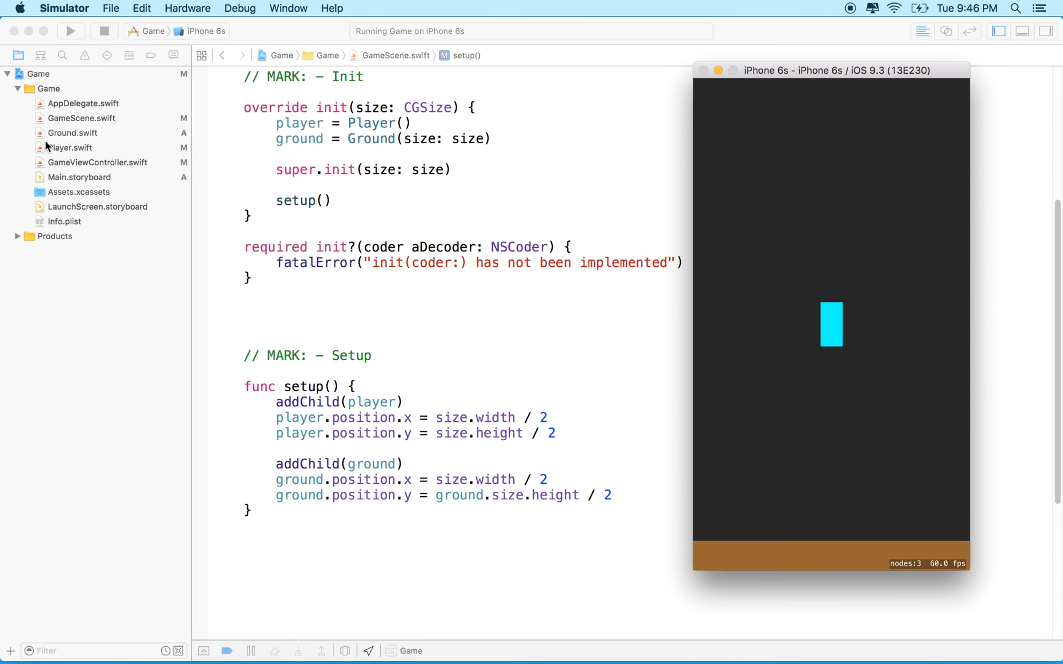
mouse_move(54, 146)
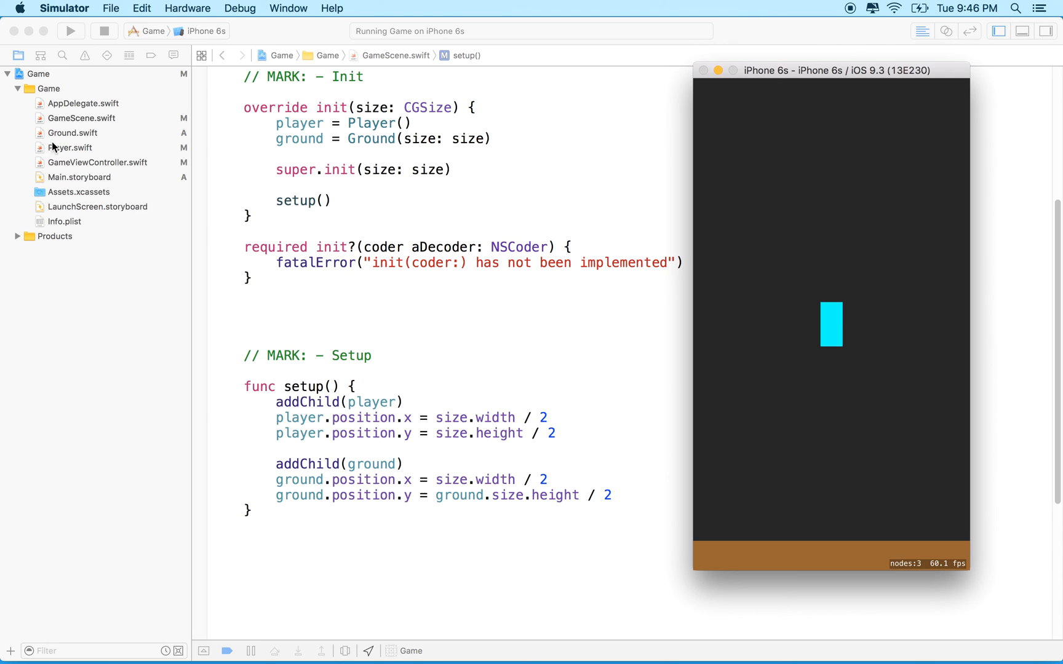
mouse_move(101, 153)
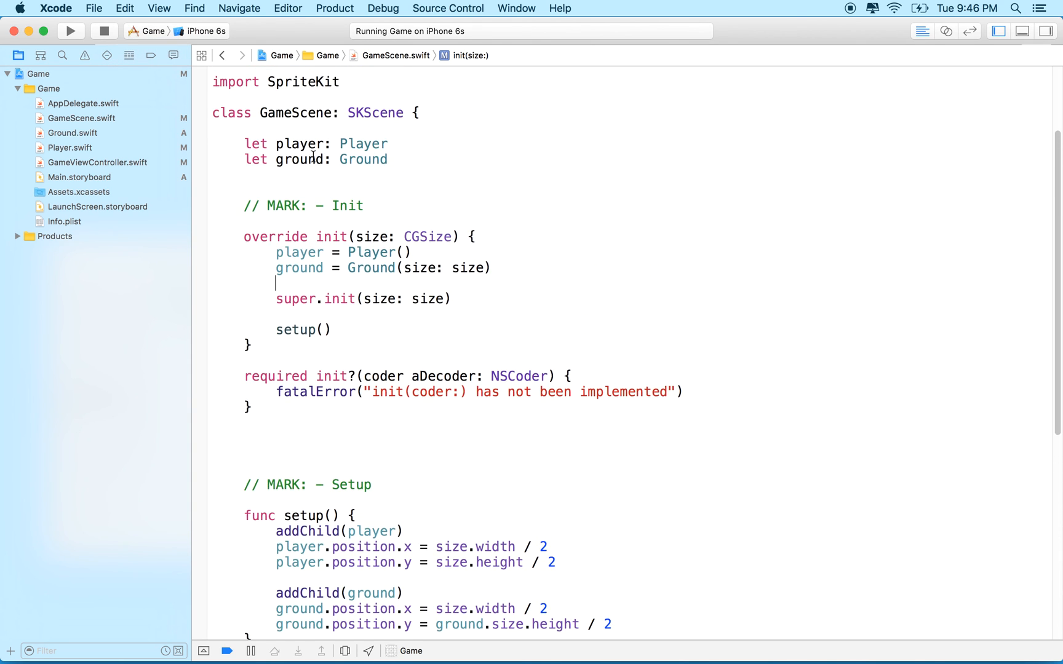
Scroll through GameScene.swift with Xcode back in front of the Simulator.
scroll("down", 3)
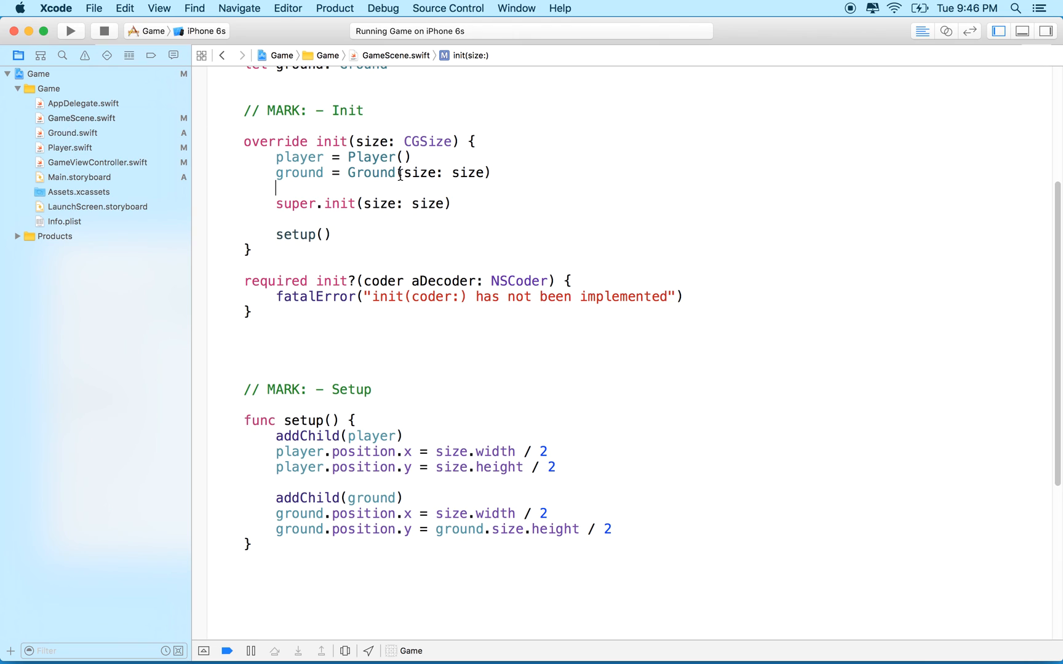